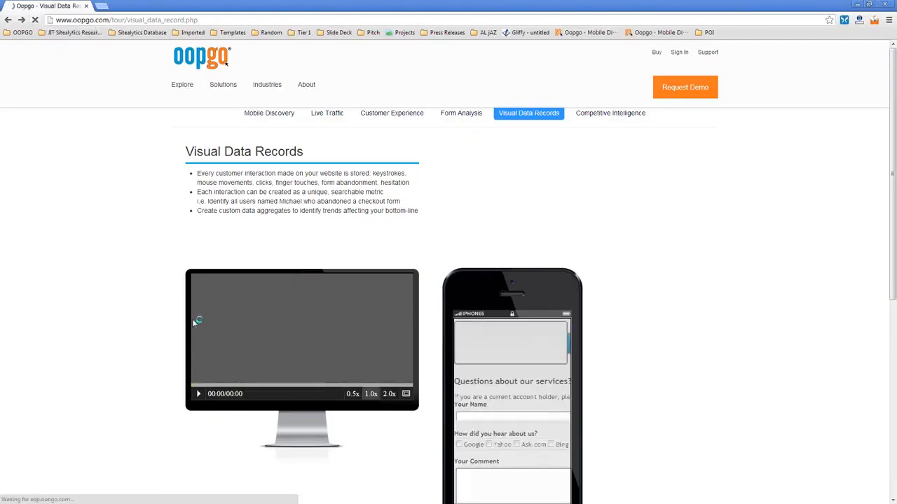
- Play the recorded desktop session on the Oopgo Visual Data Records page before switching to glasses.com
{"action": "left_click", "coordinate": [199, 393]}
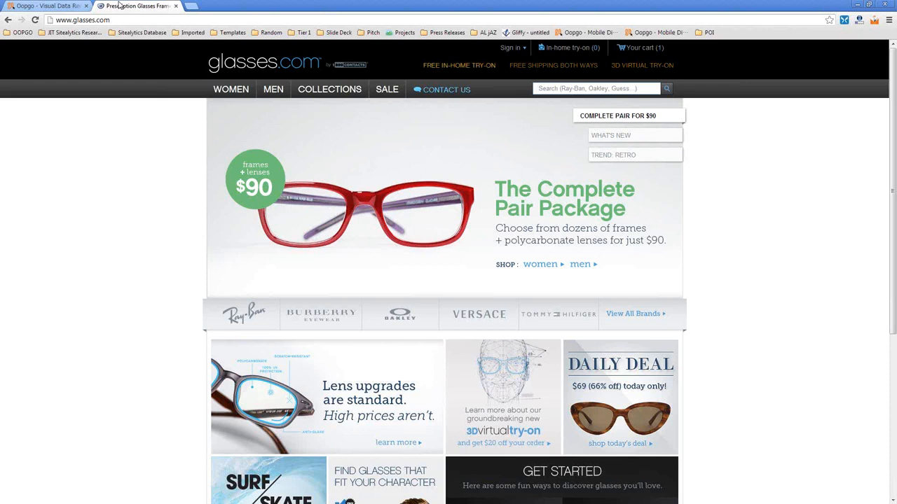
{"action": "mouse_move", "coordinate": [150, 235]}
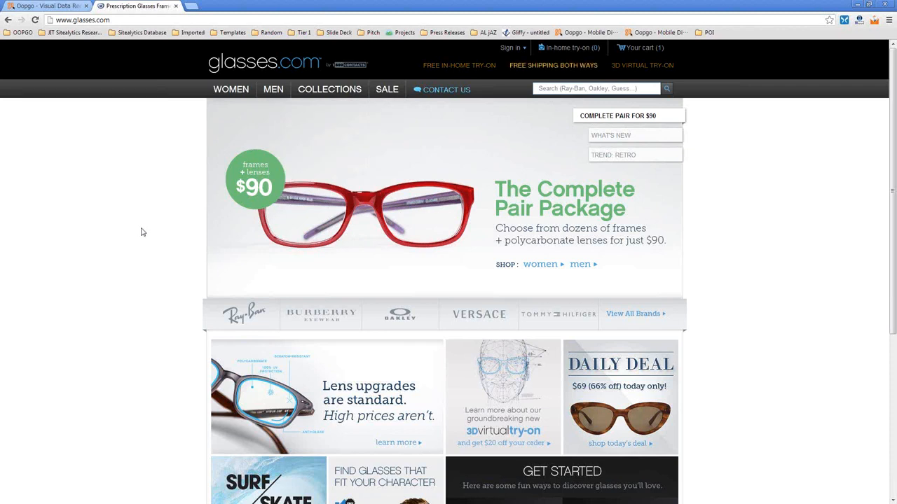
{"action": "mouse_move", "coordinate": [171, 140]}
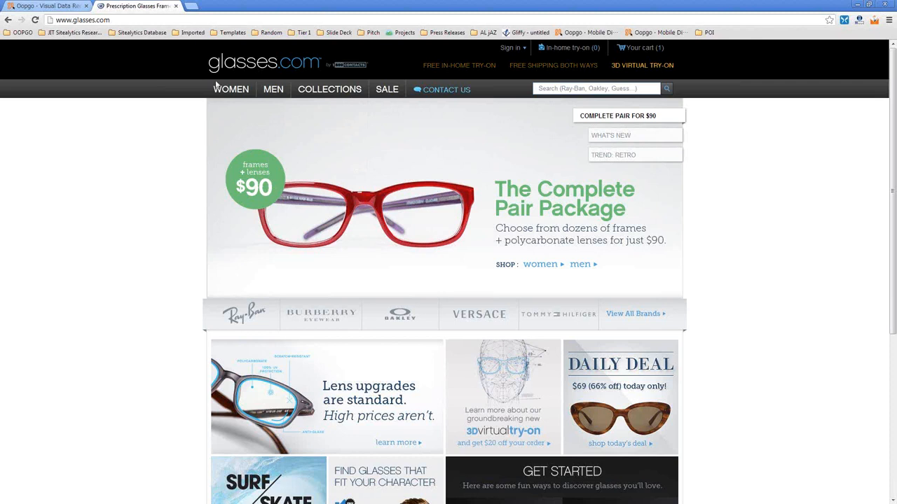
- Browse the MEN > Glasses listing on glasses.com, then return to the home page
{"action": "left_click", "coordinate": [272, 90]}
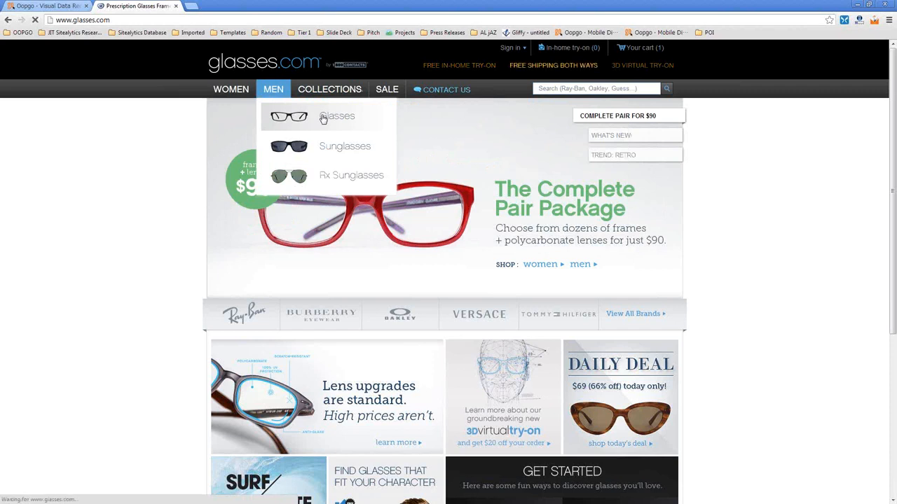
{"action": "left_click", "coordinate": [337, 115]}
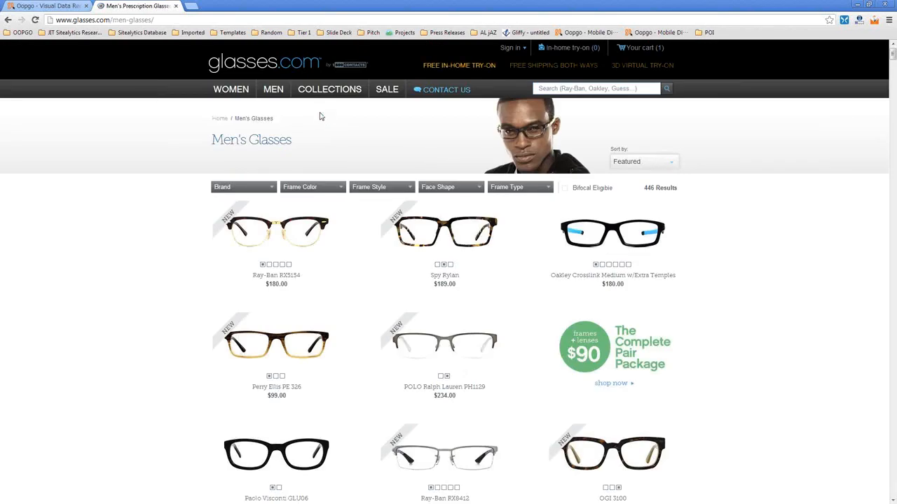
{"action": "left_click", "coordinate": [272, 90]}
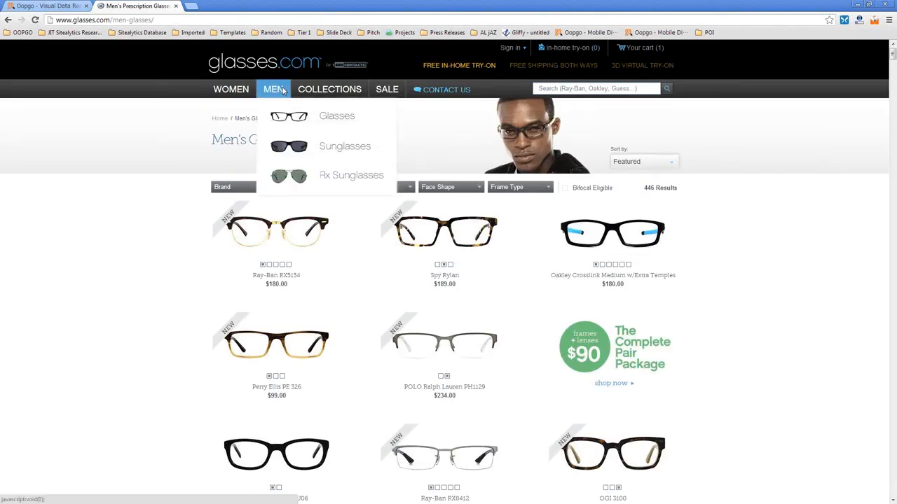
{"action": "mouse_move", "coordinate": [376, 204]}
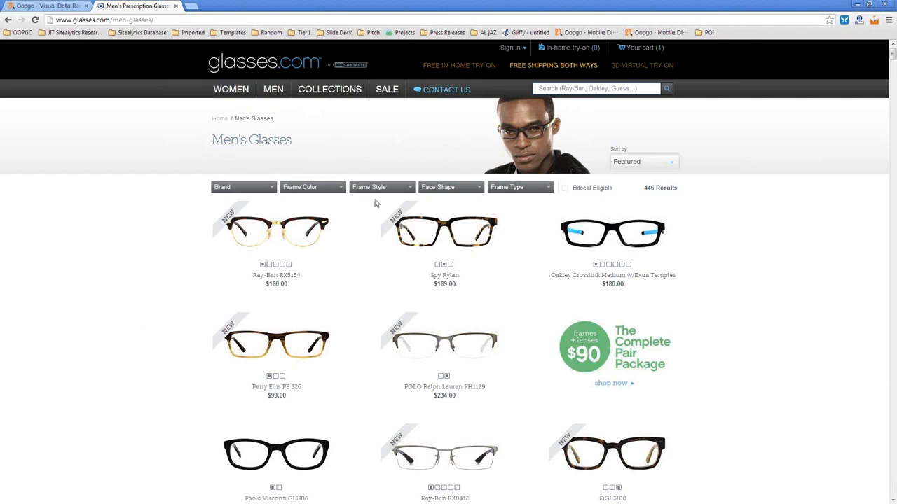
{"action": "mouse_move", "coordinate": [618, 236]}
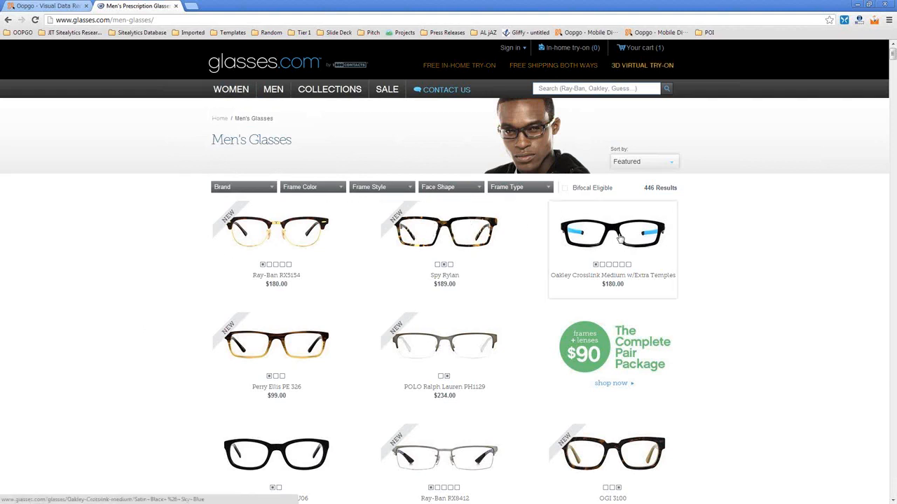
{"action": "left_click", "coordinate": [272, 90]}
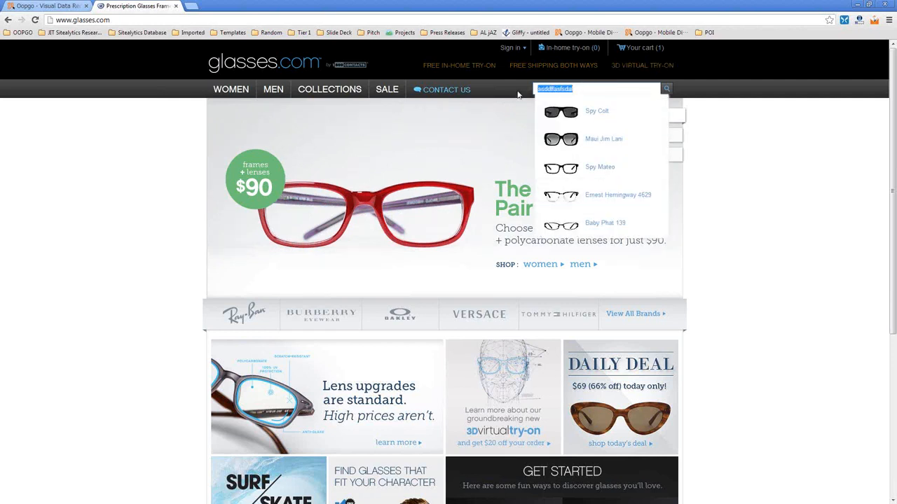
{"action": "type", "text": "red rum"}
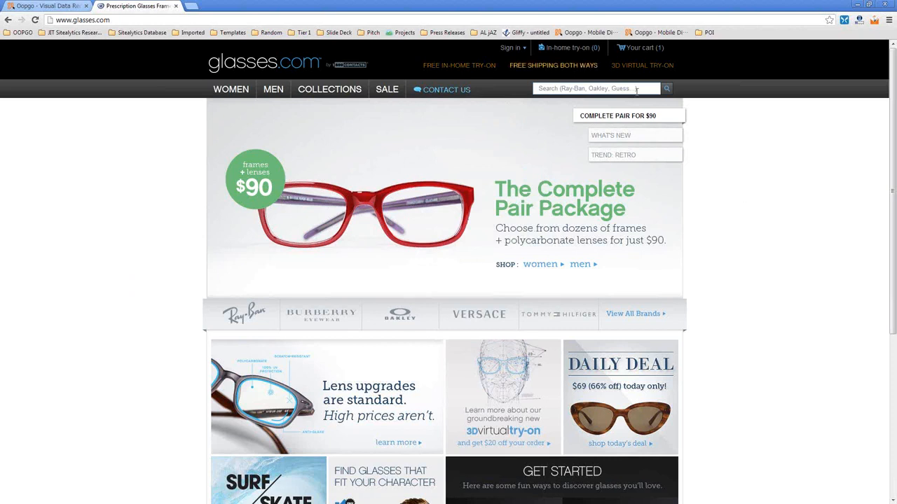
{"action": "left_click", "coordinate": [614, 89]}
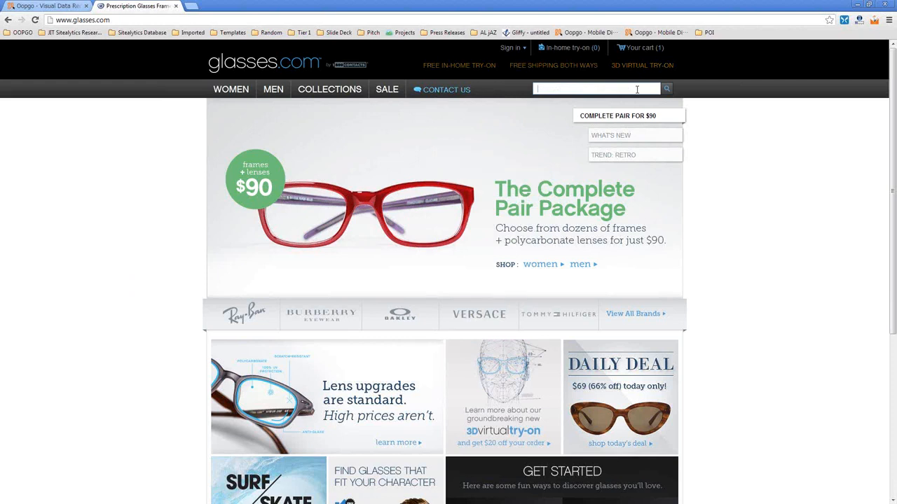
{"action": "left_click", "coordinate": [619, 88]}
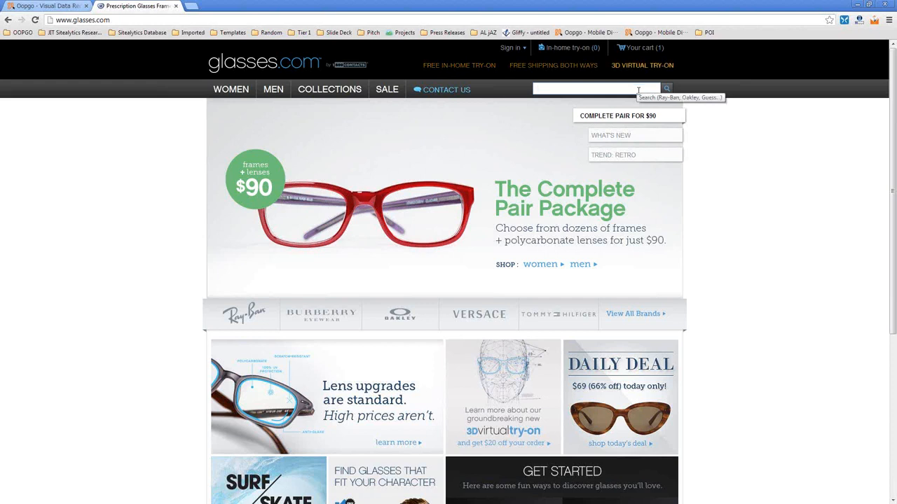
{"action": "mouse_move", "coordinate": [770, 218]}
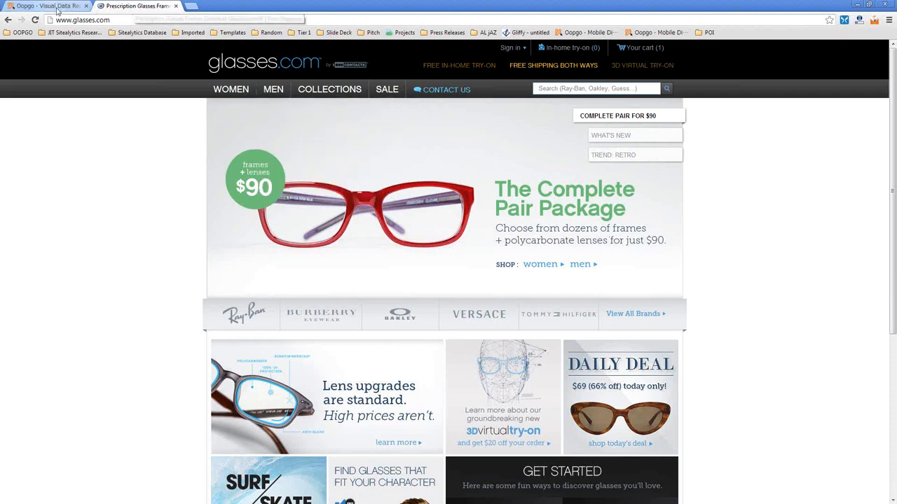
{"action": "left_click", "coordinate": [45, 8]}
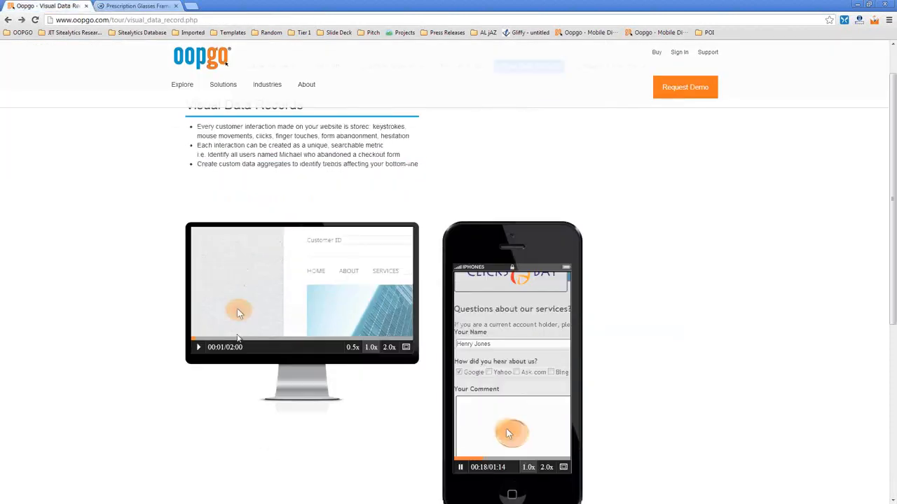
{"action": "scroll", "scroll_direction": "down", "scroll_amount": 3}
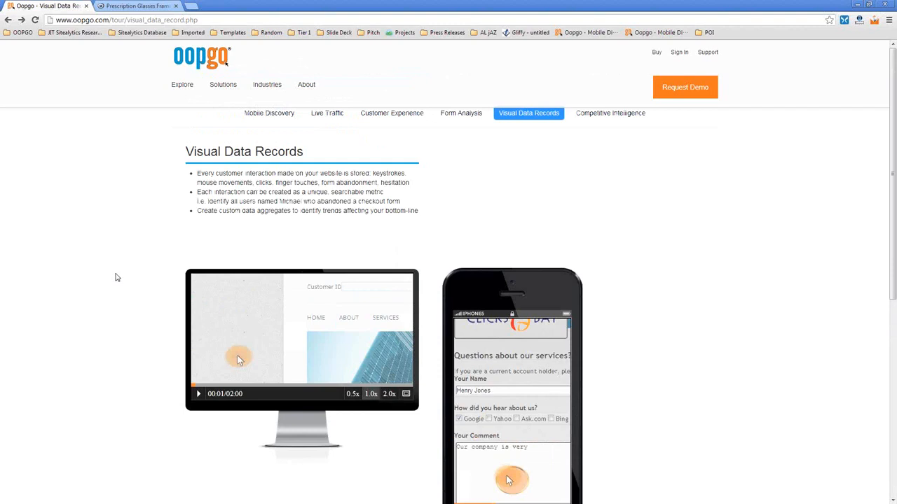
{"action": "left_click", "coordinate": [140, 5]}
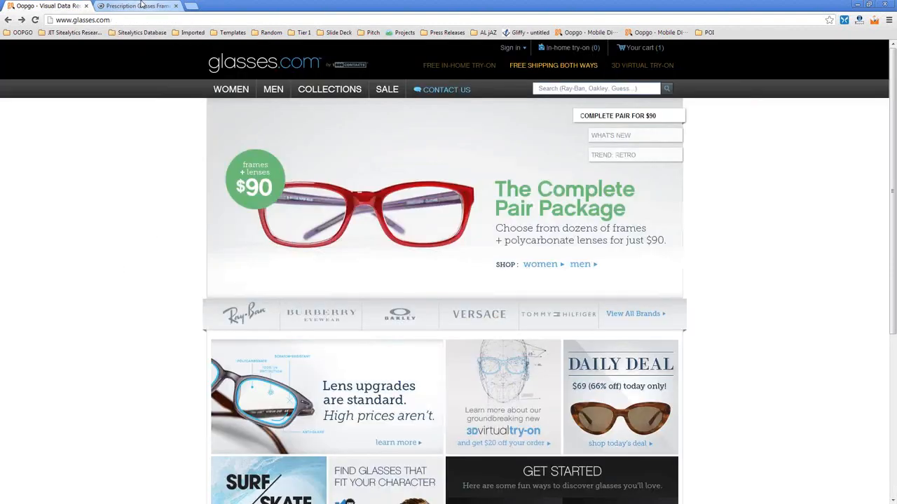
{"action": "left_click", "coordinate": [596, 88]}
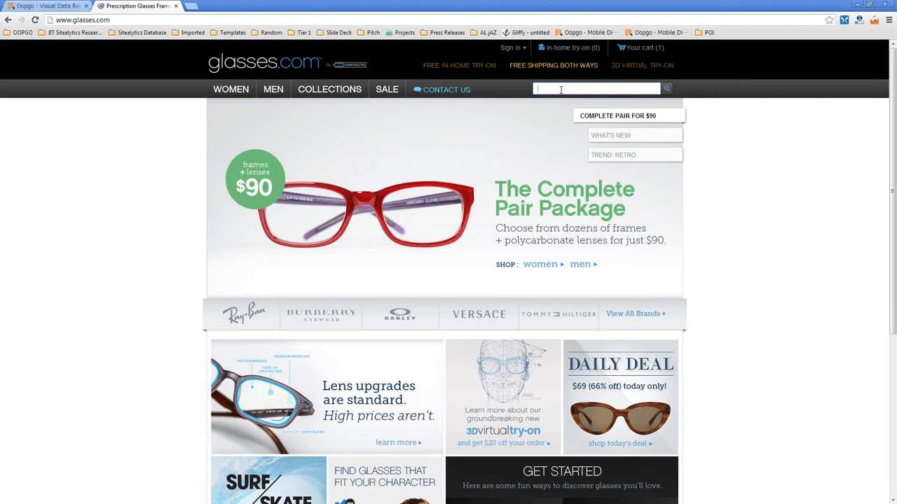
{"action": "type", "text": "abc"}
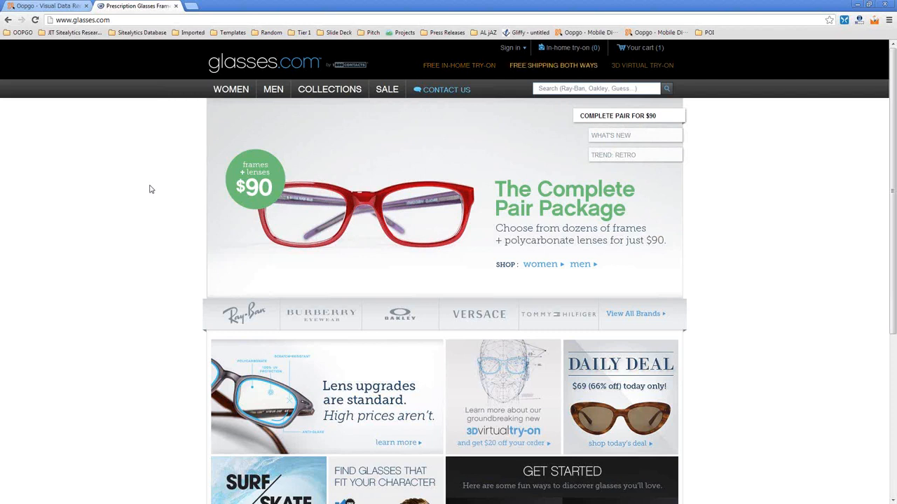
- Return to the Oopgo Visual Data Records tab and start loading the mobile discovery page
{"action": "left_click", "coordinate": [49, 9]}
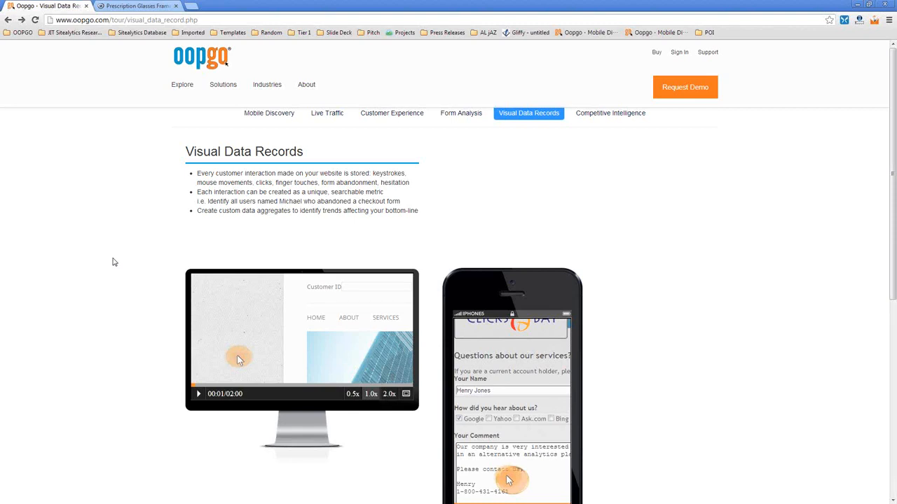
{"action": "mouse_move", "coordinate": [294, 173]}
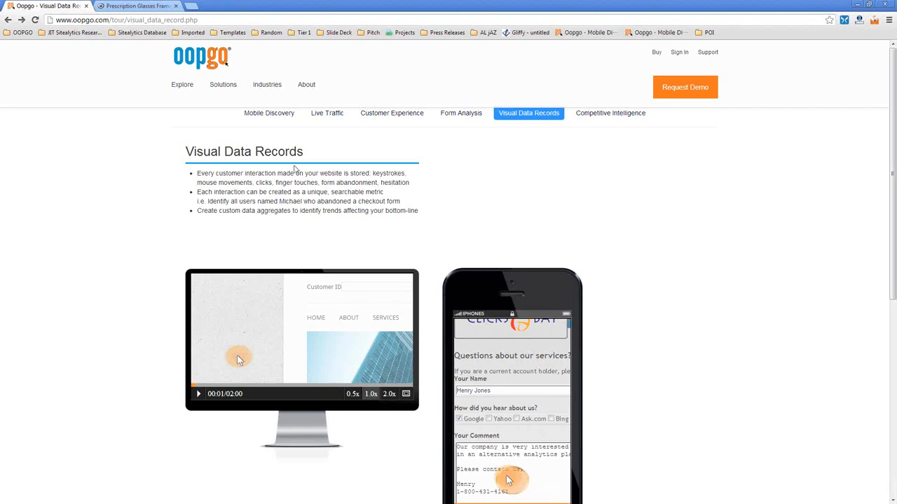
{"action": "left_click", "coordinate": [269, 112]}
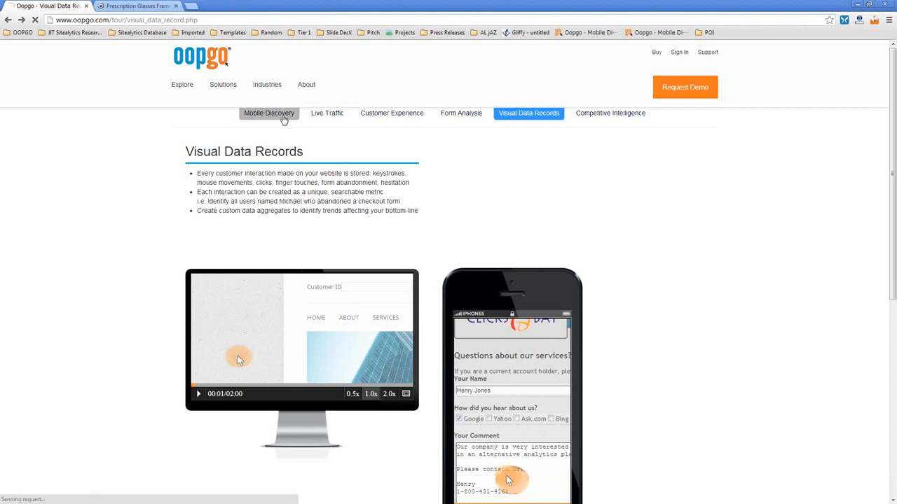
- Watch the Mahogany Shoes mobile session replay, then switch to the glasses.com storefront tab
{"action": "left_click", "coordinate": [269, 112]}
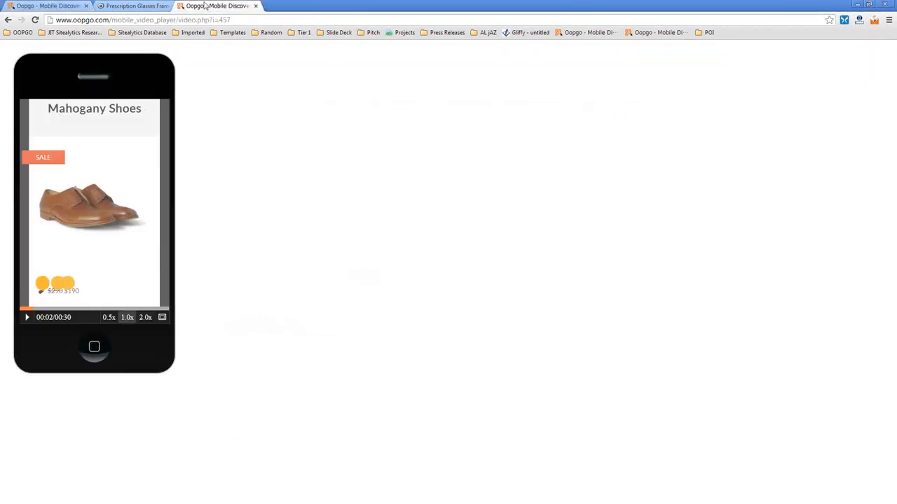
{"action": "left_click", "coordinate": [27, 317]}
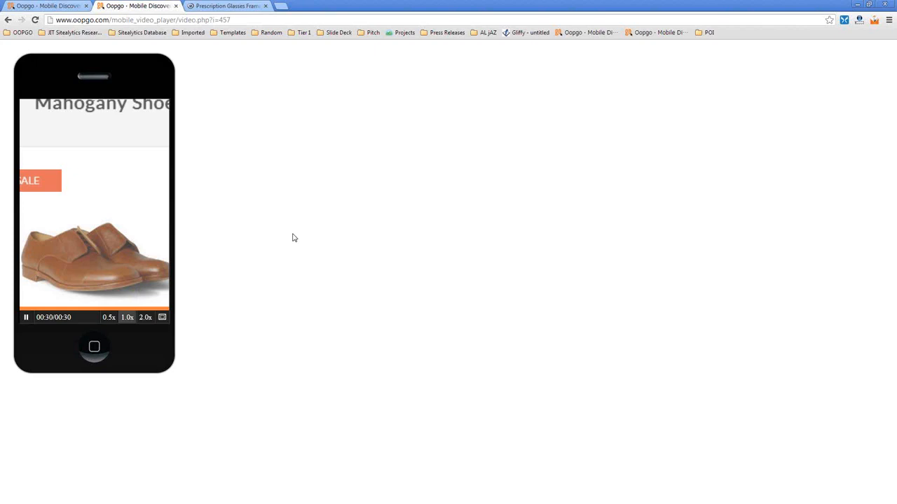
{"action": "mouse_move", "coordinate": [221, 59]}
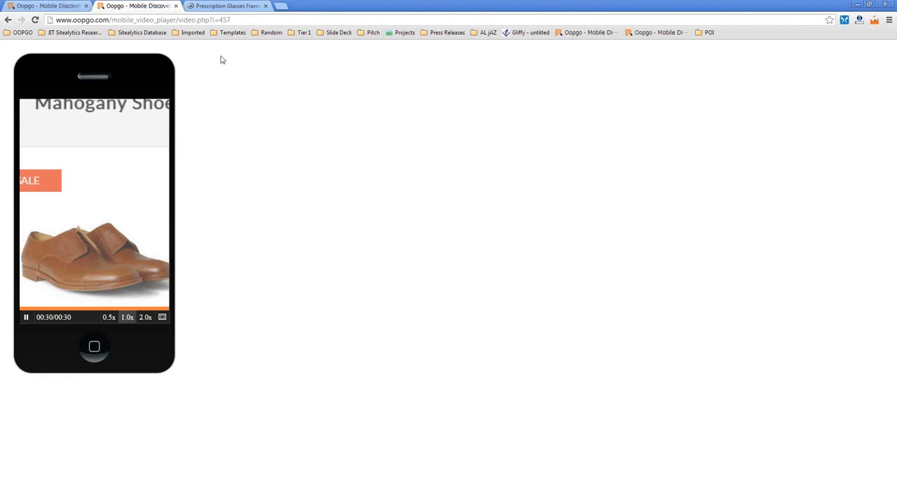
{"action": "left_click", "coordinate": [232, 5]}
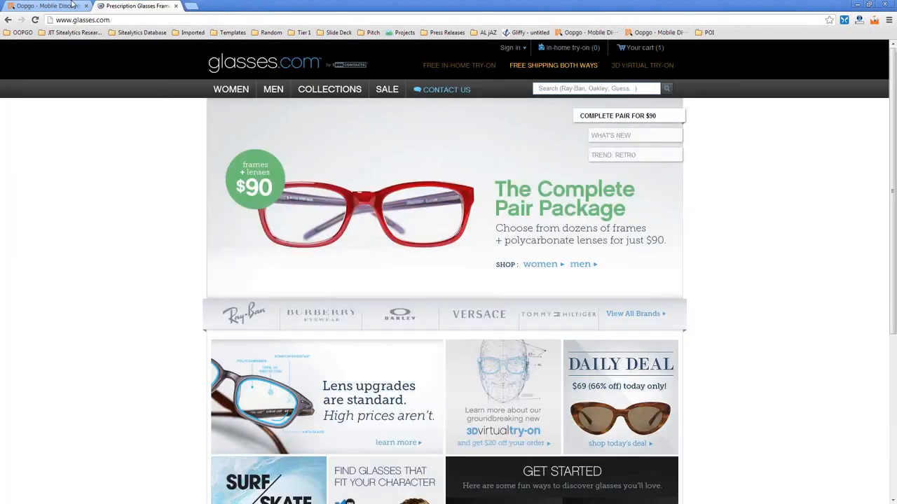
- Open the Customer Experience tour page and load the Sep 20 BankBIG session replay
{"action": "left_click", "coordinate": [45, 9]}
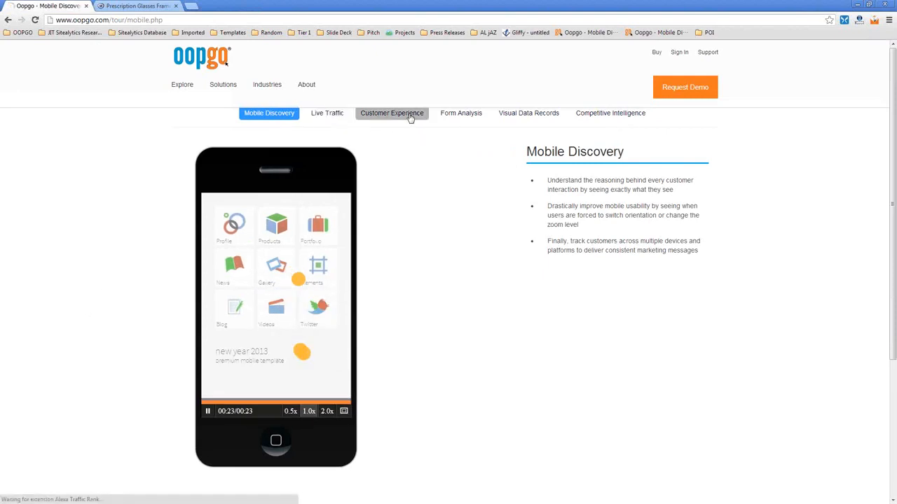
{"action": "left_click", "coordinate": [392, 113]}
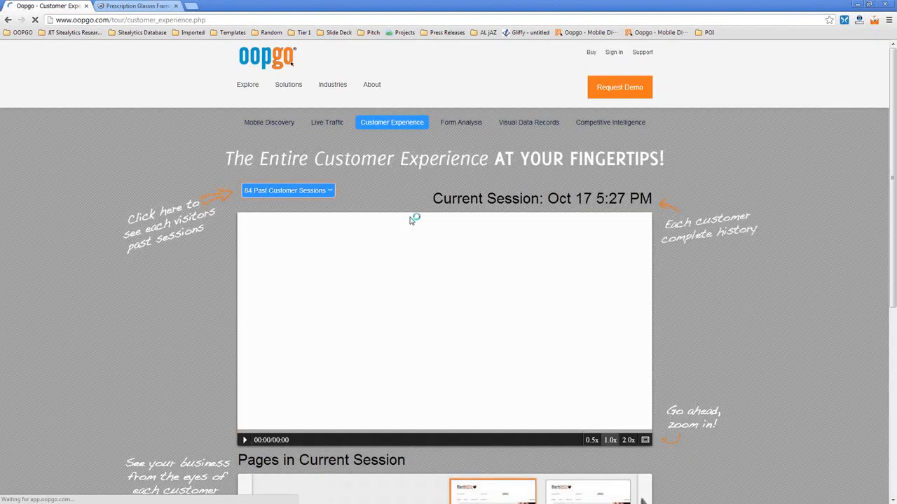
{"action": "left_click", "coordinate": [244, 440]}
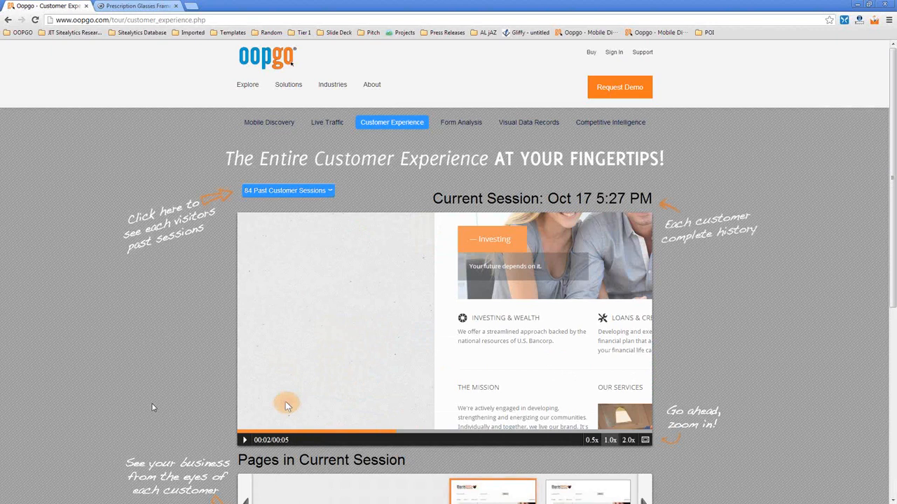
{"action": "scroll", "scroll_direction": "down", "scroll_amount": 3}
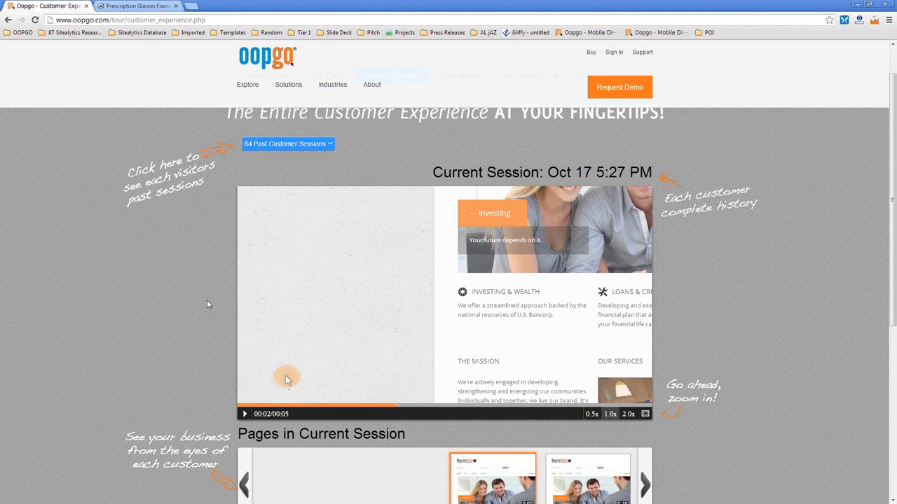
{"action": "mouse_move", "coordinate": [171, 207]}
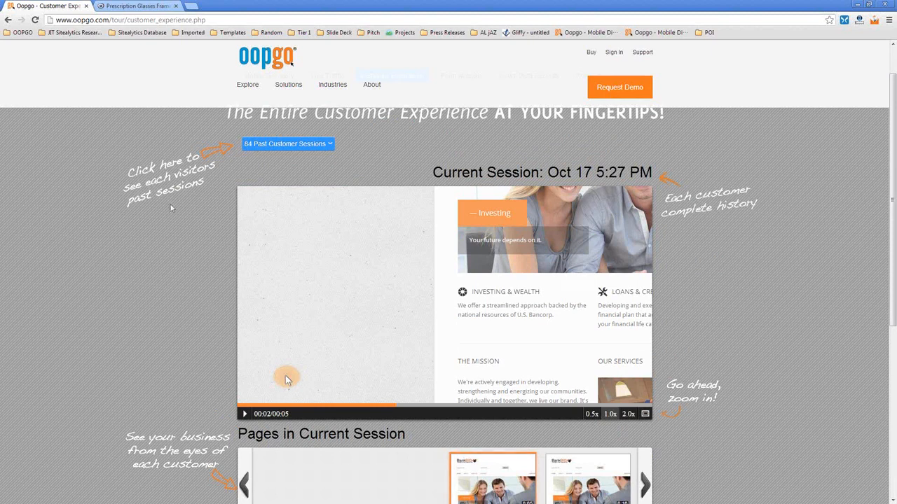
{"action": "mouse_move", "coordinate": [162, 306]}
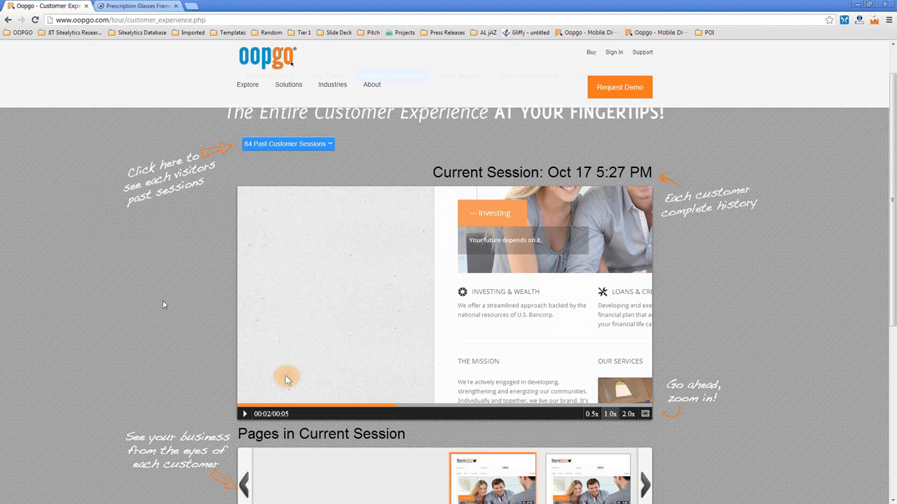
- Jump to another page in the BankBIG replay, then switch to the glasses.com tab
{"action": "scroll", "scroll_direction": "down", "scroll_amount": 3}
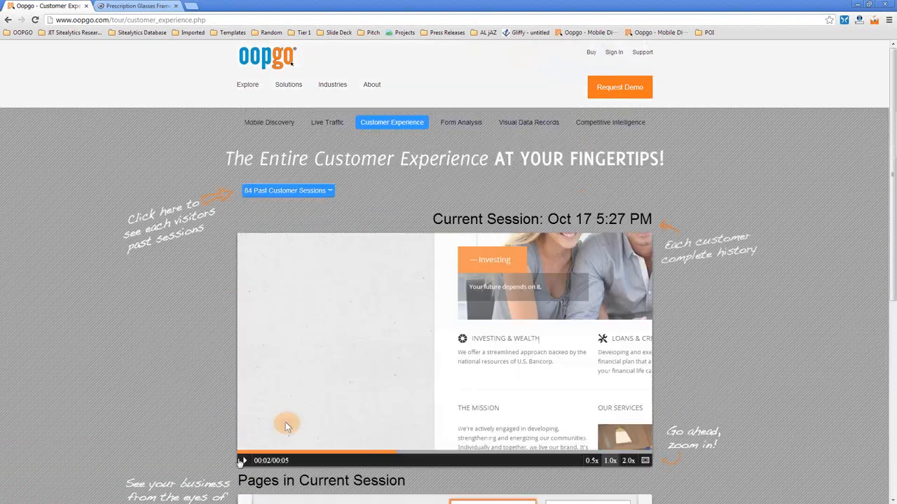
{"action": "left_click", "coordinate": [288, 191]}
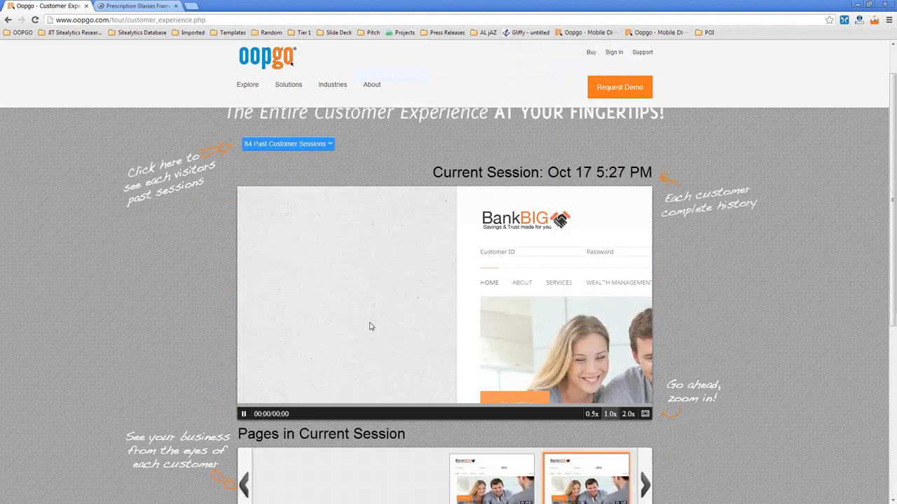
{"action": "scroll", "scroll_direction": "down", "scroll_amount": 3}
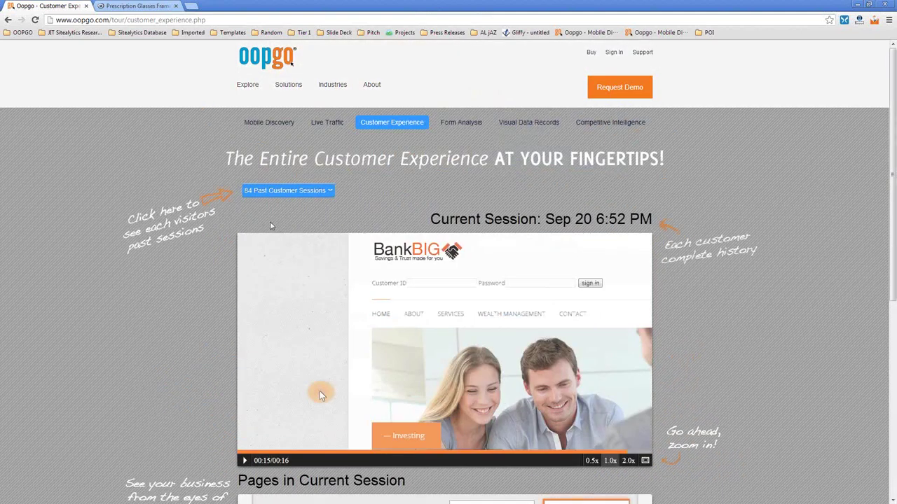
{"action": "mouse_move", "coordinate": [138, 356]}
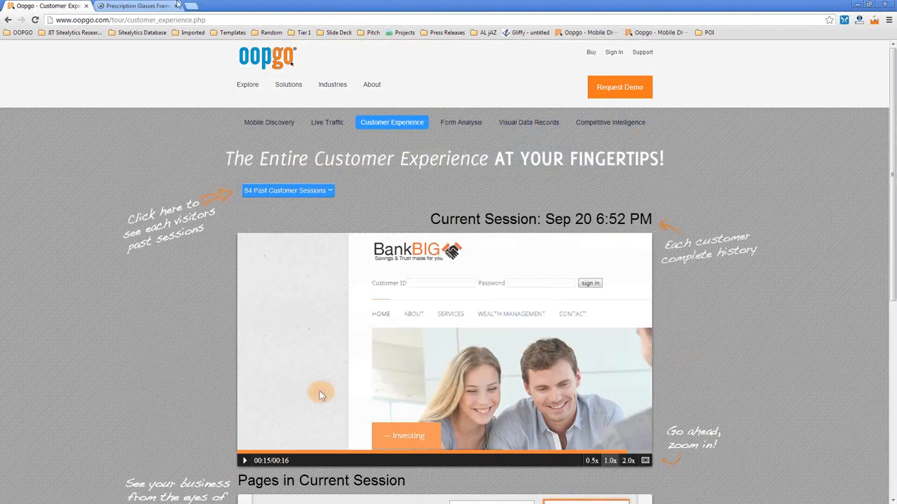
{"action": "left_click", "coordinate": [140, 6]}
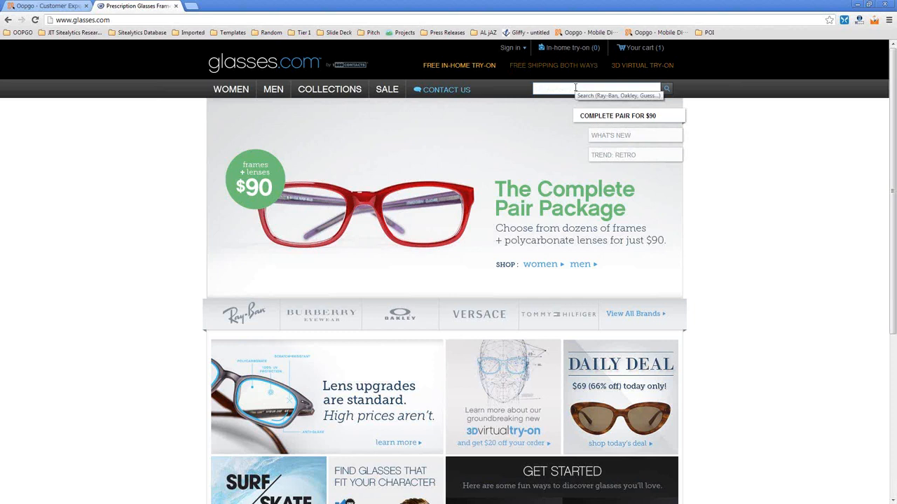
- Switch to the Customer Replay dashboard listing June 2013 visitors beside a Lifestyle Lift replay
{"action": "left_click", "coordinate": [599, 87]}
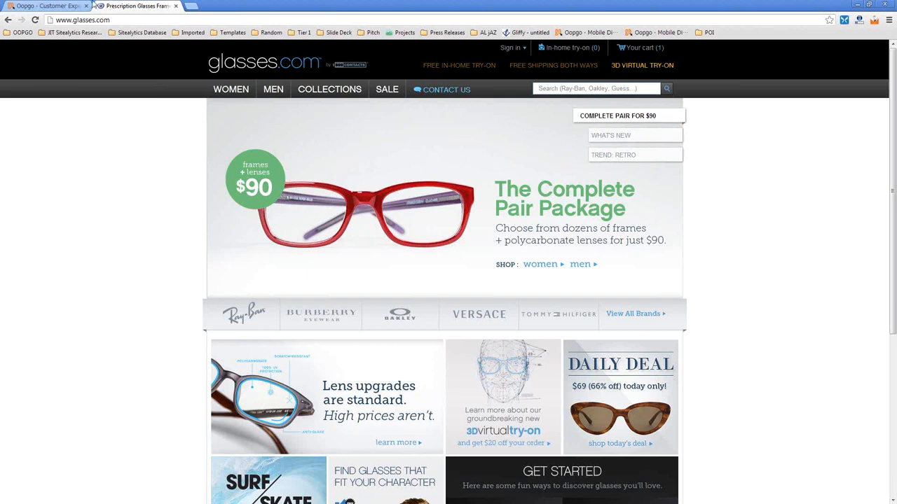
{"action": "mouse_move", "coordinate": [42, 6]}
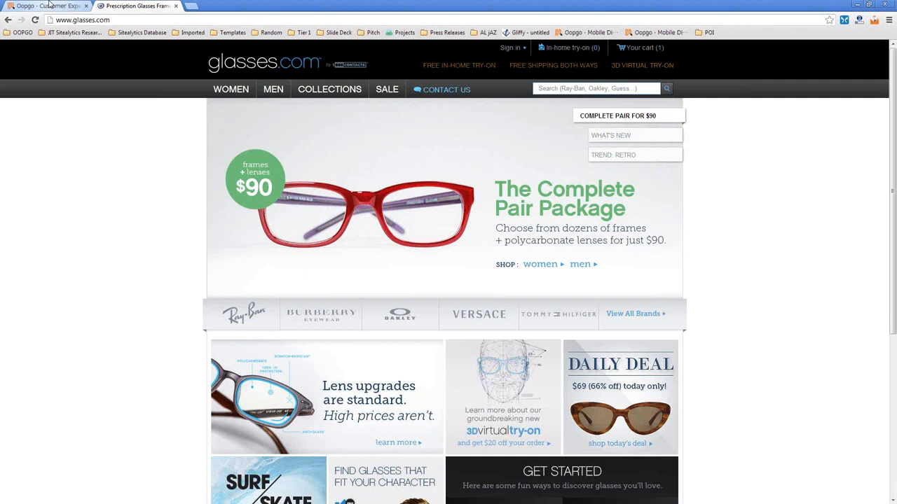
{"action": "left_click", "coordinate": [42, 8]}
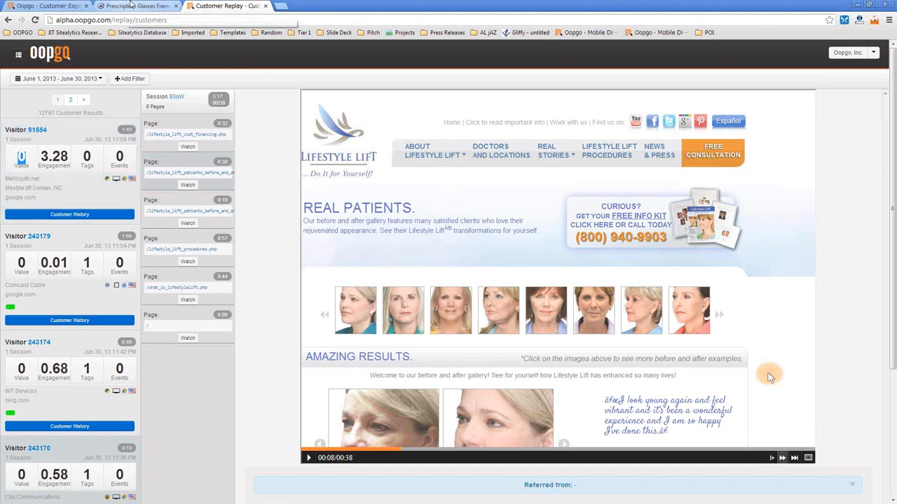
- Return via the glasses.com tab to the Customer Experience page replaying the Sep 20 BankBIG session
{"action": "left_click", "coordinate": [137, 6]}
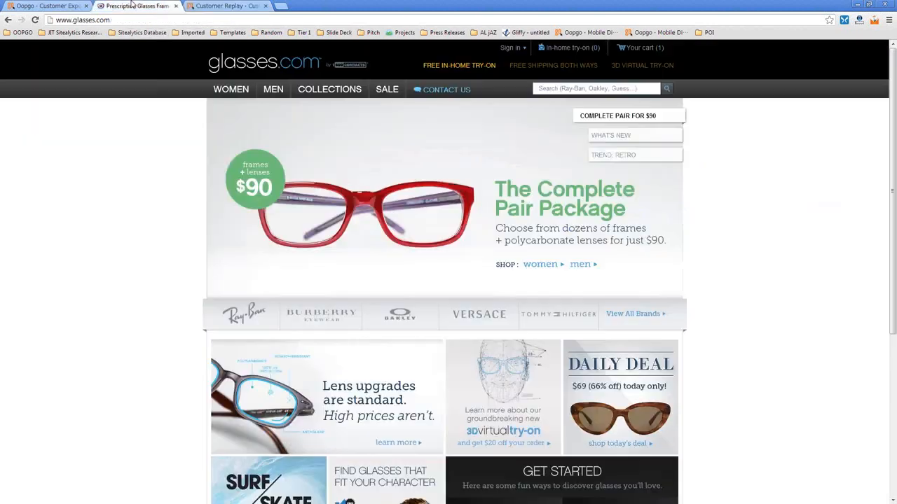
{"action": "left_click", "coordinate": [42, 6]}
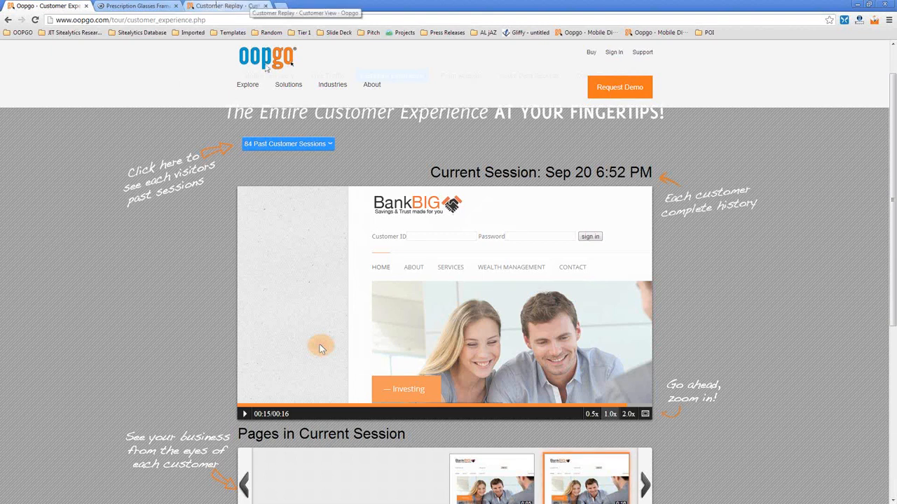
{"action": "scroll", "scroll_direction": "down", "scroll_amount": 3}
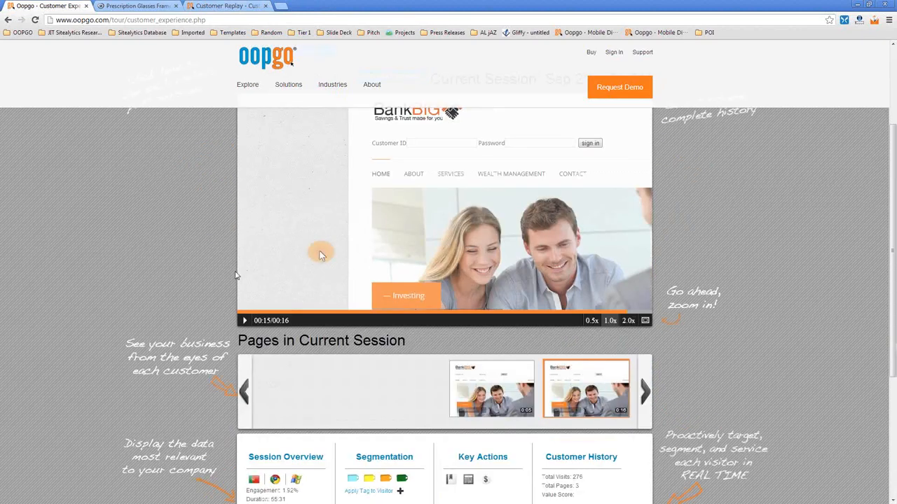
{"action": "scroll", "scroll_direction": "down", "scroll_amount": 3}
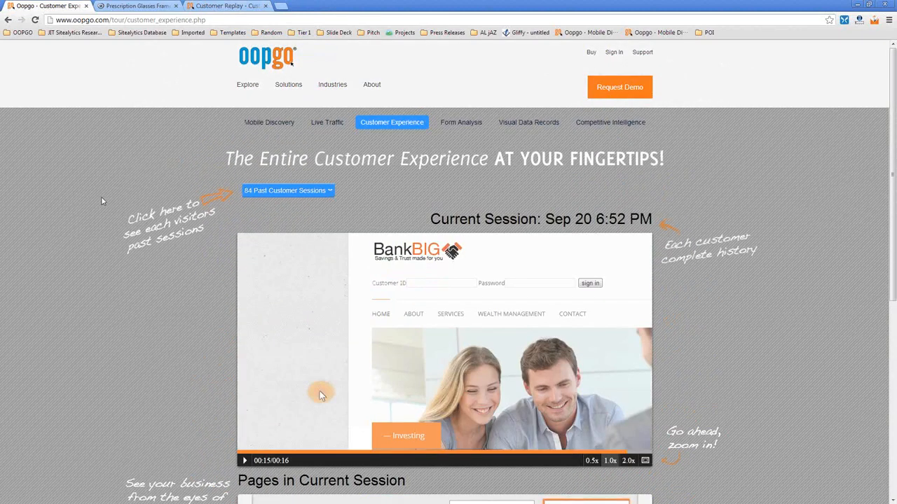
{"action": "mouse_move", "coordinate": [105, 205]}
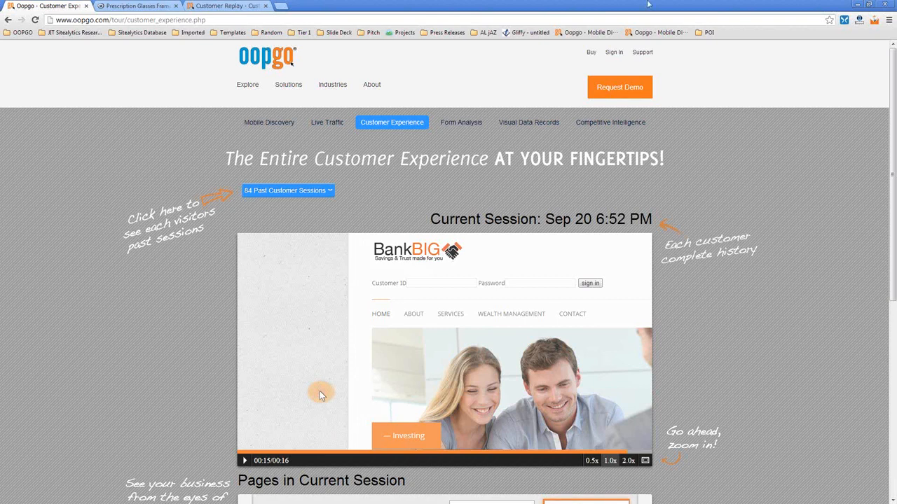
{"action": "left_click", "coordinate": [236, 3]}
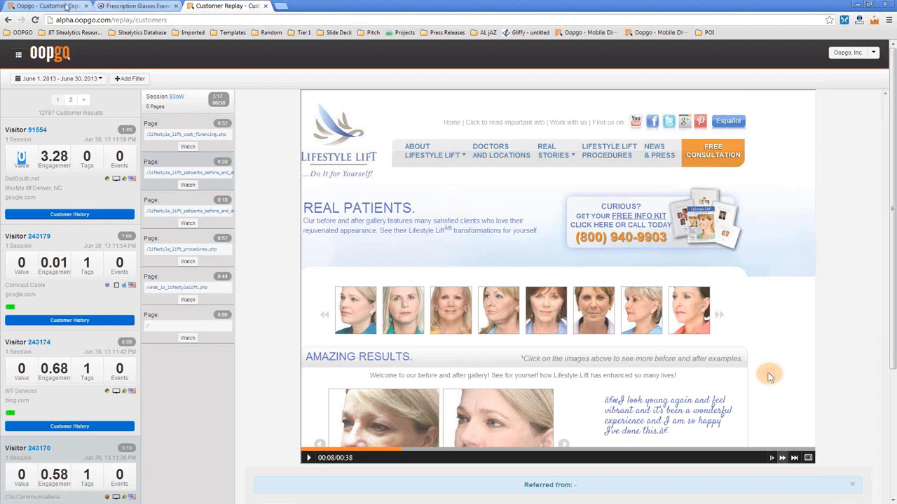
{"action": "mouse_move", "coordinate": [225, 6]}
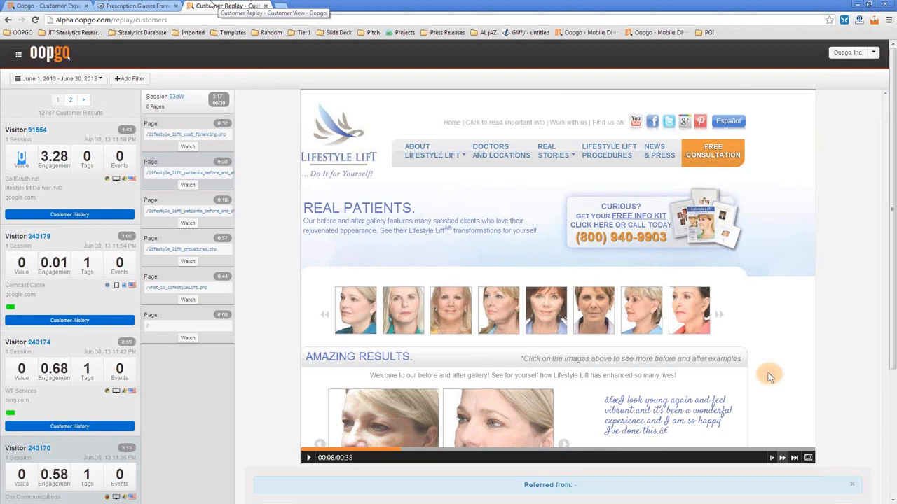
{"action": "left_click", "coordinate": [42, 5]}
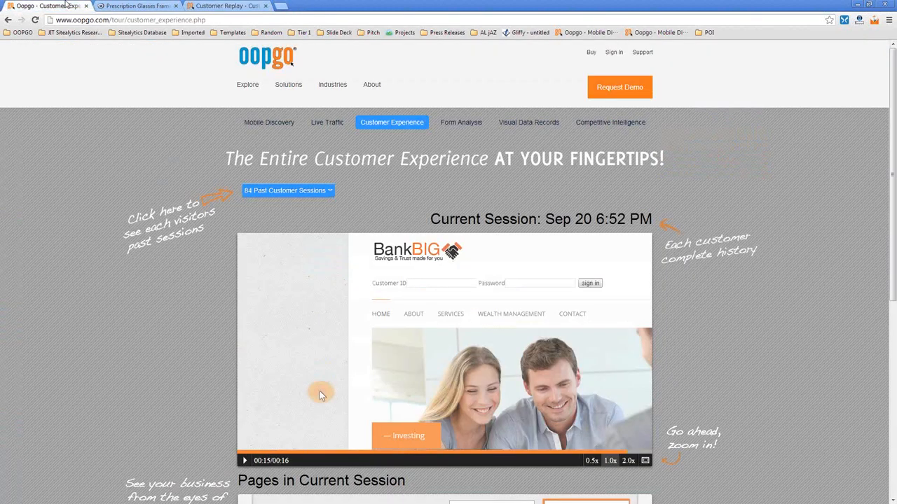
{"action": "left_click", "coordinate": [232, 6]}
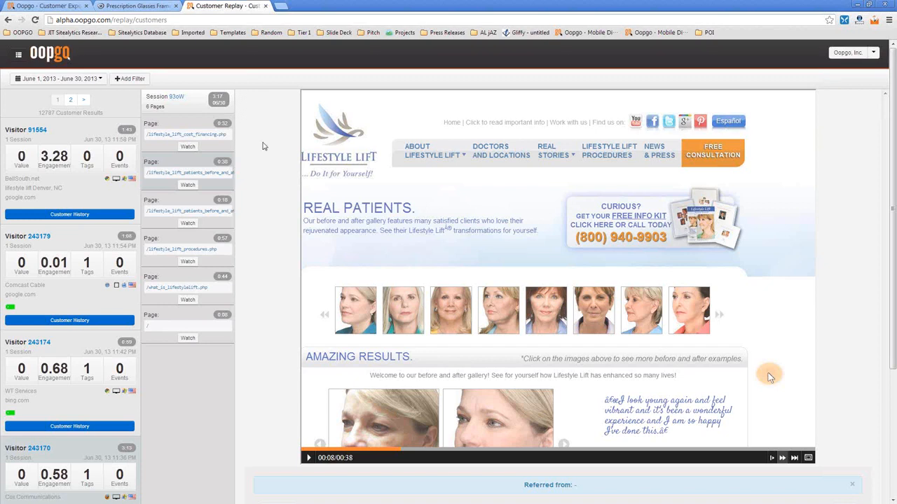
{"action": "mouse_move", "coordinate": [42, 7]}
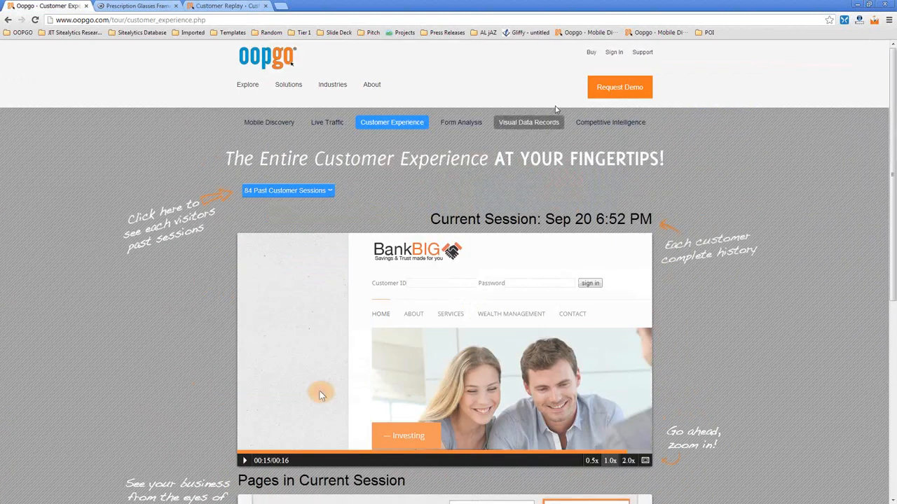
{"action": "mouse_move", "coordinate": [460, 122]}
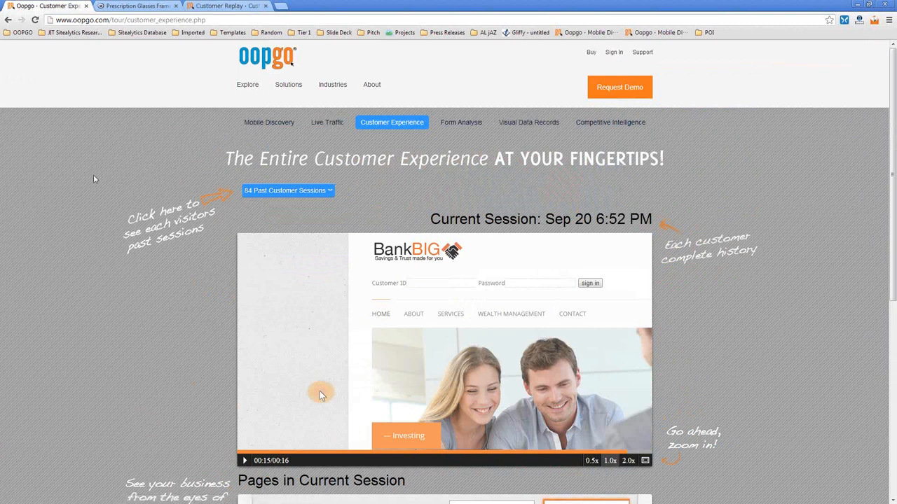
{"action": "mouse_move", "coordinate": [326, 122]}
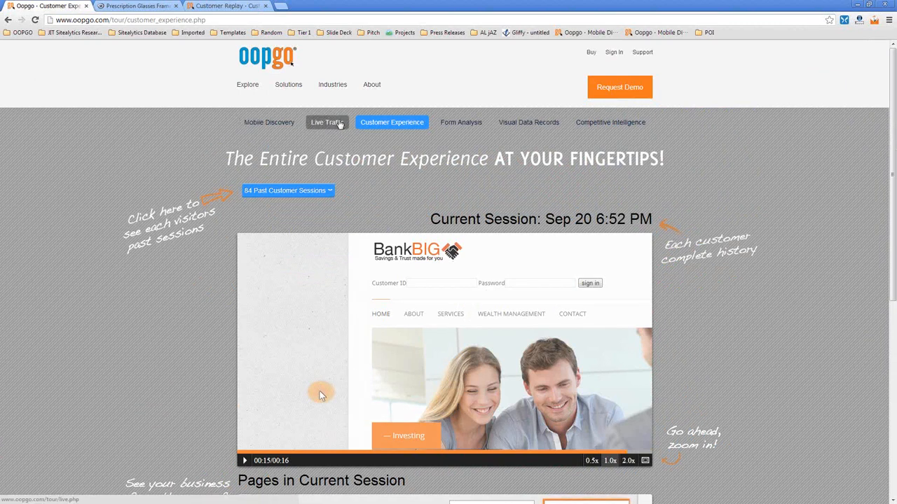
{"action": "mouse_move", "coordinate": [178, 261]}
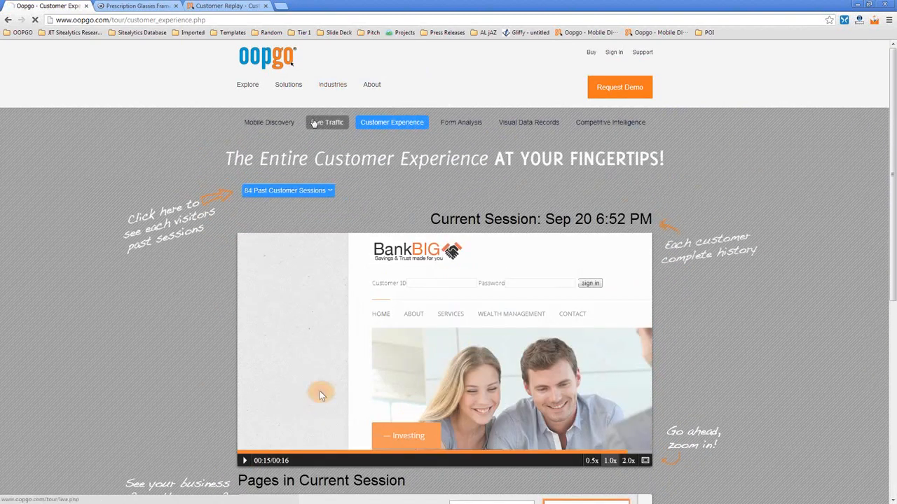
- View the Live Traffic tour page and watch a live visitor's ClicksBay session
{"action": "left_click", "coordinate": [326, 122]}
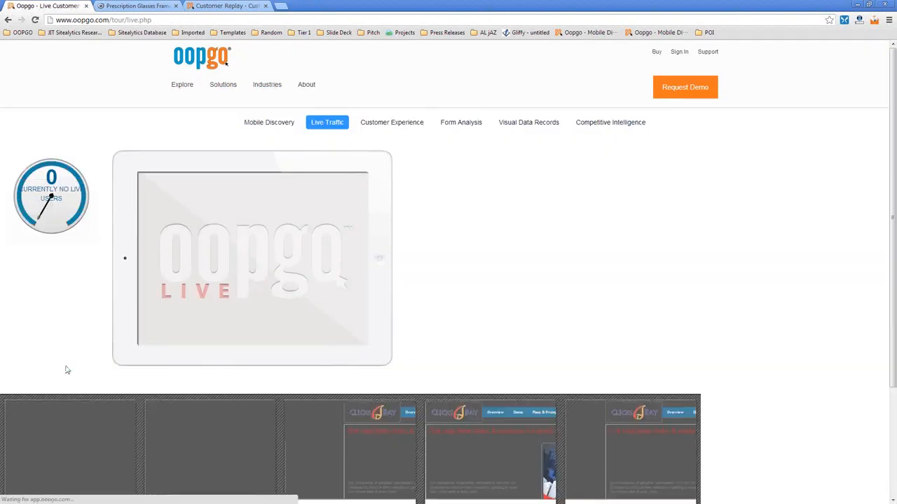
{"action": "scroll", "scroll_direction": "down", "scroll_amount": 3}
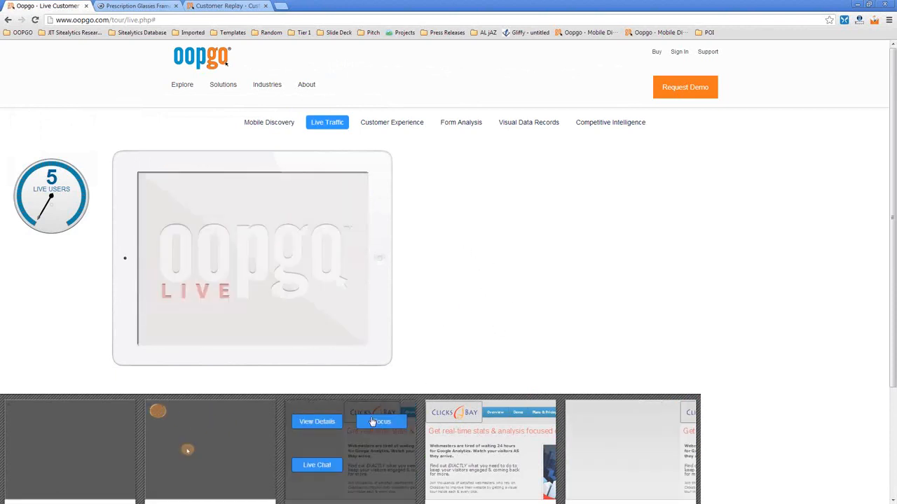
{"action": "left_click", "coordinate": [378, 420]}
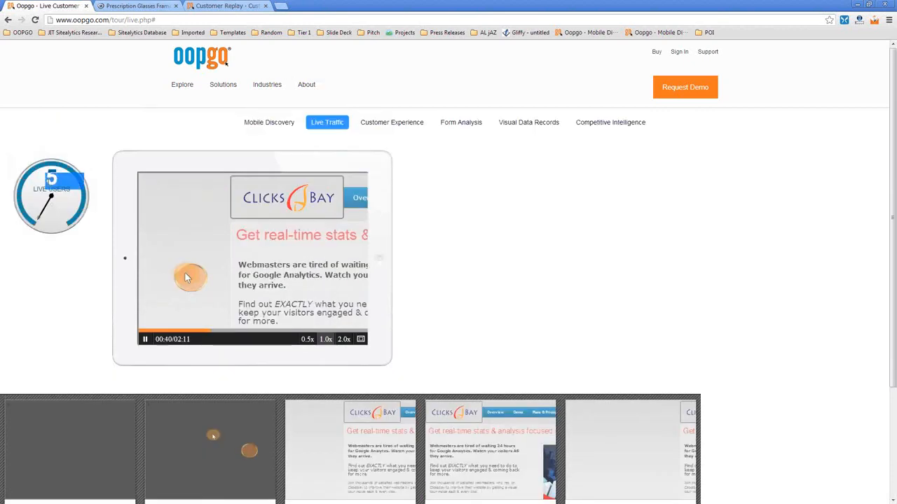
{"action": "mouse_move", "coordinate": [61, 267]}
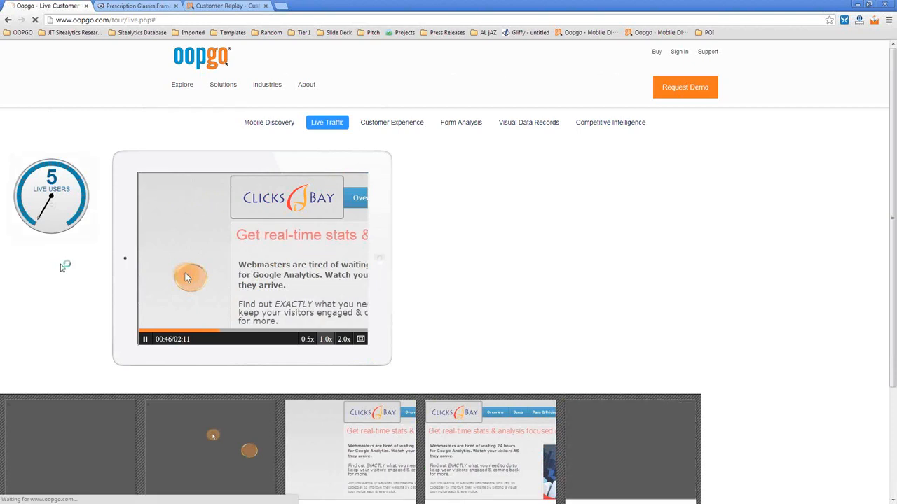
{"action": "scroll", "scroll_direction": "down", "scroll_amount": 3}
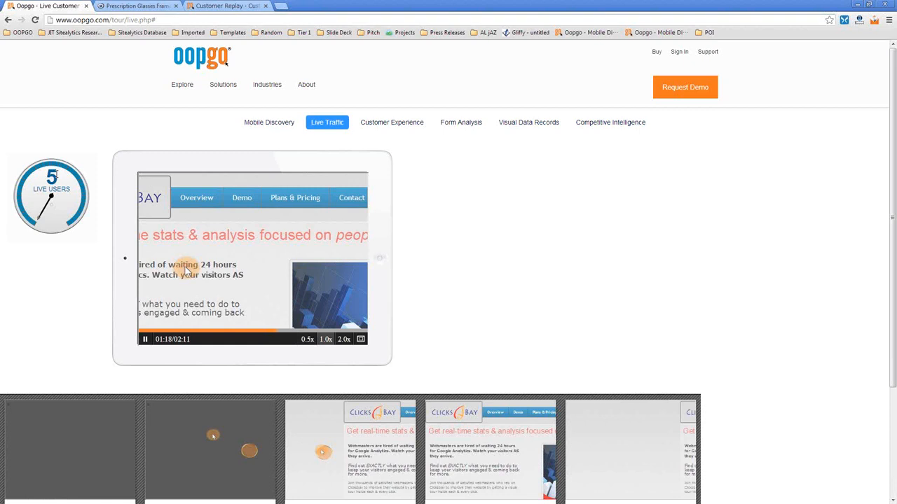
{"action": "scroll", "scroll_direction": "down", "scroll_amount": 3}
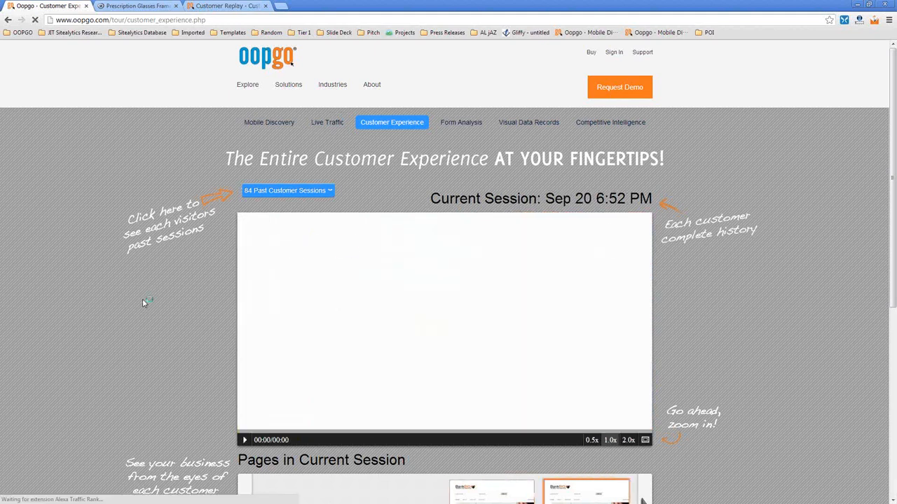
{"action": "left_click", "coordinate": [244, 440]}
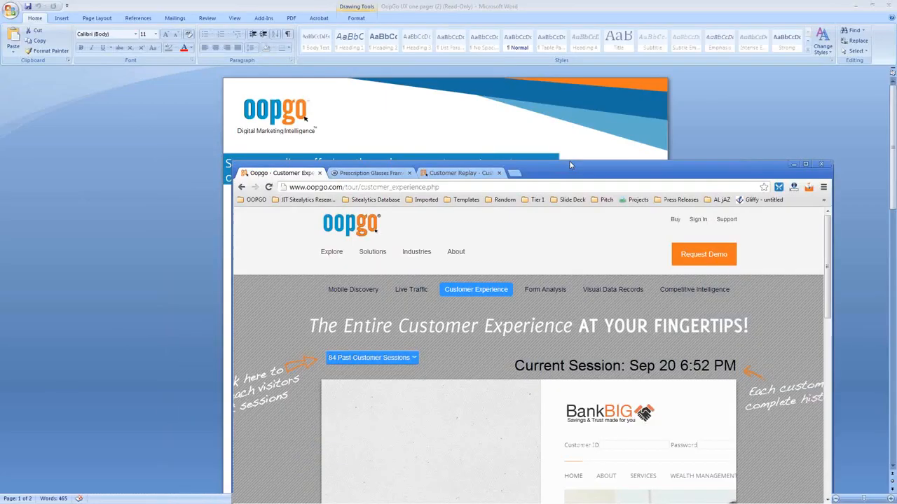
{"action": "left_click_drag", "start_coordinate": [569, 165], "coordinate": [552, 67]}
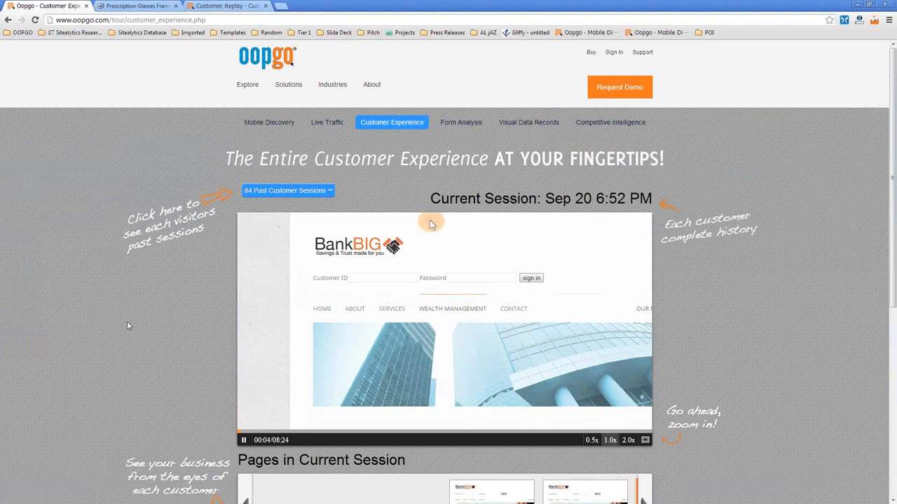
{"action": "scroll", "scroll_direction": "down", "scroll_amount": 3}
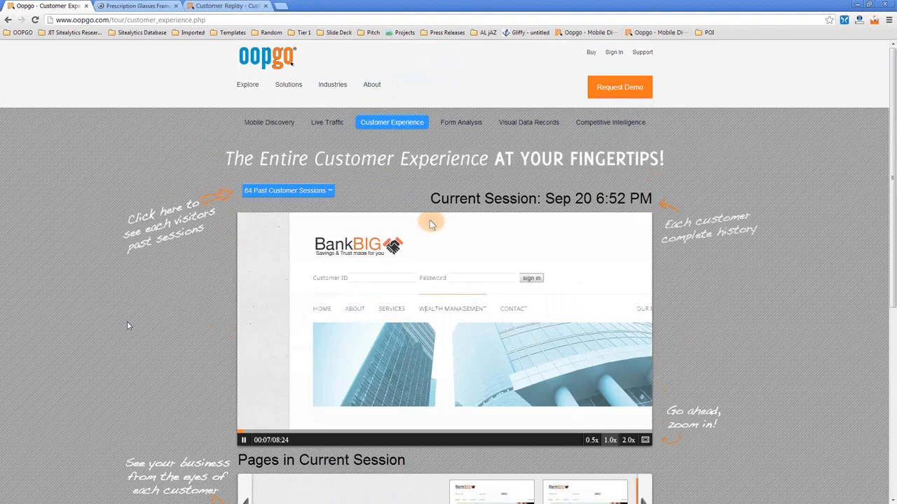
{"action": "mouse_move", "coordinate": [171, 319]}
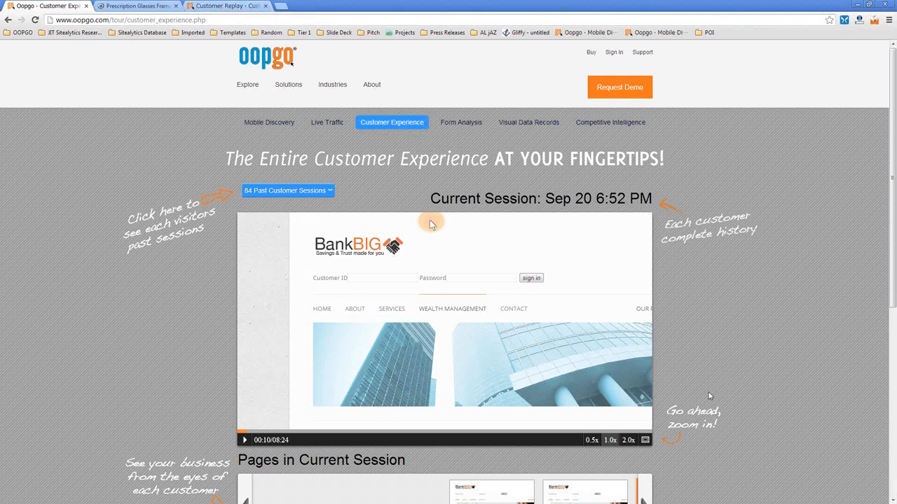
{"action": "mouse_move", "coordinate": [767, 300]}
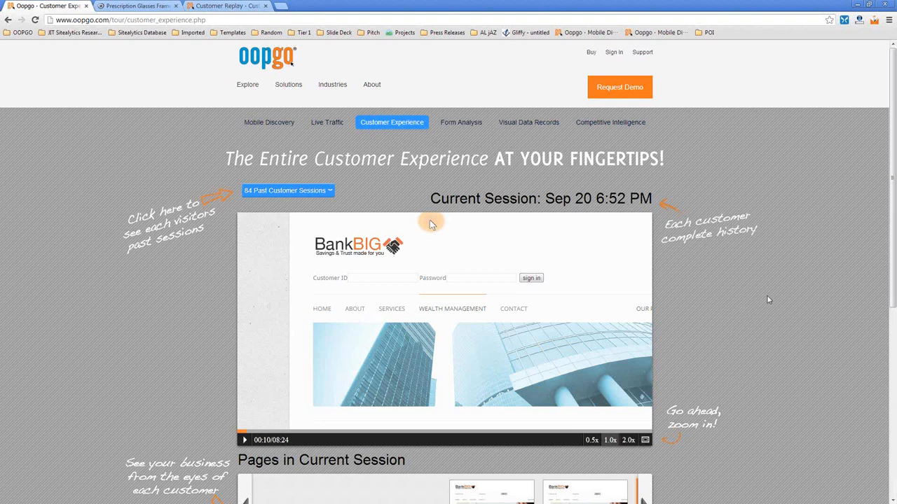
{"action": "mouse_move", "coordinate": [760, 303]}
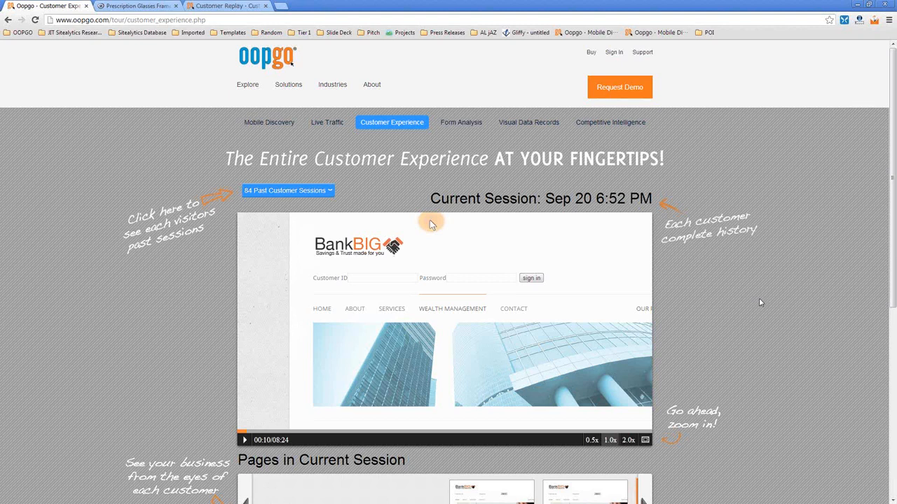
{"action": "mouse_move", "coordinate": [746, 311]}
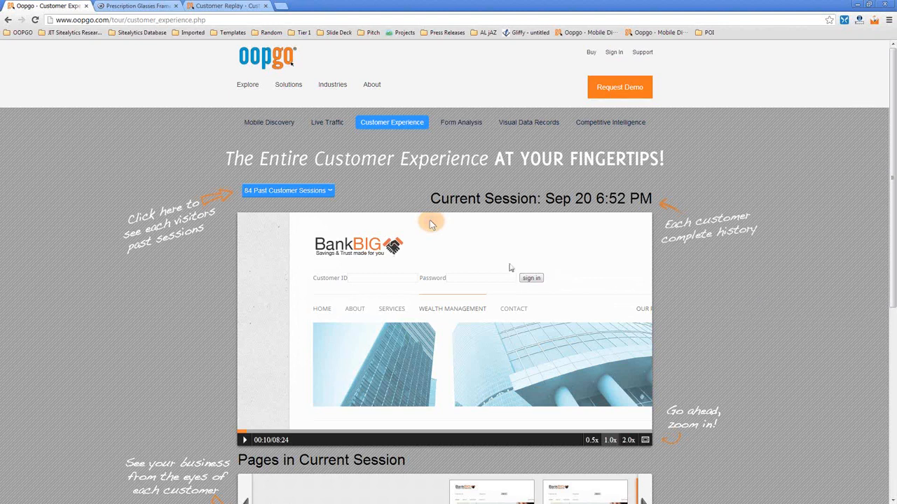
{"action": "mouse_move", "coordinate": [487, 244]}
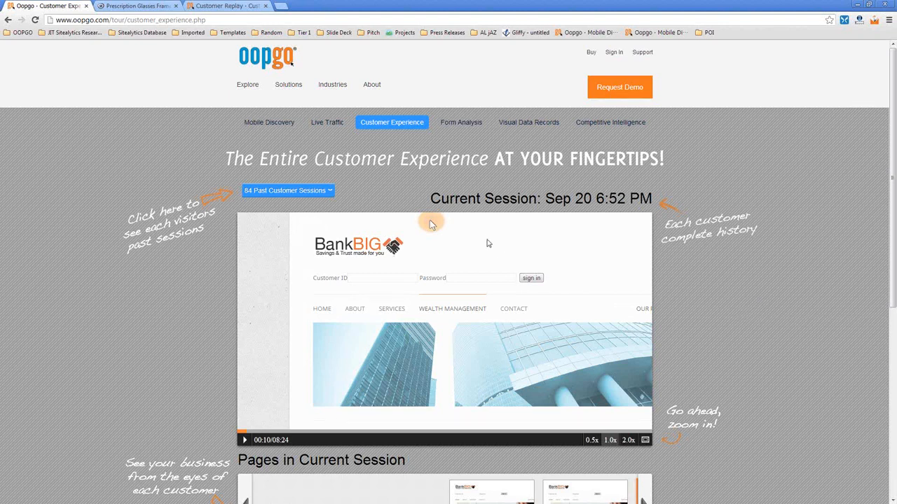
{"action": "mouse_move", "coordinate": [471, 233]}
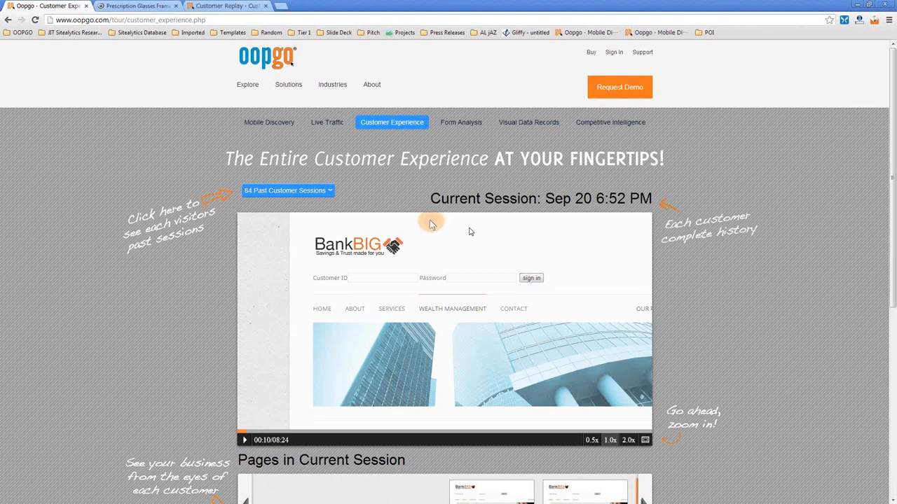
{"action": "mouse_move", "coordinate": [117, 299]}
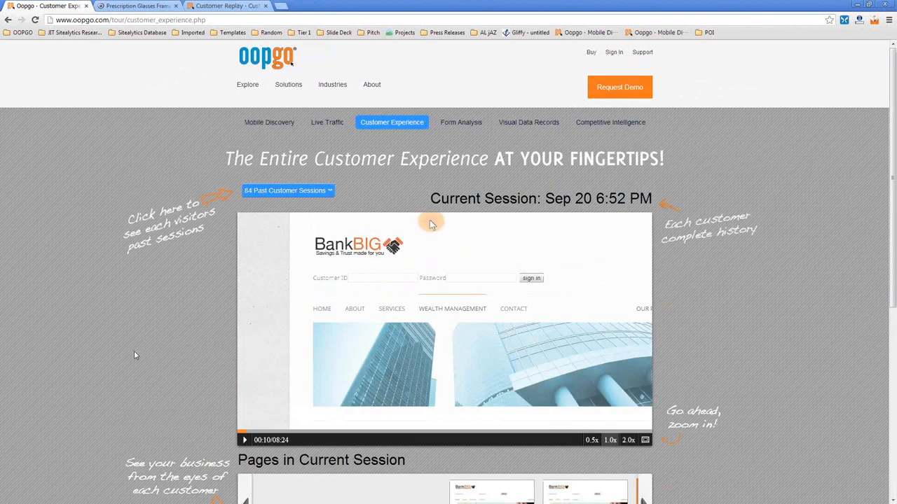
{"action": "mouse_move", "coordinate": [138, 351]}
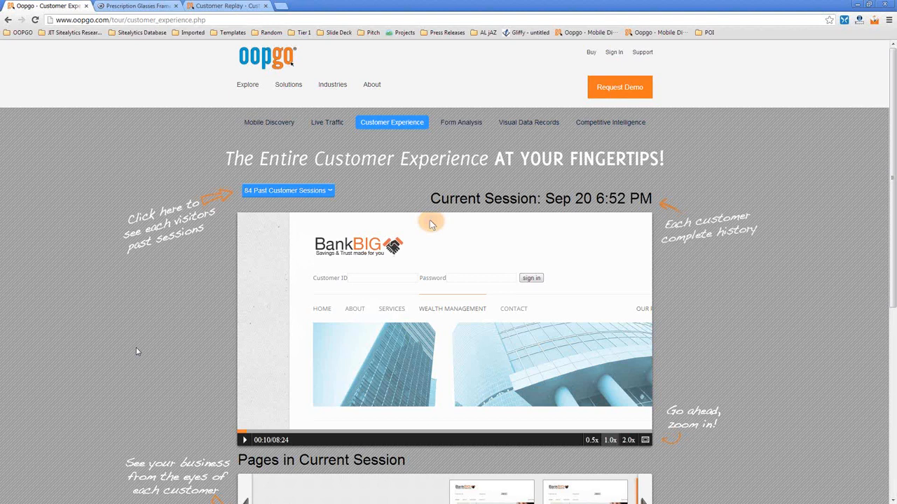
{"action": "mouse_move", "coordinate": [592, 69]}
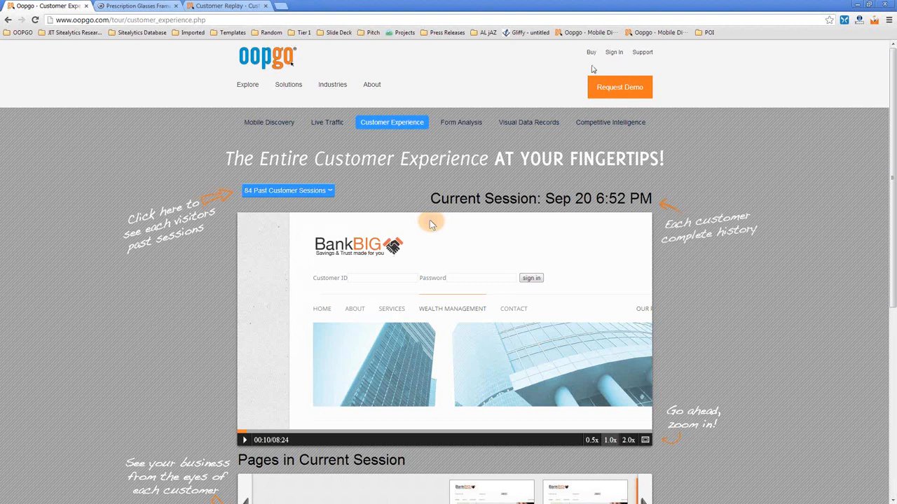
{"action": "left_click", "coordinate": [143, 5]}
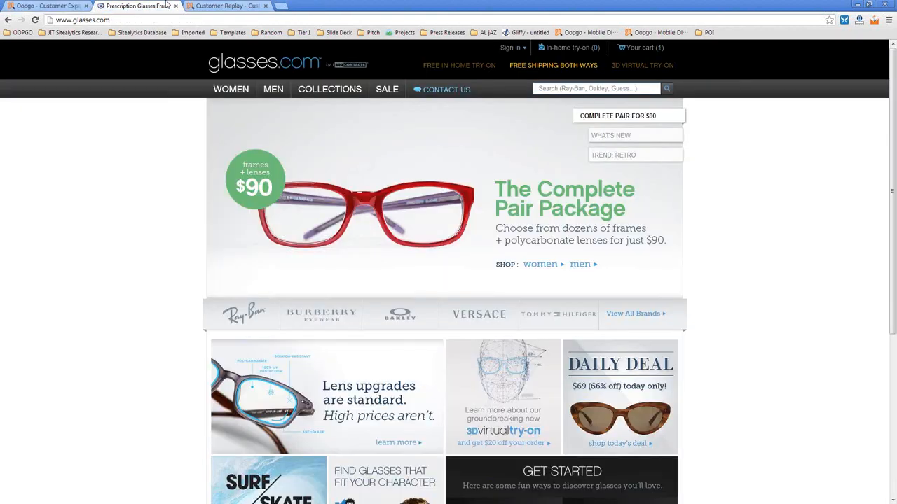
{"action": "left_click", "coordinate": [45, 6]}
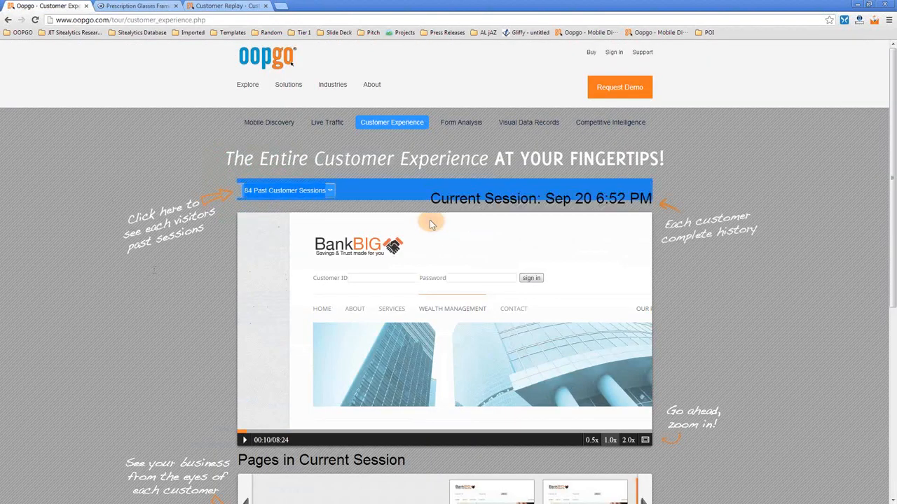
{"action": "scroll", "scroll_direction": "down", "scroll_amount": 3}
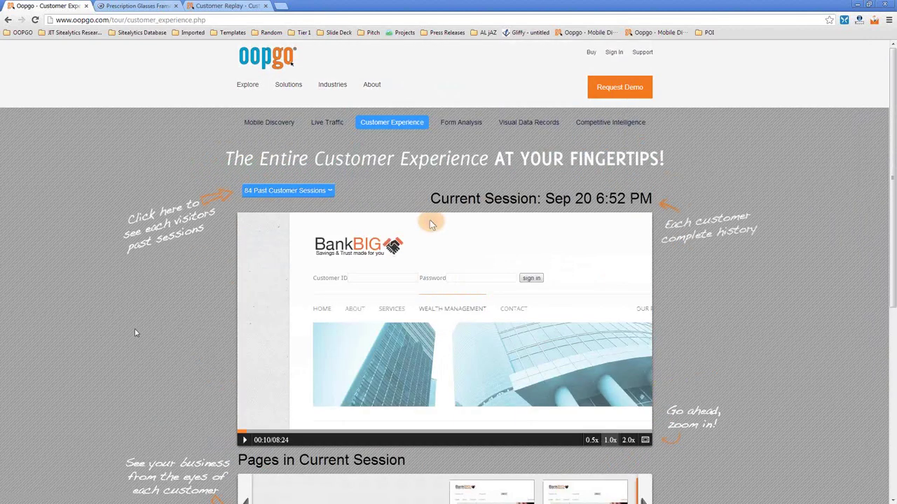
{"action": "mouse_move", "coordinate": [155, 205]}
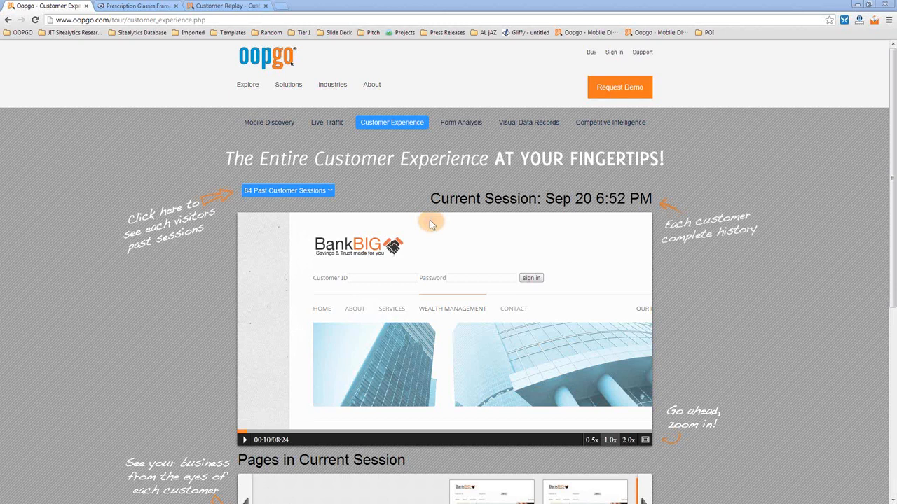
{"action": "mouse_move", "coordinate": [611, 122]}
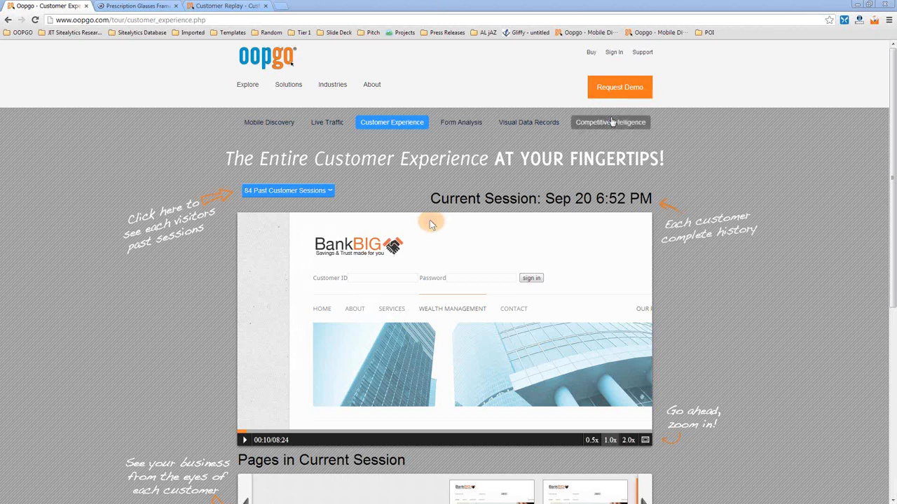
- View the Competitive Intelligence tour page with competitor traffic-rank charts
{"action": "left_click", "coordinate": [611, 122]}
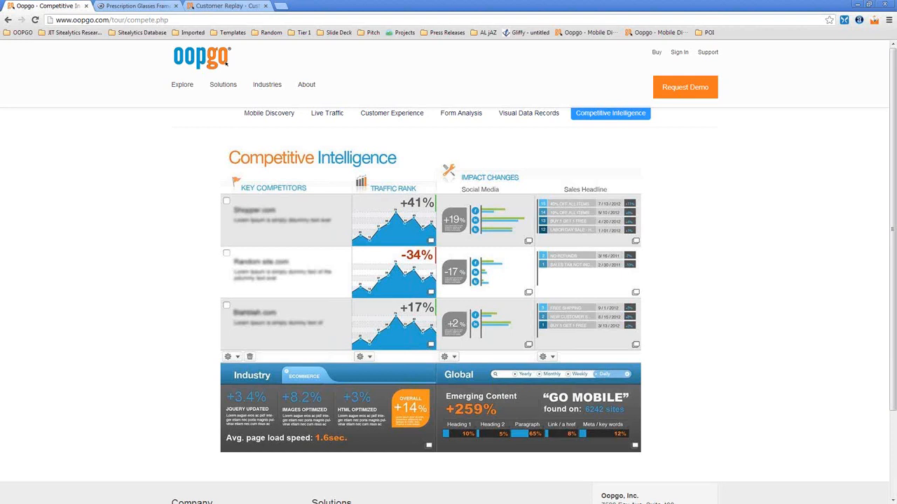
{"action": "mouse_move", "coordinate": [693, 254]}
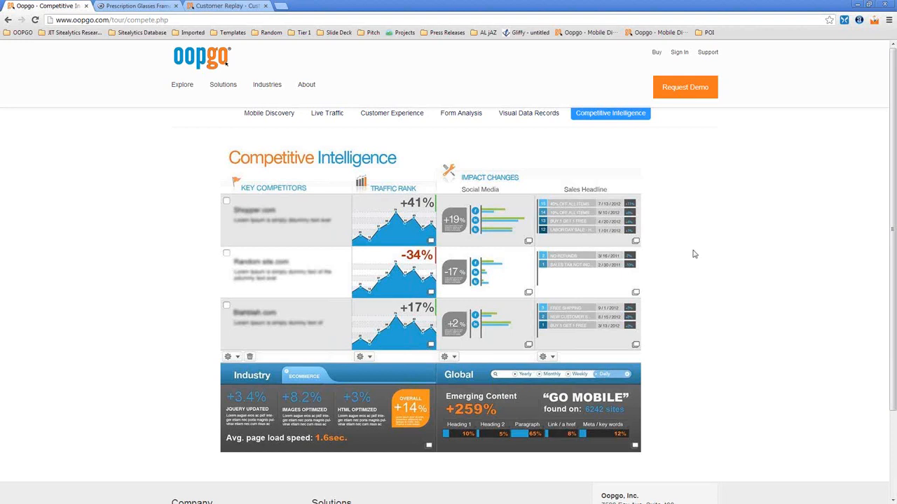
{"action": "scroll", "scroll_direction": "down", "scroll_amount": 3}
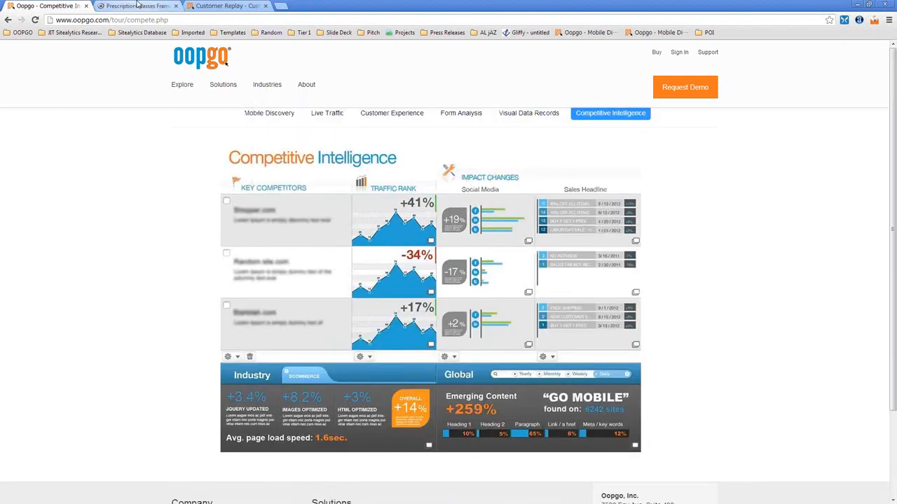
{"action": "left_click", "coordinate": [140, 5]}
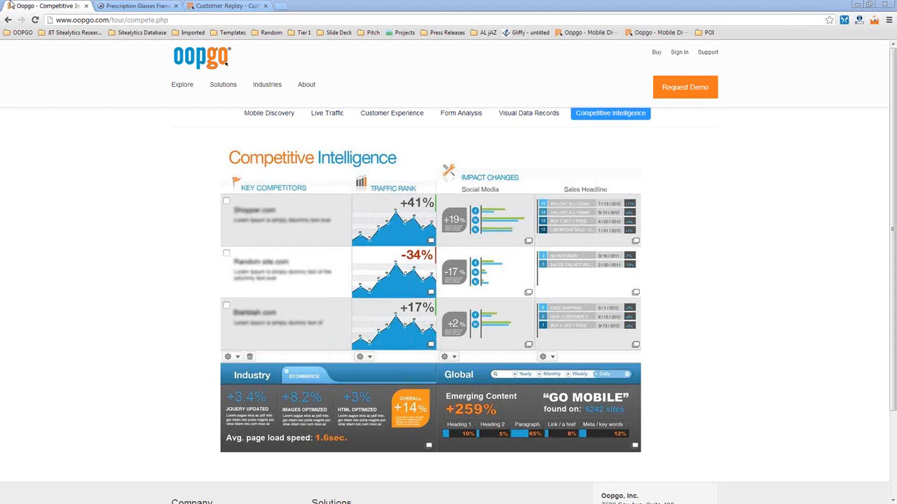
- Look up the espn.go.com site profile in Sitealytics and scroll to its common keywords
{"action": "left_click", "coordinate": [224, 6]}
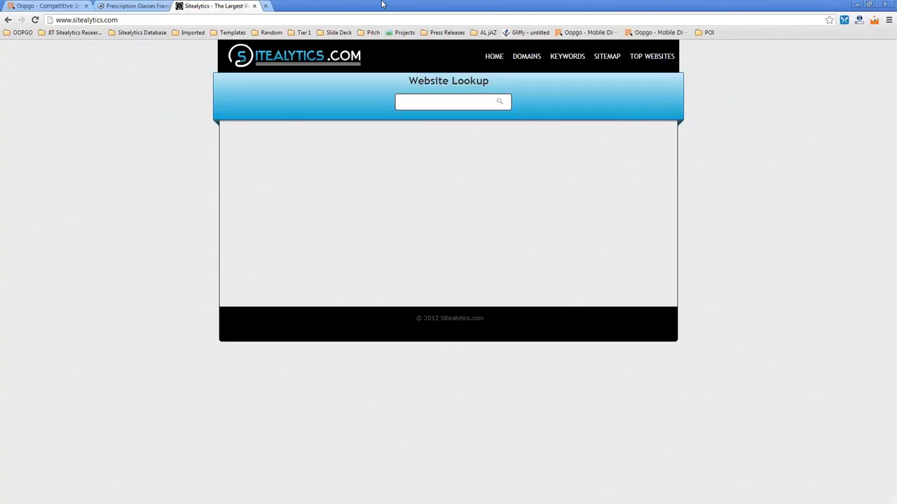
{"action": "type", "text": "espn"}
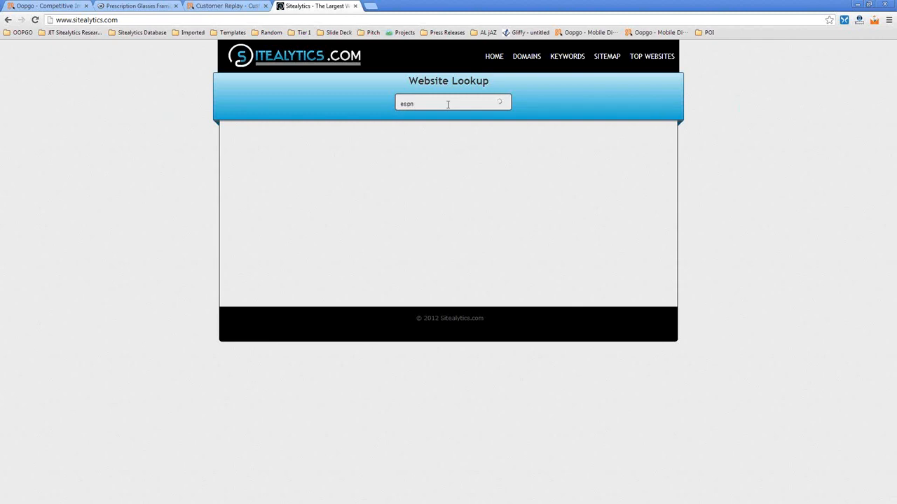
{"action": "type", "text": "espn"}
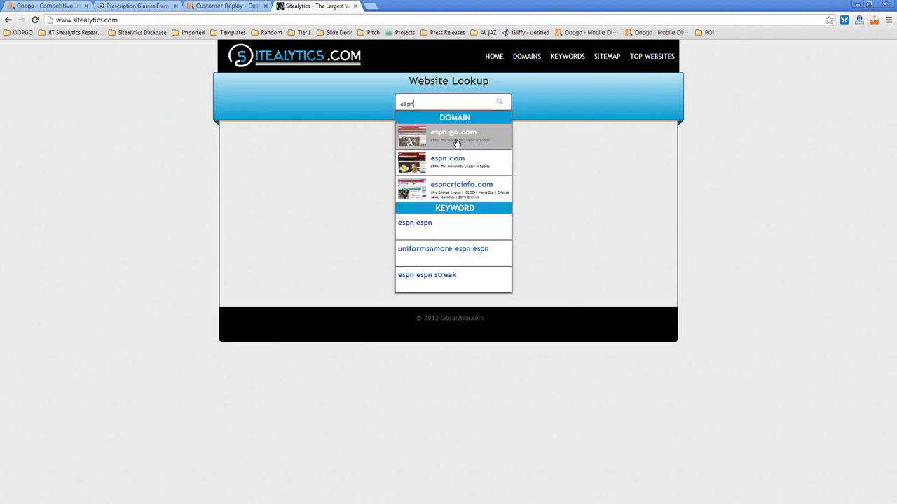
{"action": "left_click", "coordinate": [451, 133]}
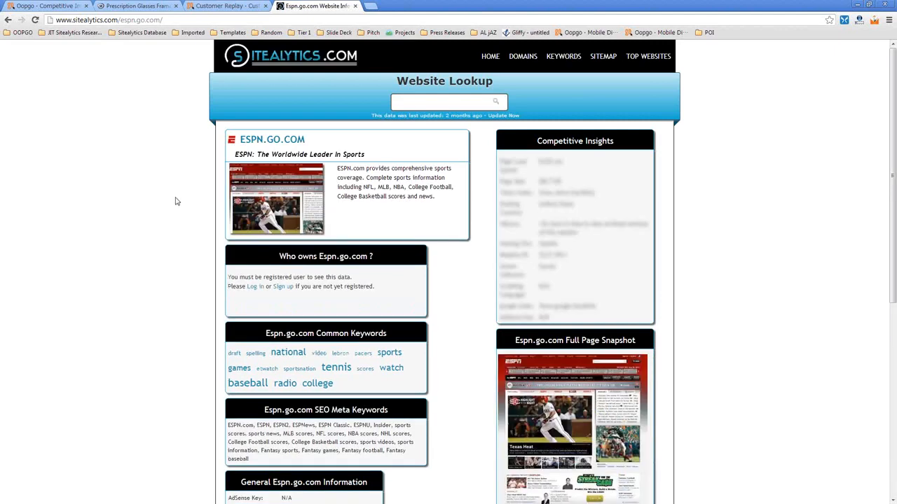
{"action": "scroll", "scroll_direction": "down", "scroll_amount": 3}
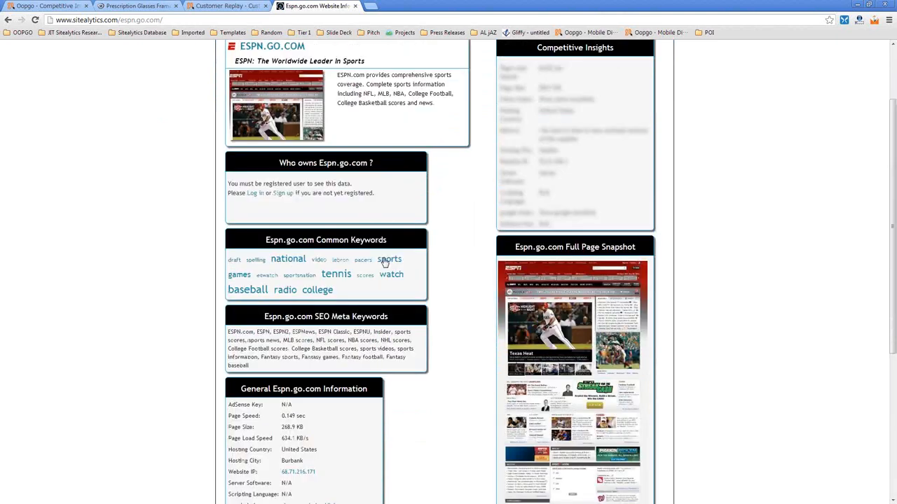
- Open the list of sites using ESPN's keyword Sports and highlight the word Sports in its heading
{"action": "left_click", "coordinate": [390, 259]}
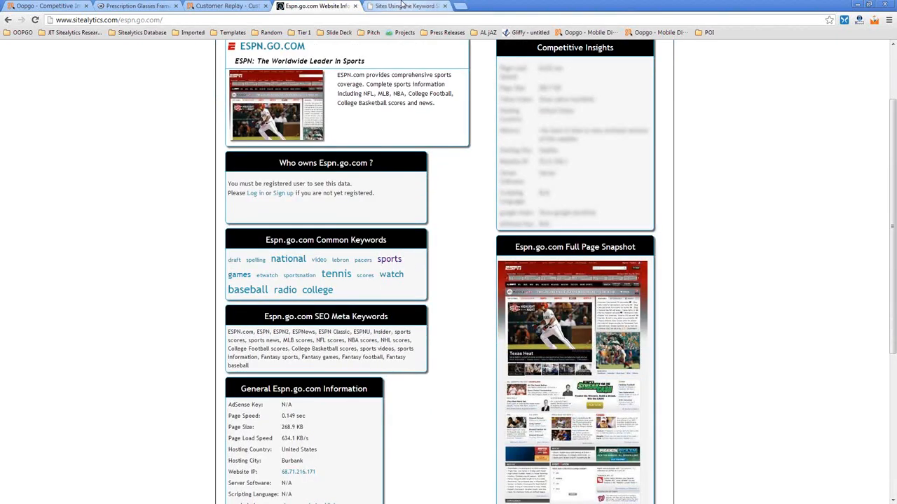
{"action": "left_click", "coordinate": [400, 6]}
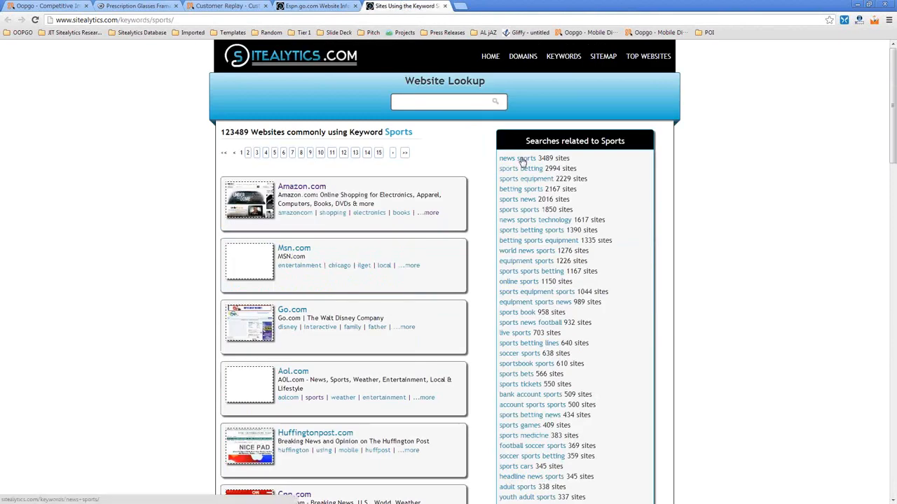
{"action": "mouse_move", "coordinate": [308, 135]}
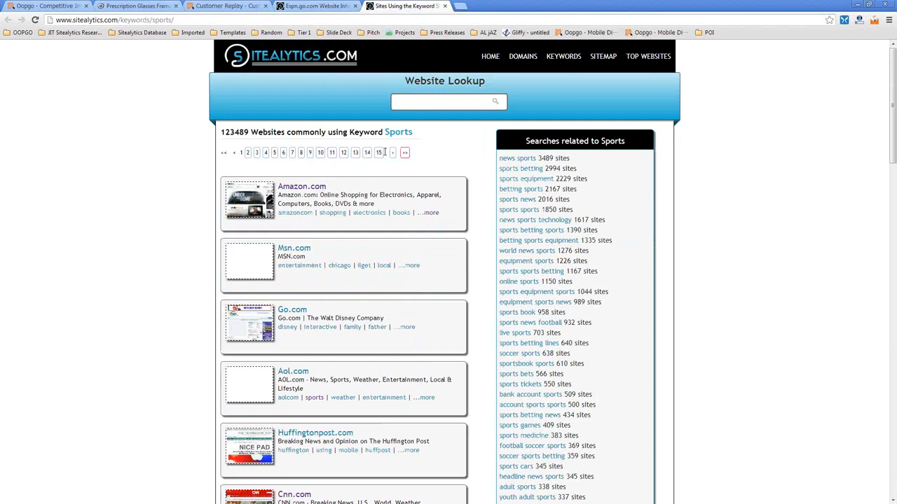
{"action": "double_click", "coordinate": [397, 132]}
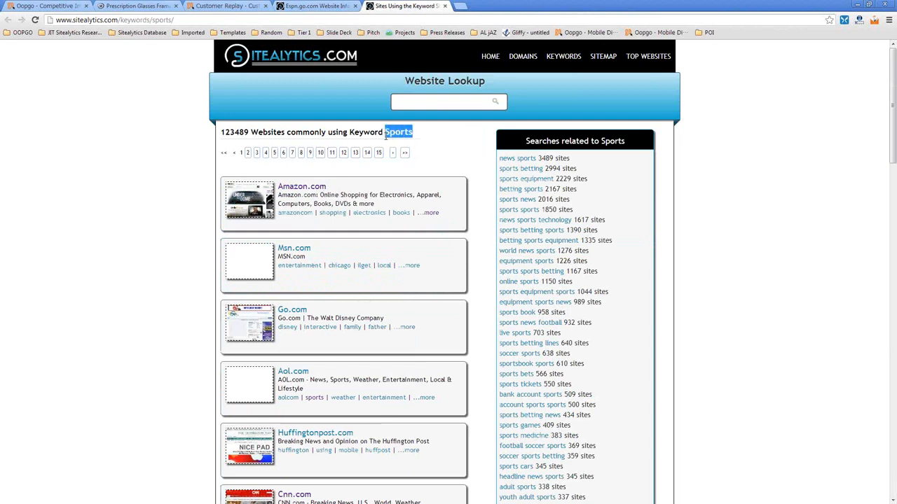
{"action": "mouse_move", "coordinate": [428, 215]}
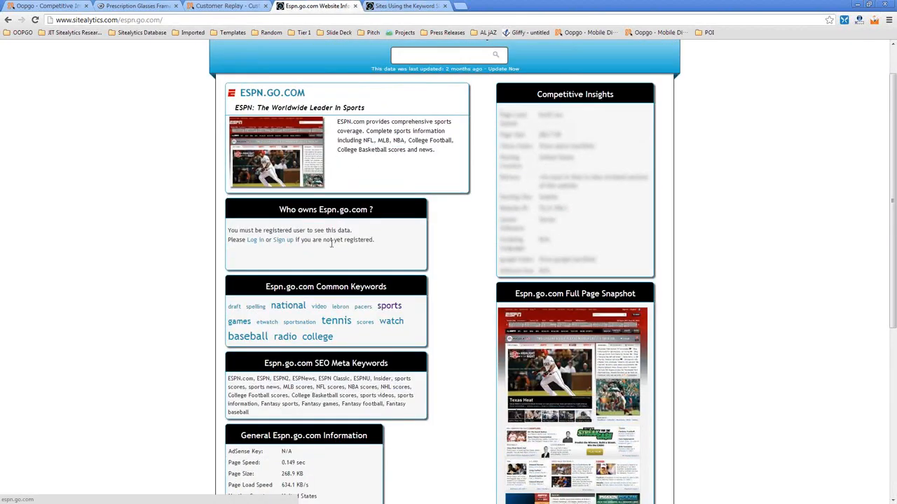
{"action": "scroll", "scroll_direction": "down", "scroll_amount": 3}
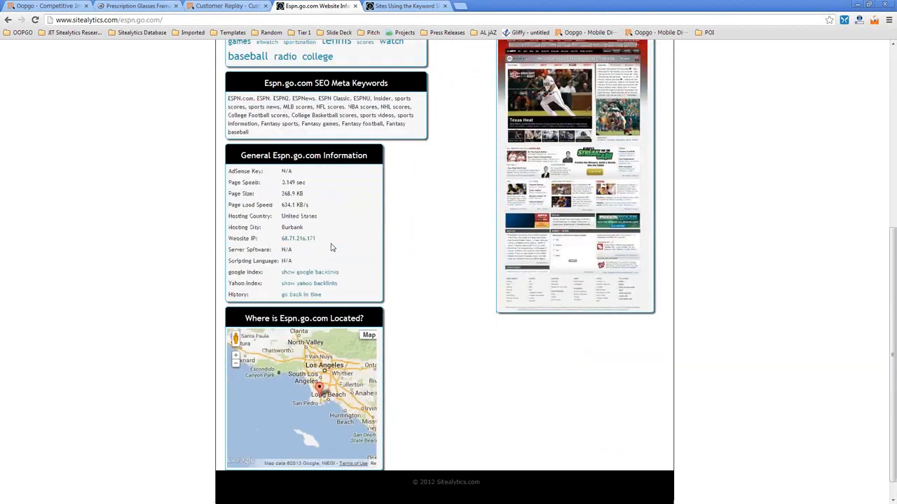
{"action": "left_click", "coordinate": [399, 6]}
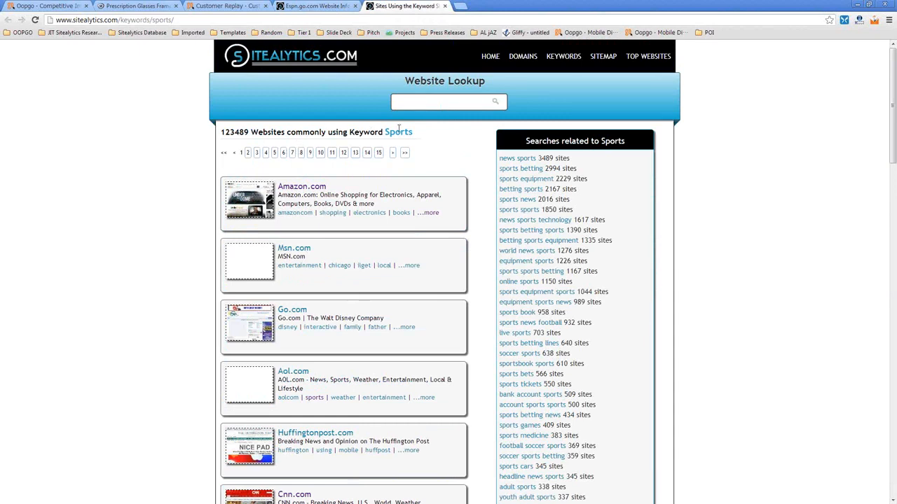
{"action": "double_click", "coordinate": [398, 131]}
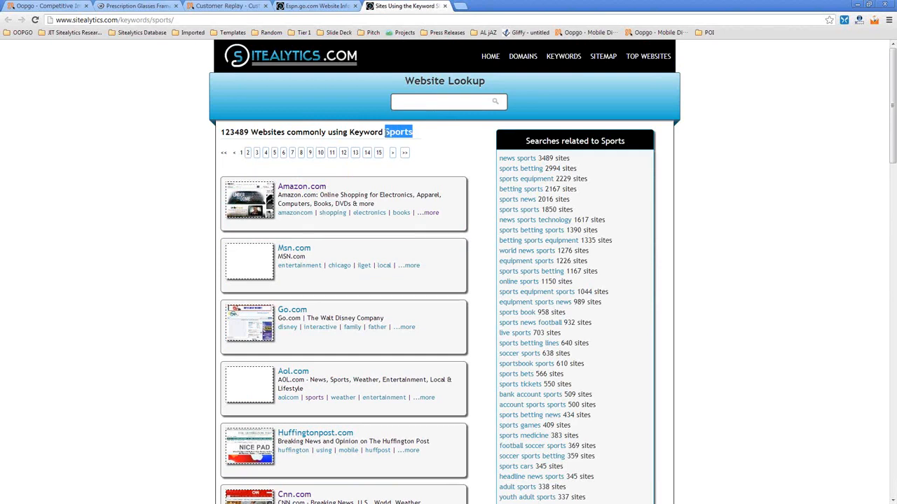
{"action": "left_click", "coordinate": [224, 5]}
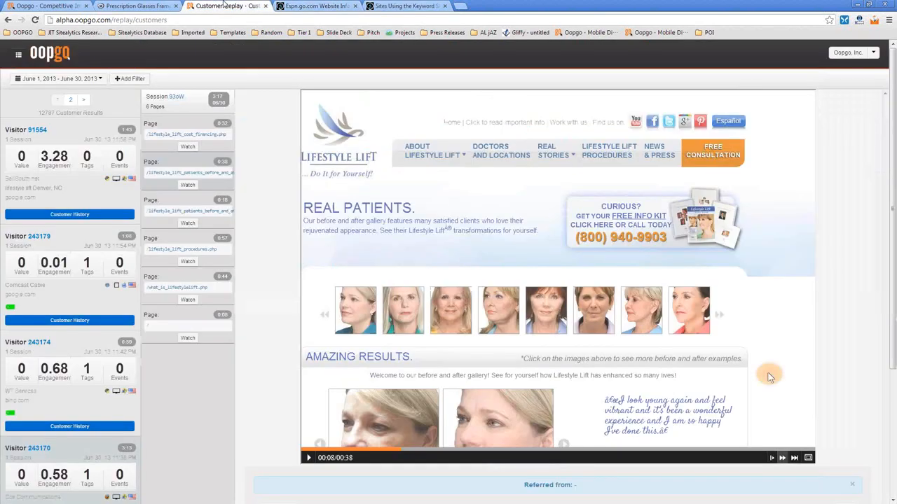
{"action": "left_click", "coordinate": [45, 5]}
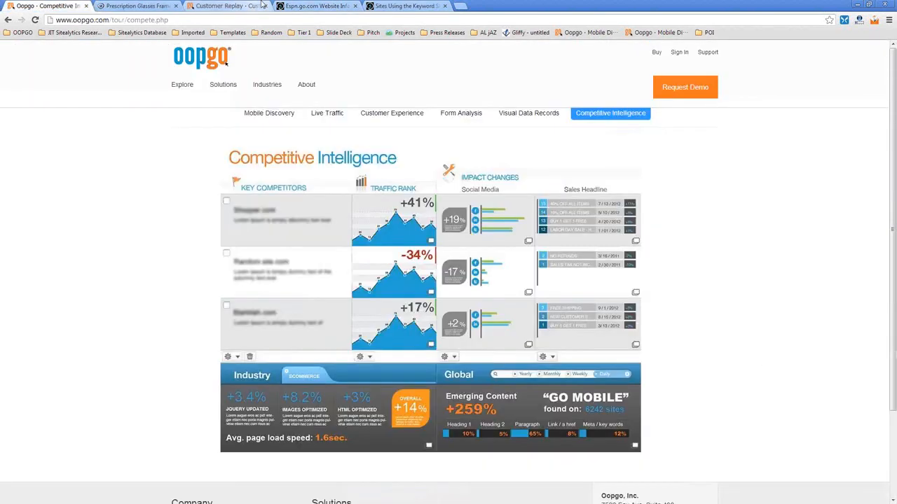
{"action": "left_click", "coordinate": [403, 7]}
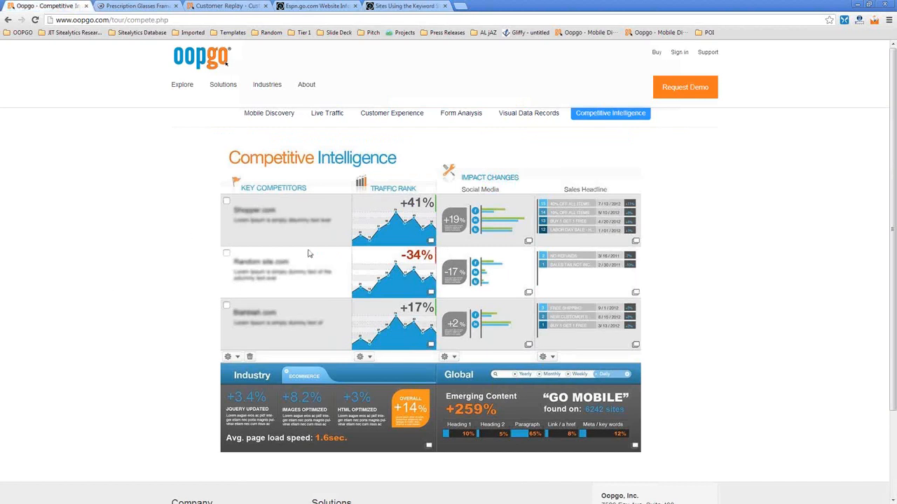
{"action": "mouse_move", "coordinate": [275, 239]}
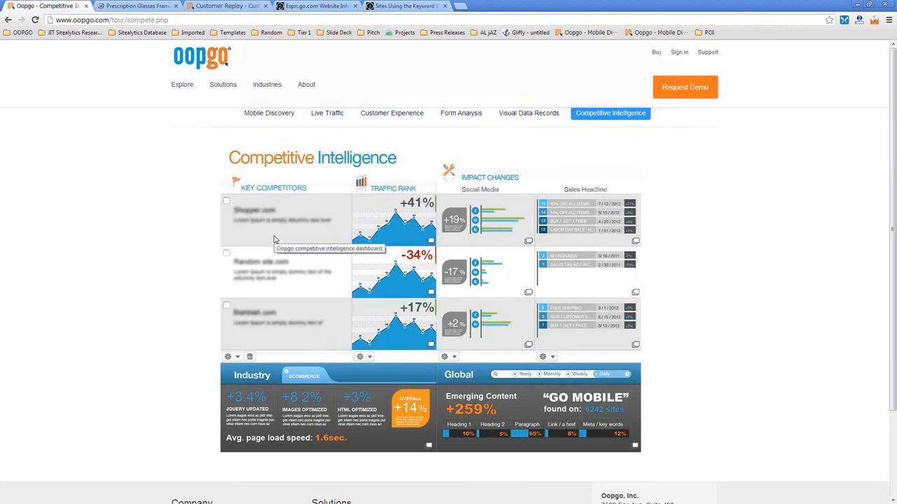
{"action": "mouse_move", "coordinate": [281, 197]}
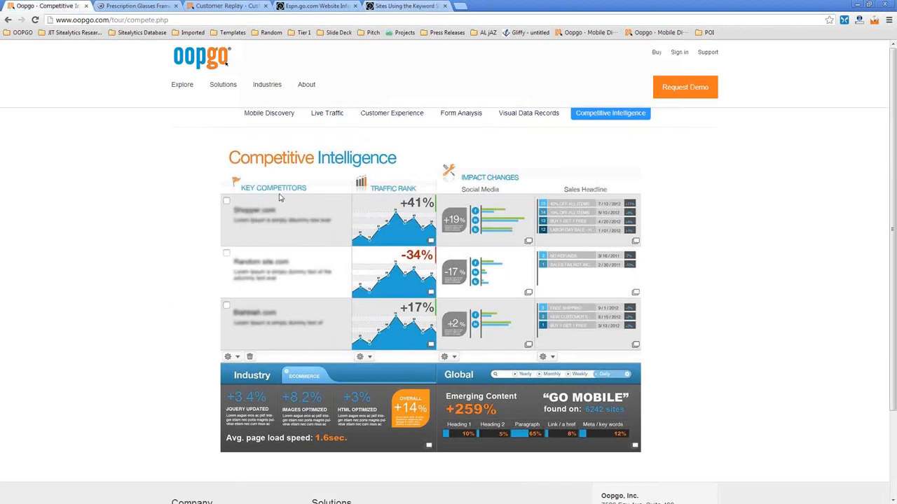
{"action": "mouse_move", "coordinate": [299, 286]}
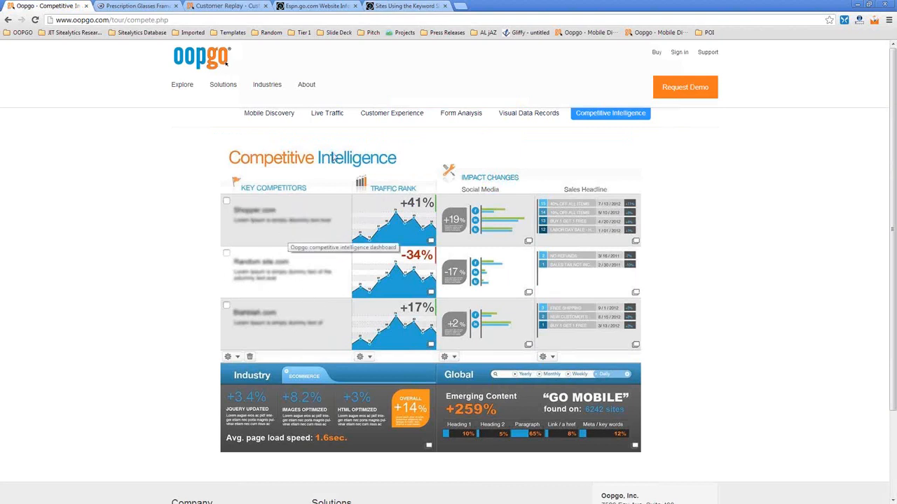
{"action": "mouse_move", "coordinate": [400, 231]}
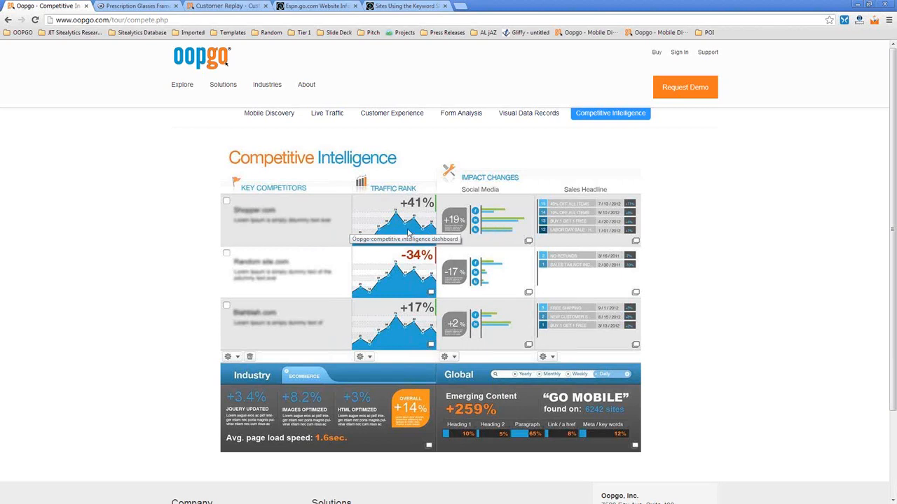
{"action": "mouse_move", "coordinate": [465, 224]}
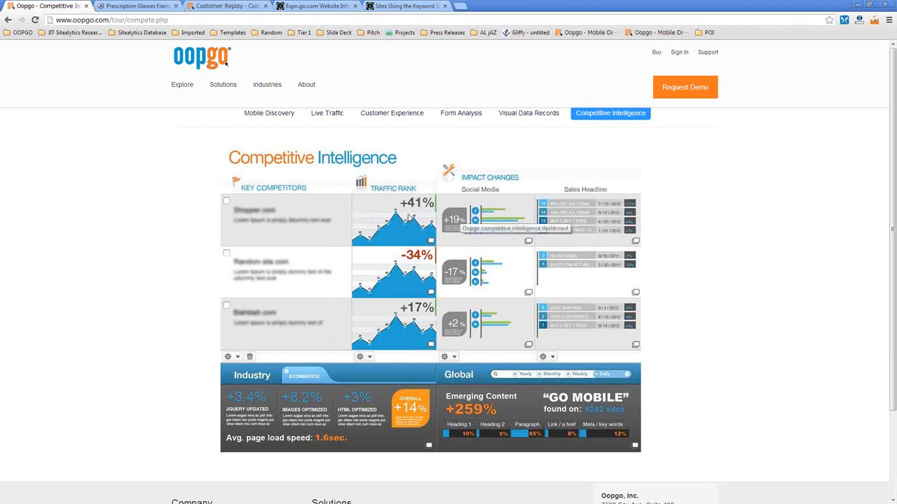
{"action": "mouse_move", "coordinate": [566, 204]}
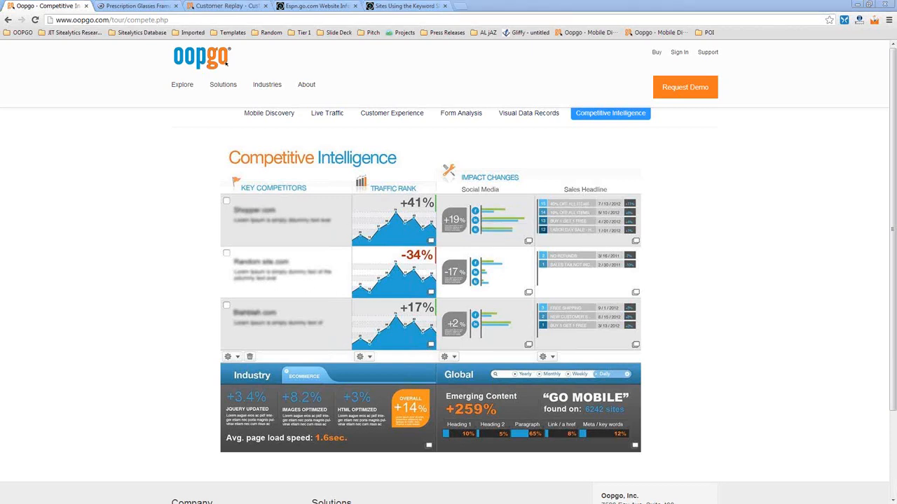
{"action": "mouse_move", "coordinate": [183, 406]}
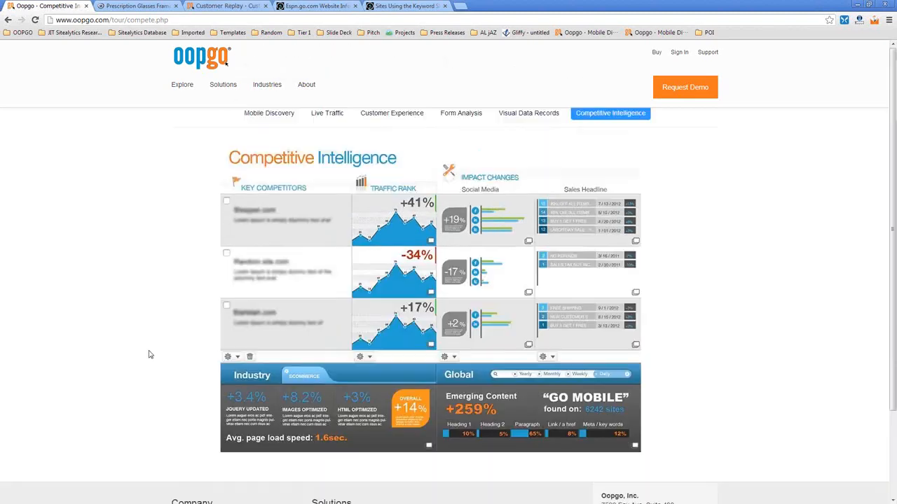
{"action": "mouse_move", "coordinate": [147, 398]}
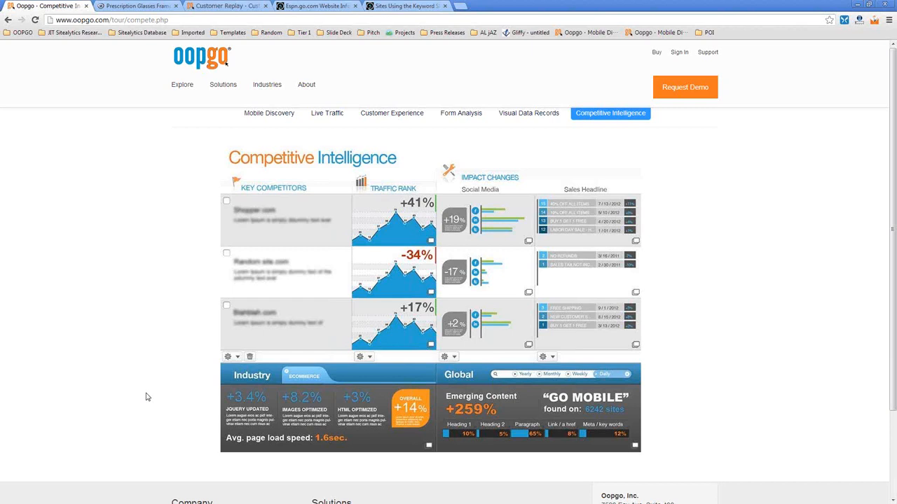
{"action": "mouse_move", "coordinate": [171, 387]}
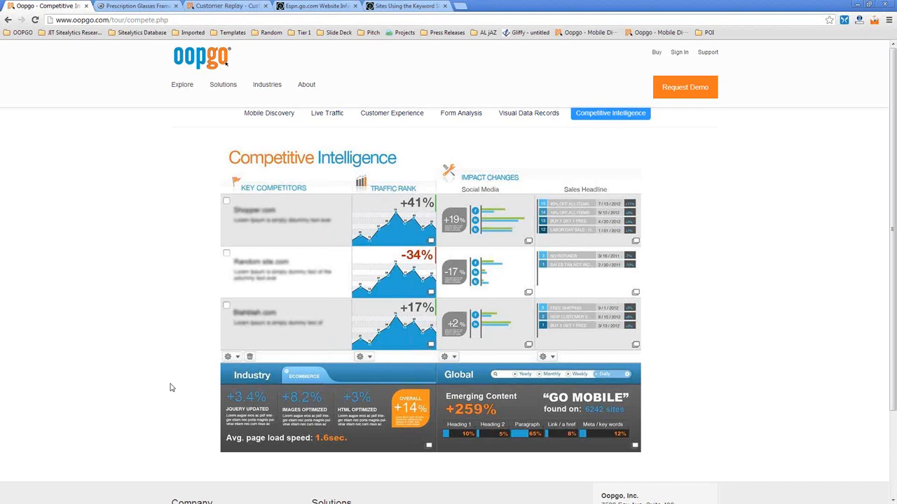
{"action": "mouse_move", "coordinate": [109, 191]}
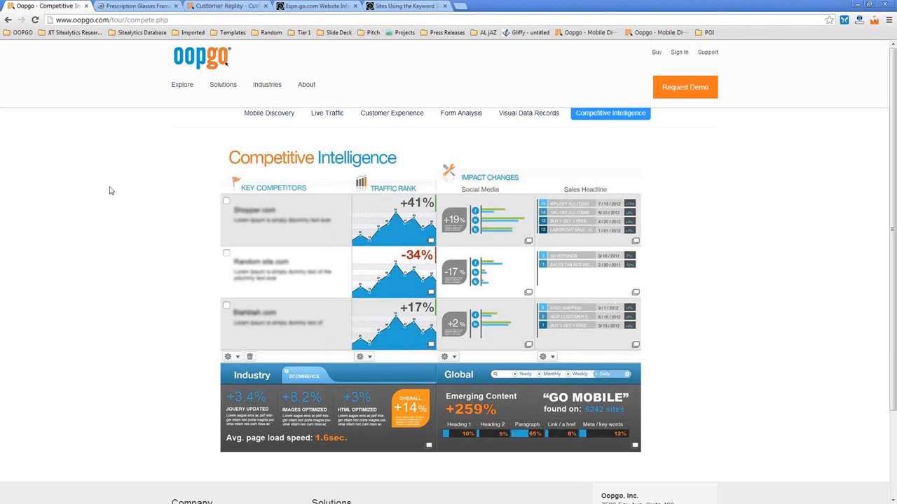
{"action": "mouse_move", "coordinate": [110, 228]}
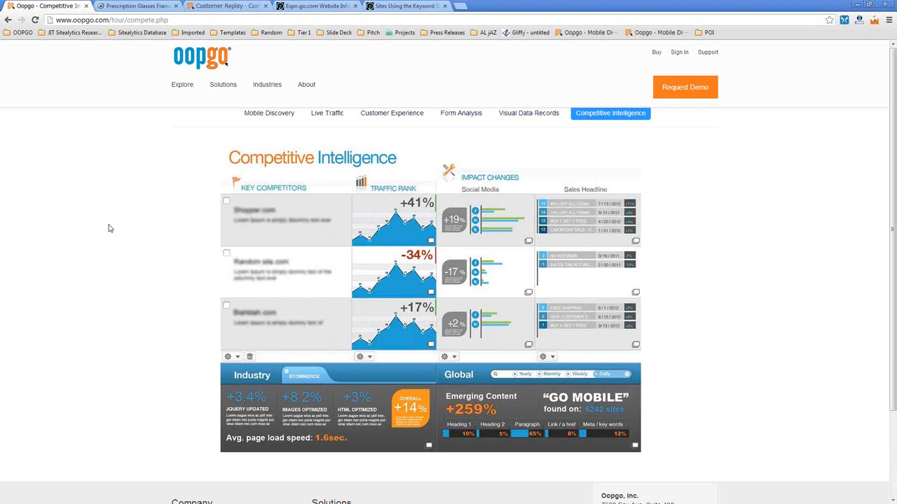
{"action": "mouse_move", "coordinate": [115, 202]}
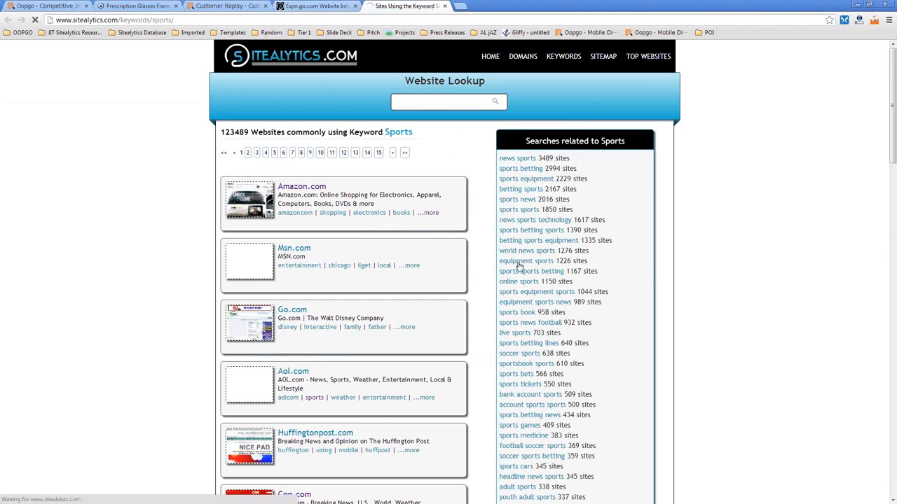
- Look up the 1226 websites using the keyword Equipment sports, led by Mastersport.com
{"action": "left_click", "coordinate": [526, 260]}
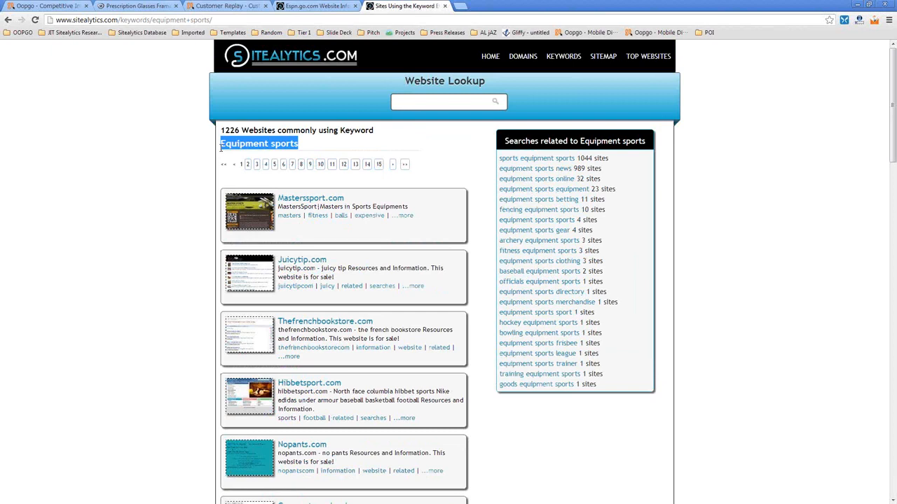
{"action": "left_click", "coordinate": [202, 180]}
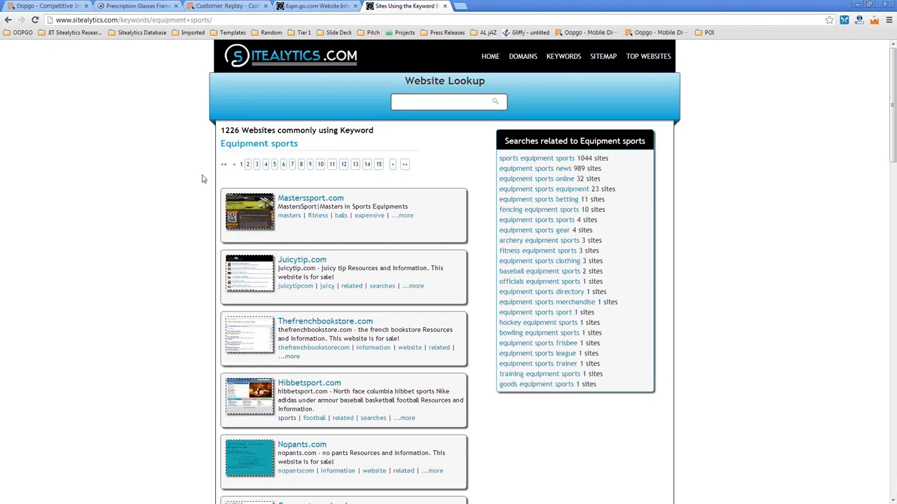
{"action": "mouse_move", "coordinate": [300, 147]}
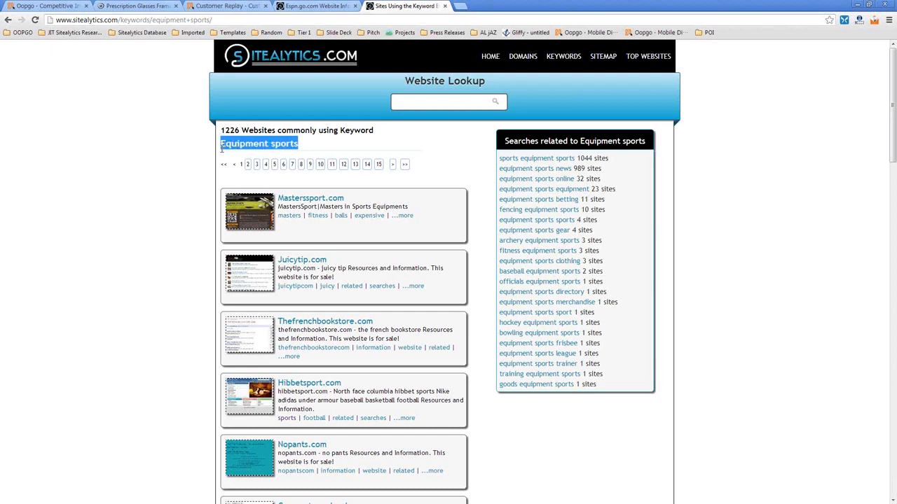
{"action": "mouse_move", "coordinate": [311, 199]}
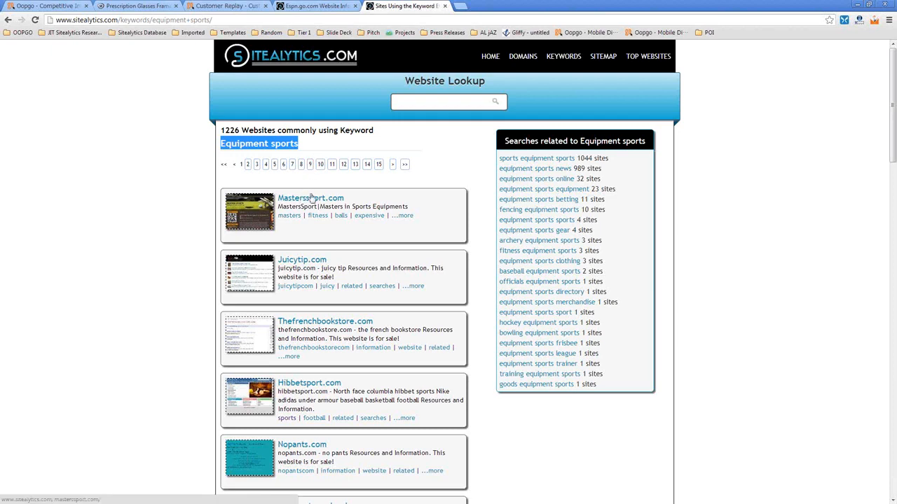
{"action": "mouse_move", "coordinate": [566, 162]}
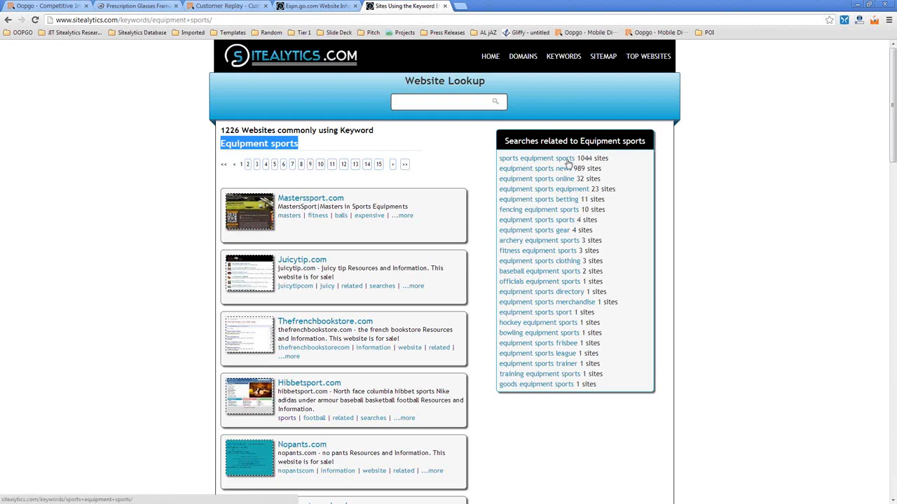
{"action": "mouse_move", "coordinate": [554, 165]}
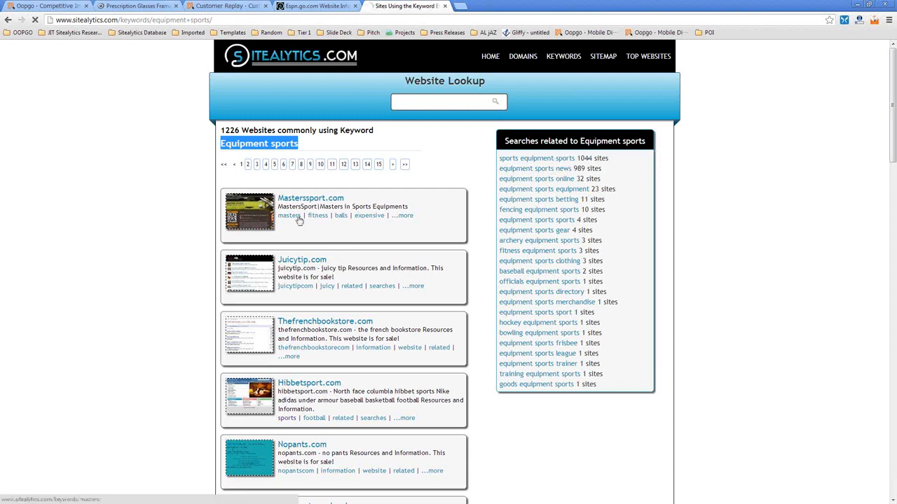
- View the Masterssport.com profile with its description and keywords, glancing at Espn.go.com in between
{"action": "left_click", "coordinate": [311, 197]}
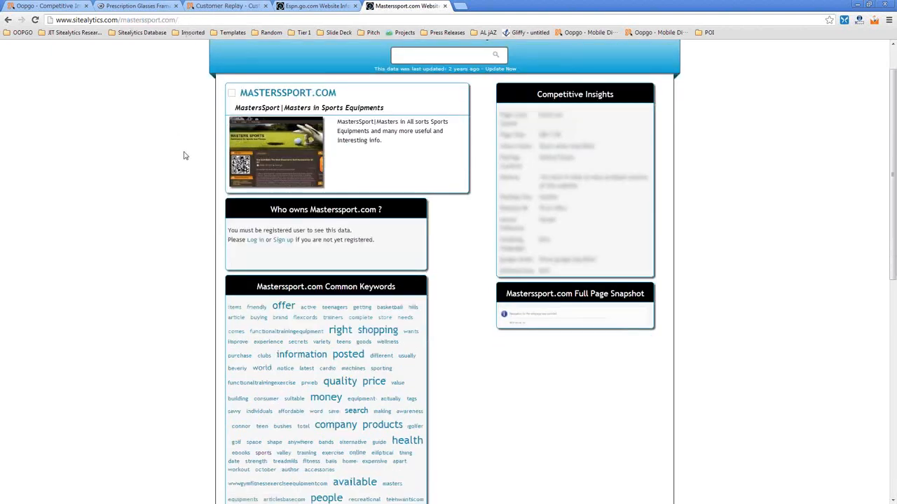
{"action": "scroll", "scroll_direction": "down", "scroll_amount": 3}
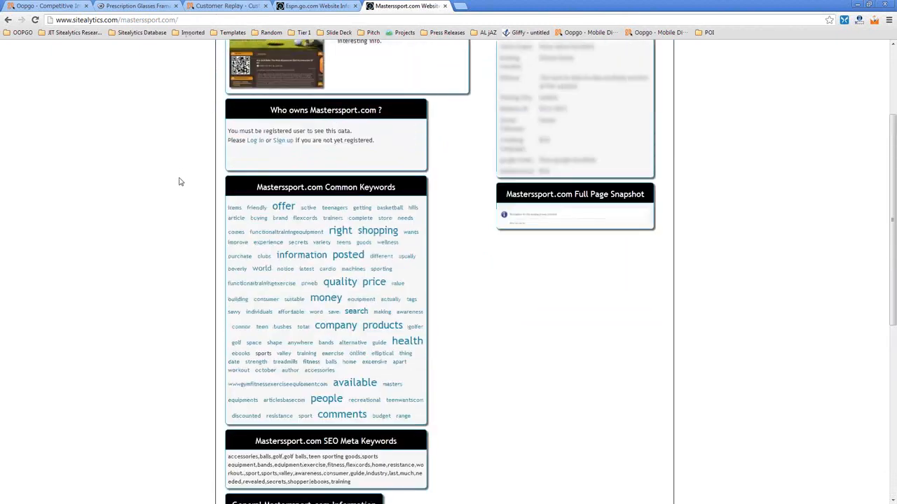
{"action": "left_click", "coordinate": [307, 6]}
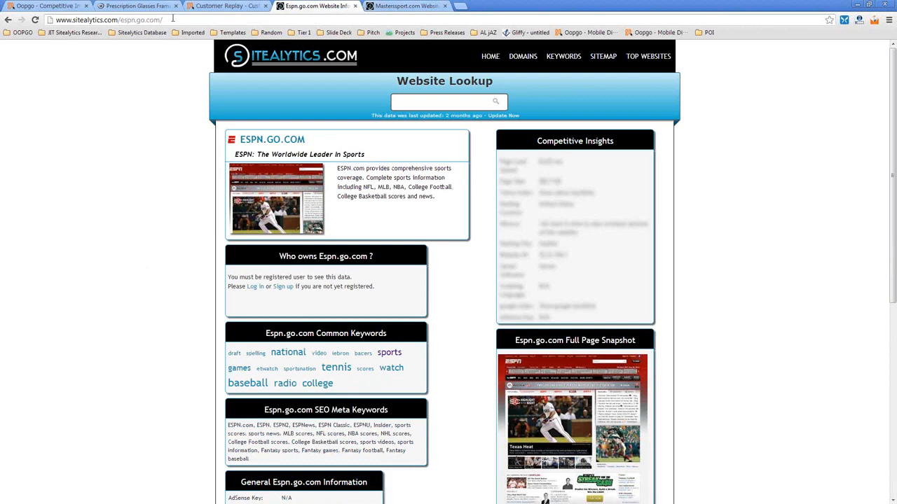
{"action": "left_click", "coordinate": [415, 8]}
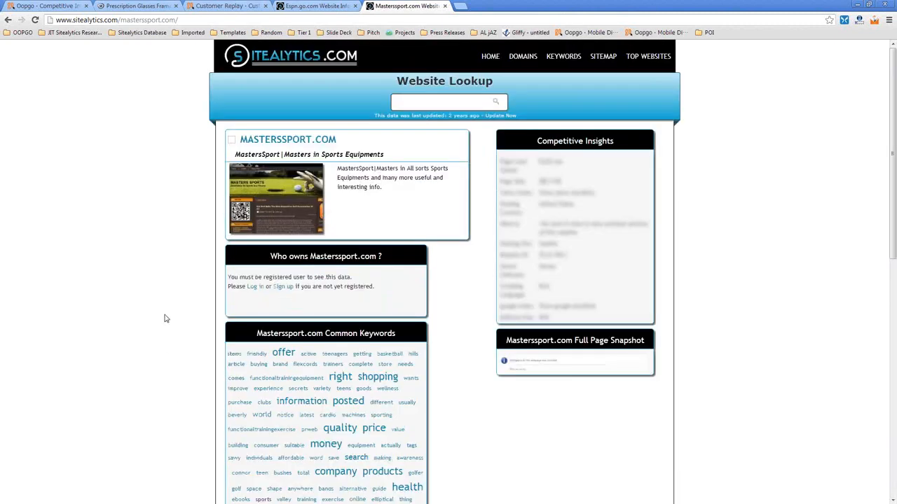
{"action": "mouse_move", "coordinate": [161, 325]}
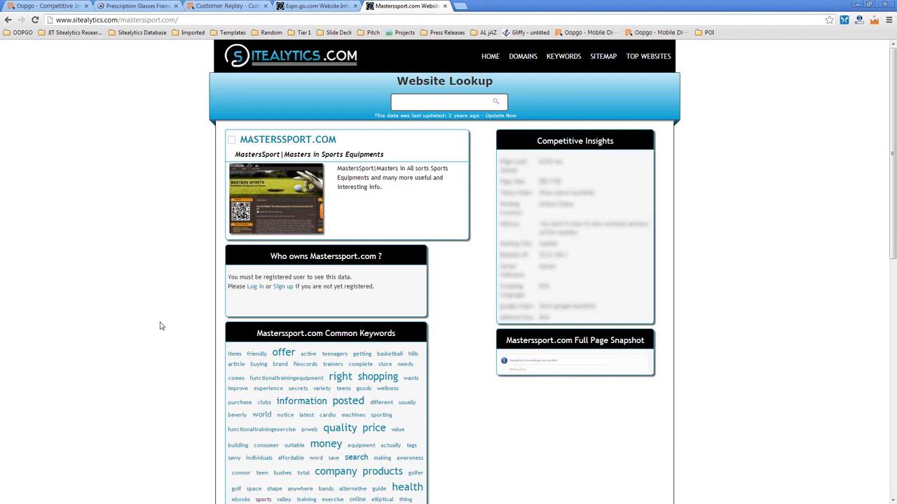
{"action": "mouse_move", "coordinate": [171, 325]}
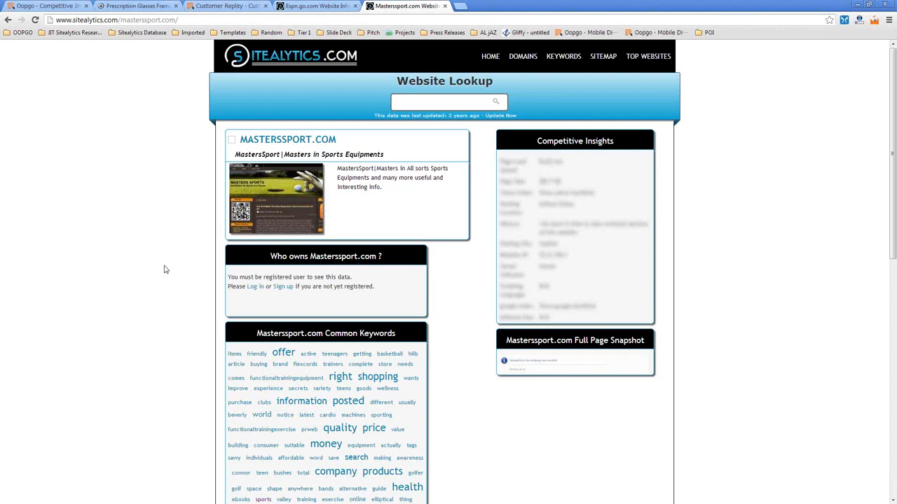
{"action": "left_click", "coordinate": [42, 6]}
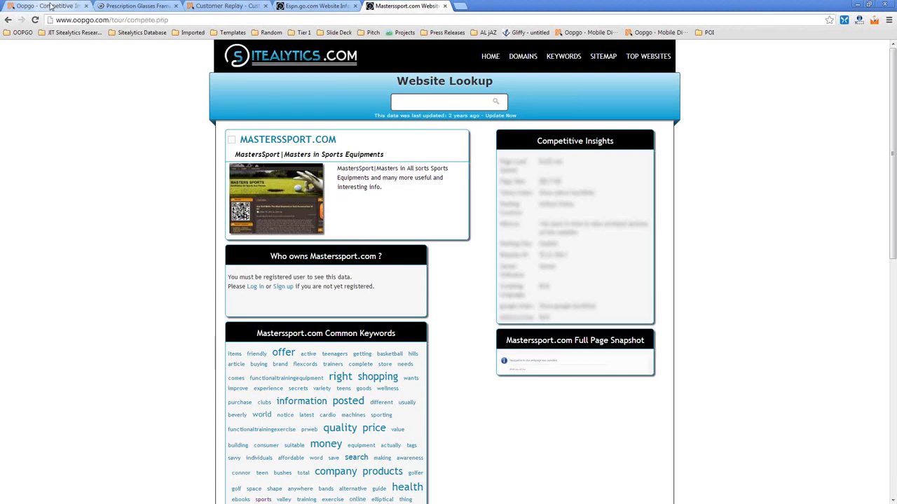
- Show lifestylelift.com's Domain Overview row and highlight its traffic rank 93796
{"action": "left_click", "coordinate": [218, 5]}
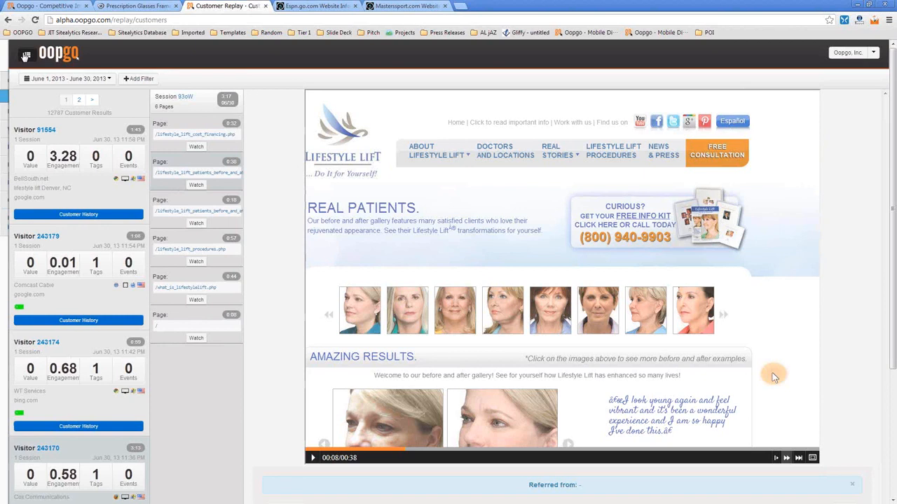
{"action": "left_click", "coordinate": [31, 55]}
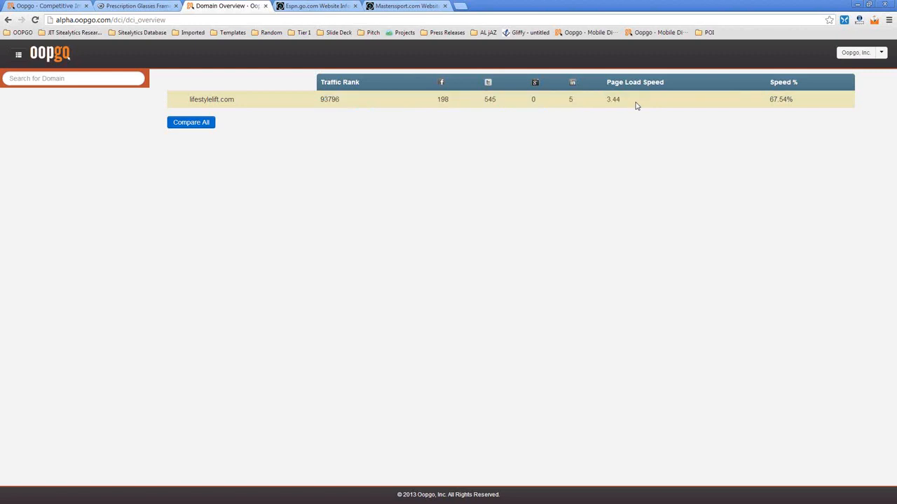
{"action": "mouse_move", "coordinate": [624, 103]}
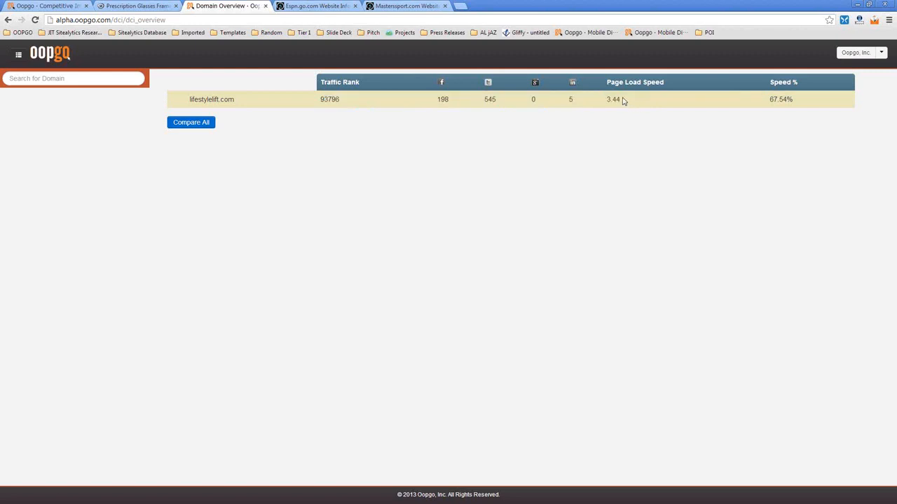
{"action": "mouse_move", "coordinate": [620, 107]}
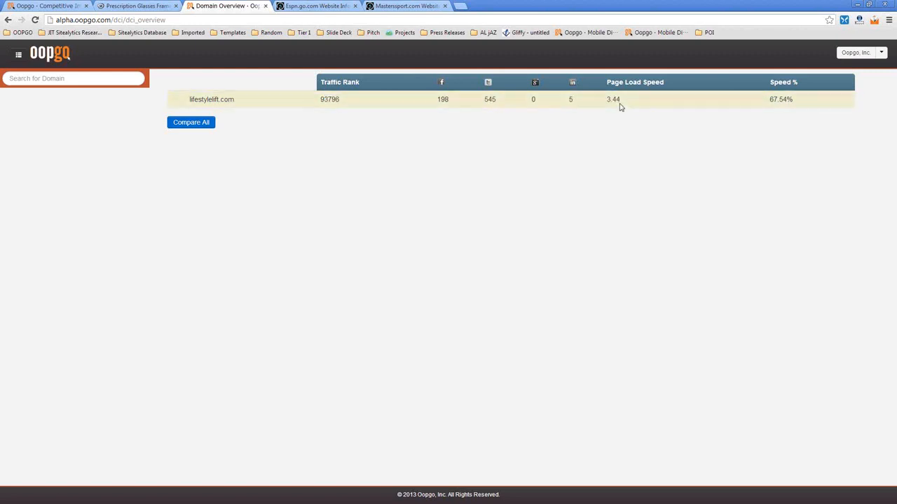
{"action": "mouse_move", "coordinate": [374, 130]}
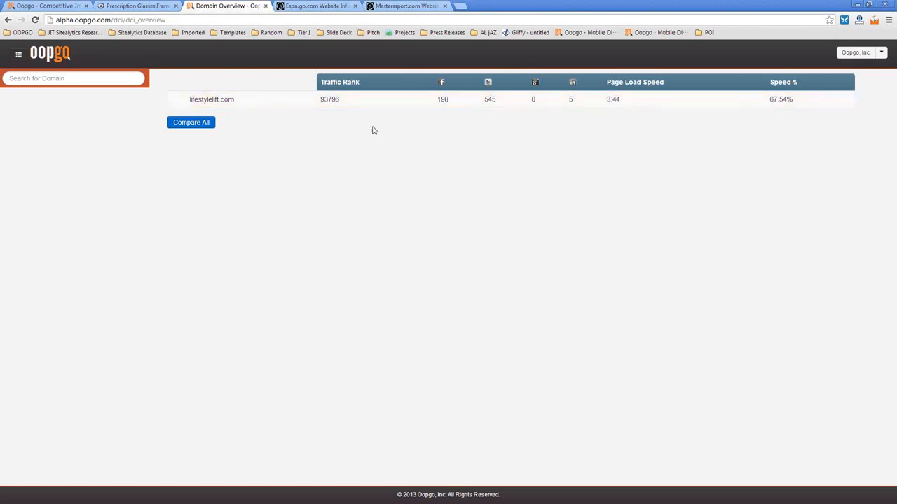
{"action": "mouse_move", "coordinate": [361, 87]}
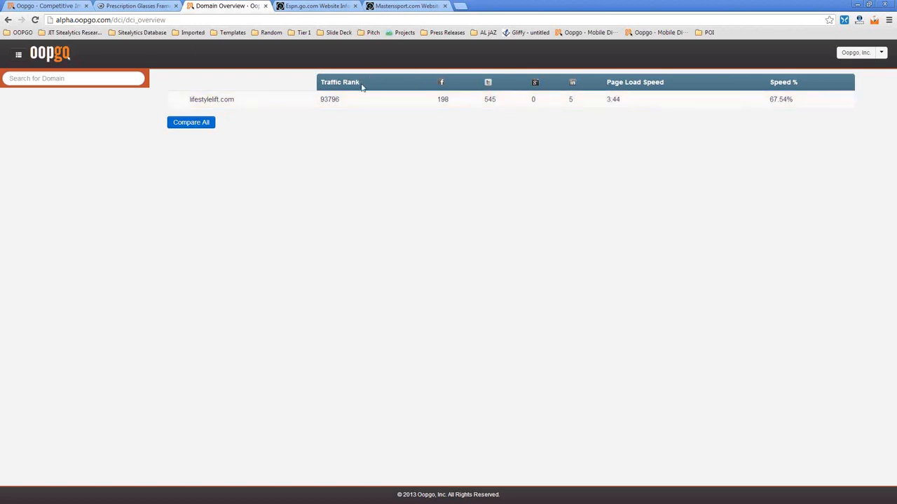
{"action": "mouse_move", "coordinate": [342, 113]}
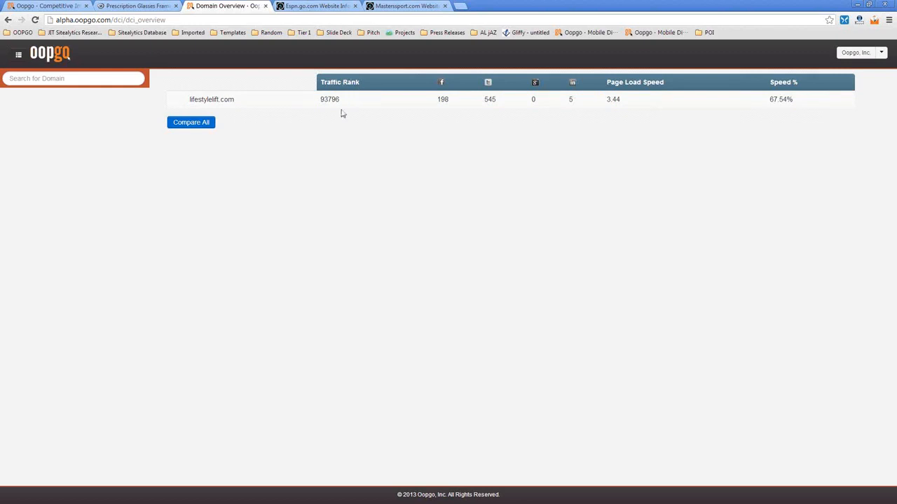
{"action": "double_click", "coordinate": [328, 98]}
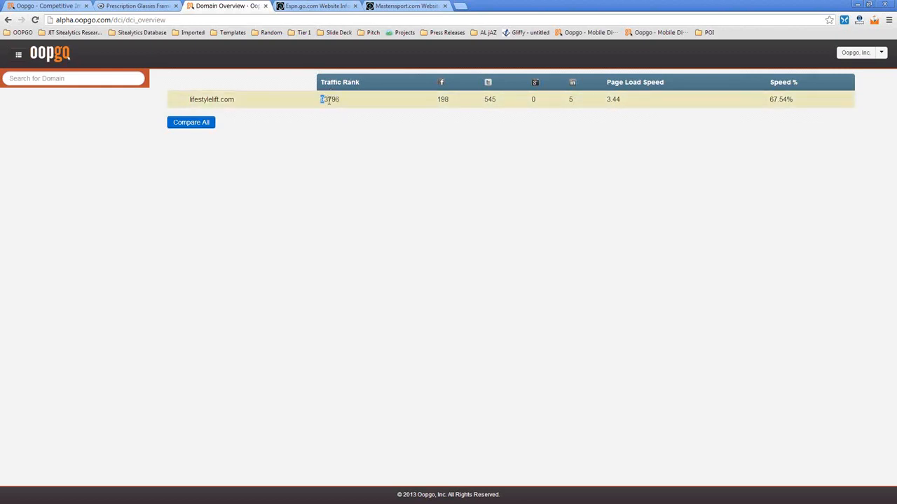
{"action": "double_click", "coordinate": [329, 99]}
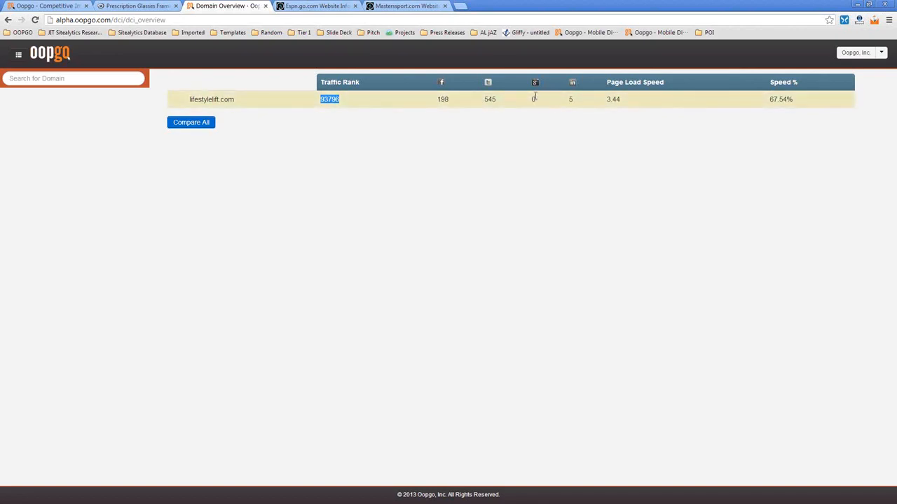
{"action": "mouse_move", "coordinate": [622, 108]}
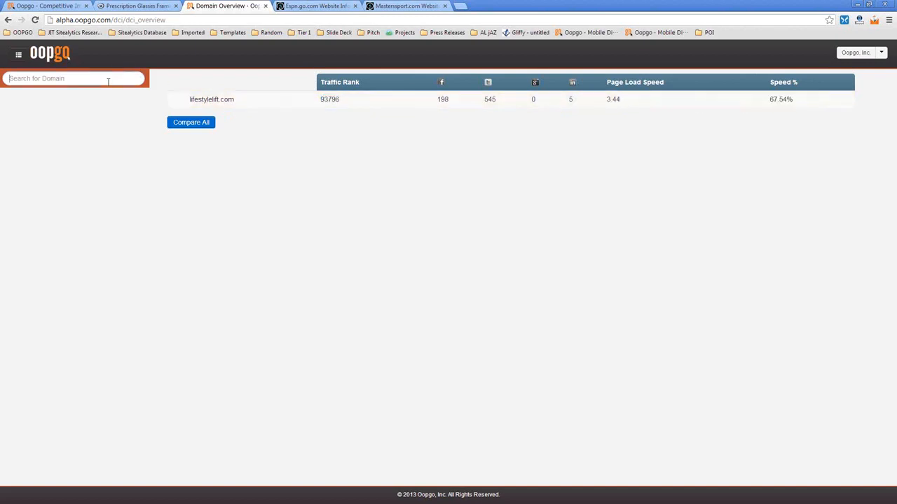
- Flip through the Espn.go.com, Oopgo and Masterssport.com tabs, landing on Oopgo Competitive Intelligence
{"action": "left_click", "coordinate": [317, 6]}
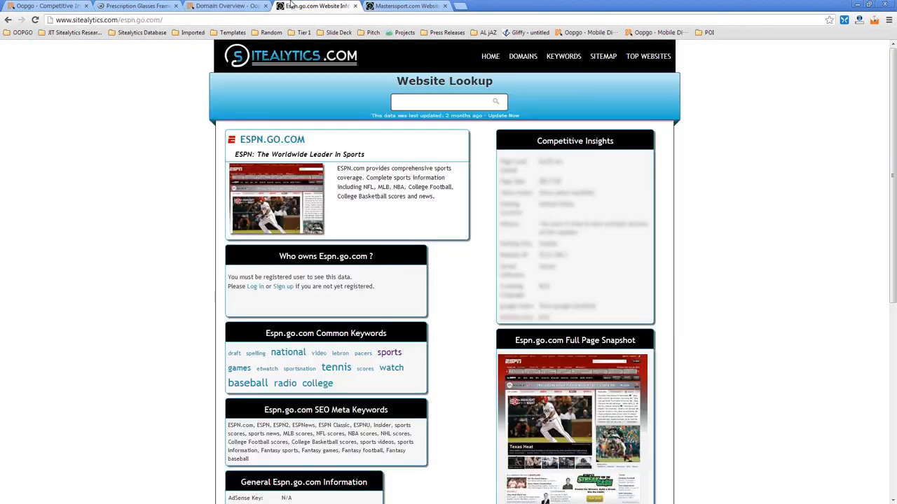
{"action": "left_click", "coordinate": [225, 5]}
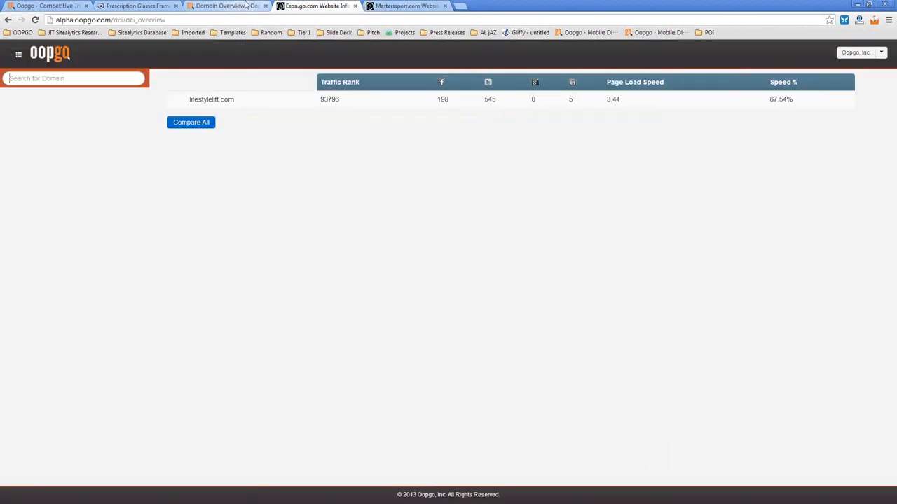
{"action": "left_click", "coordinate": [140, 5]}
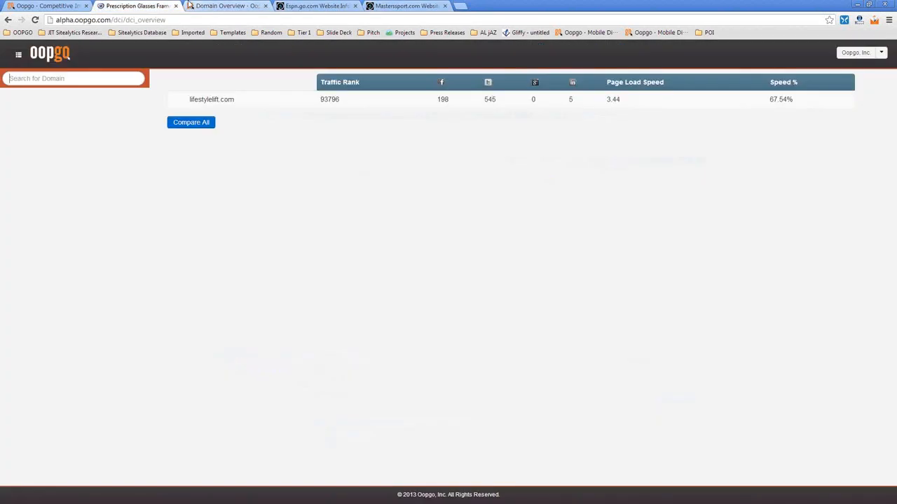
{"action": "left_click", "coordinate": [404, 5]}
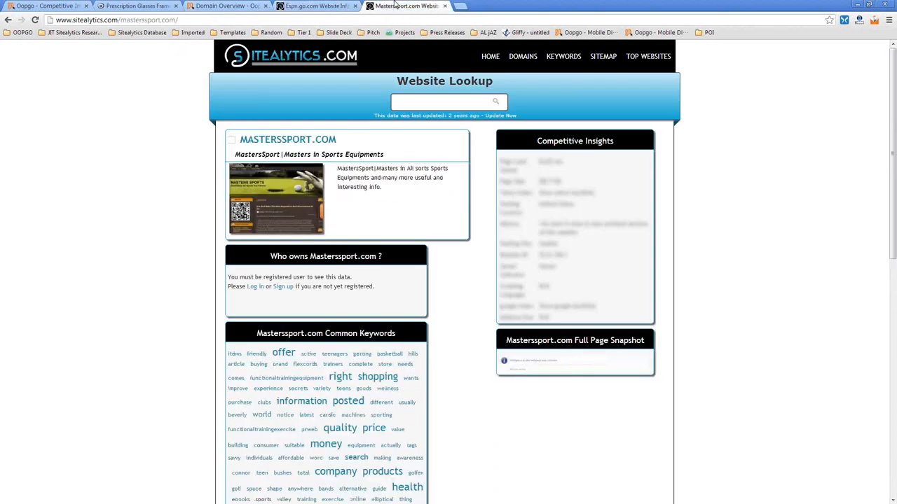
{"action": "left_click", "coordinate": [42, 6]}
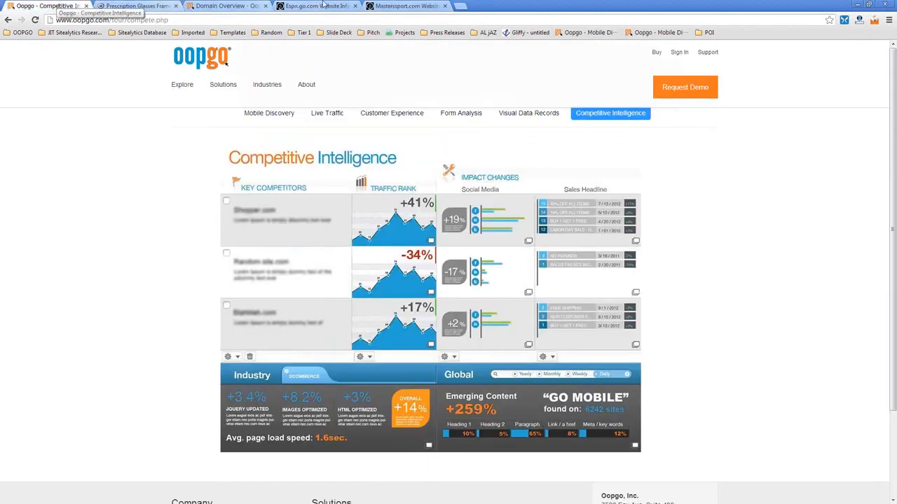
{"action": "scroll", "scroll_direction": "down", "scroll_amount": 3}
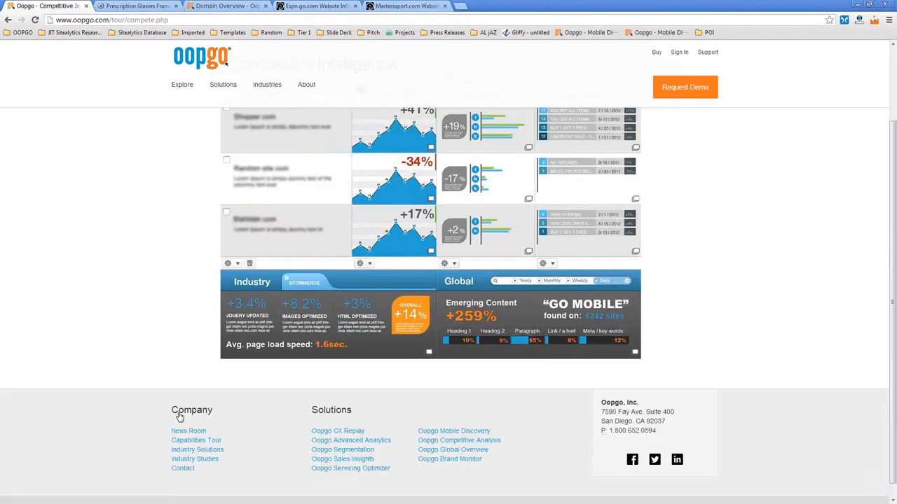
{"action": "scroll", "scroll_direction": "up", "scroll_amount": 3}
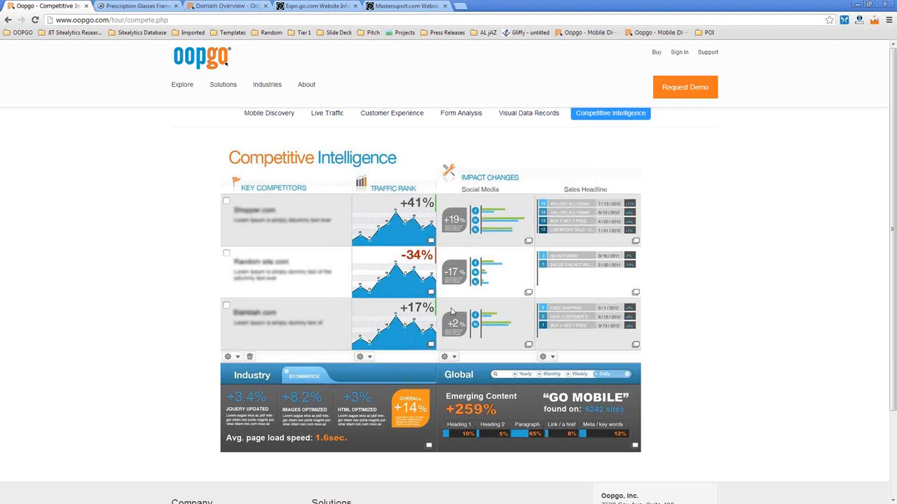
{"action": "mouse_move", "coordinate": [631, 216]}
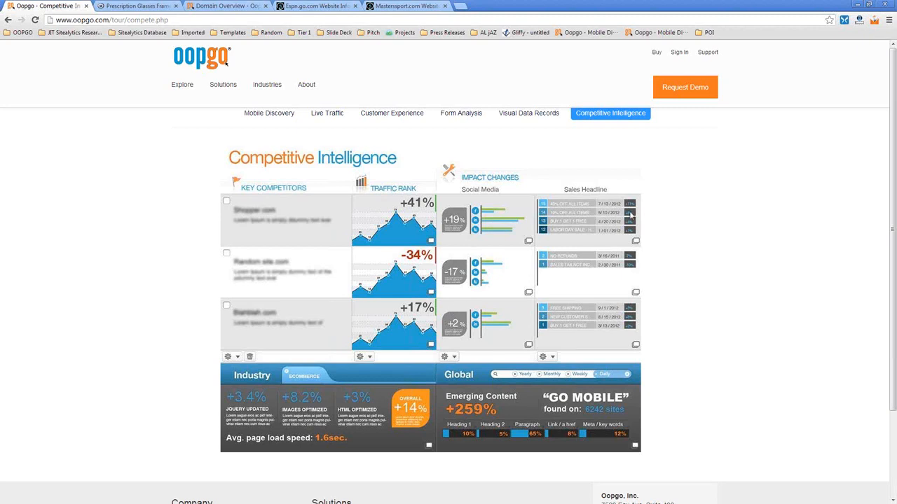
{"action": "mouse_move", "coordinate": [774, 227]}
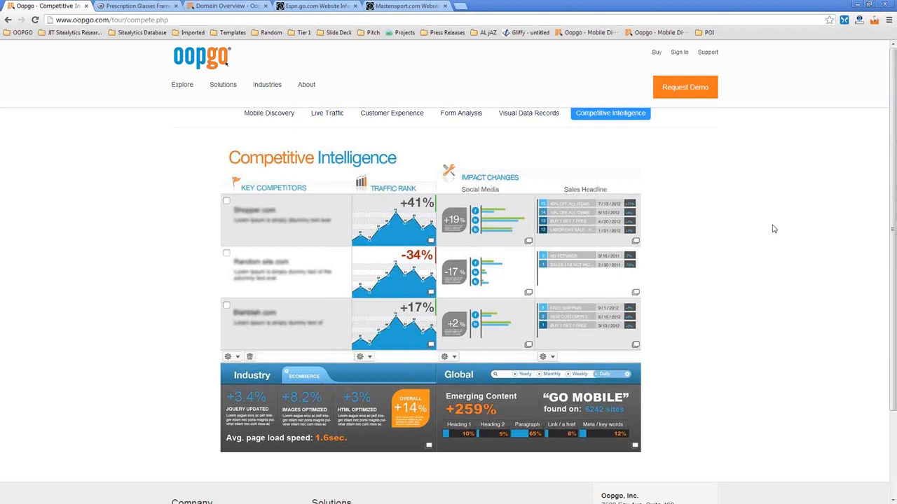
{"action": "mouse_move", "coordinate": [763, 263]}
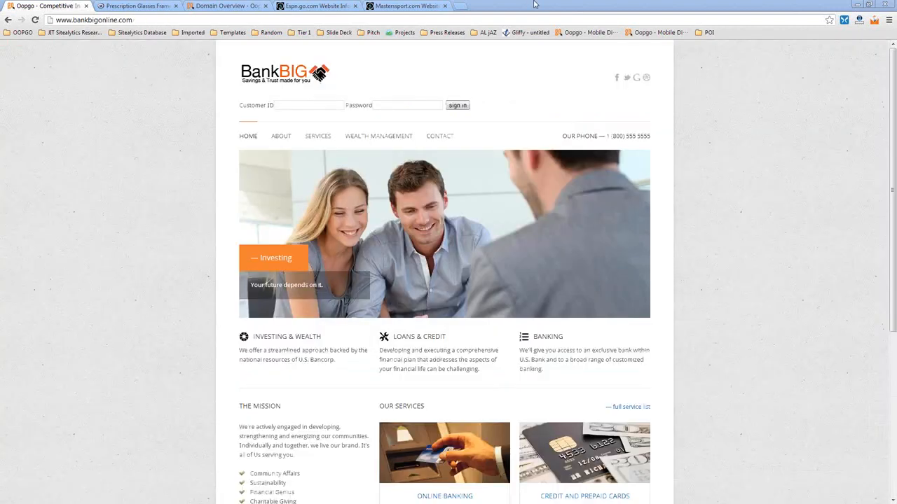
- On BankBIG's Wealth Management page, enter 'asdfsd'' as name and 'sadfsdf' as email
{"action": "left_click", "coordinate": [378, 136]}
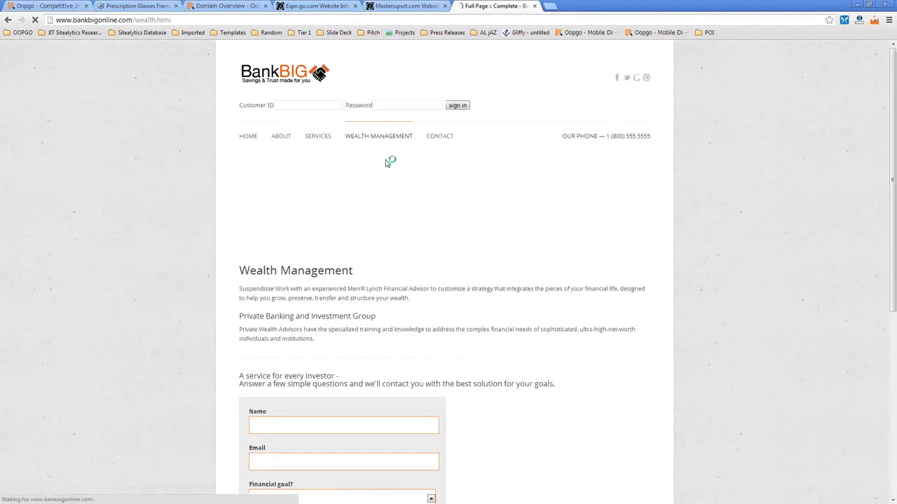
{"action": "scroll", "scroll_direction": "down", "scroll_amount": 3}
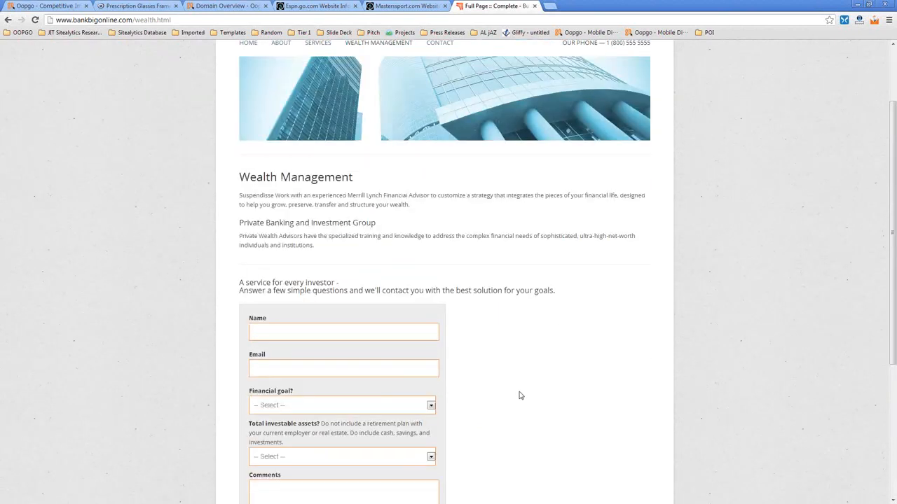
{"action": "scroll", "scroll_direction": "down", "scroll_amount": 3}
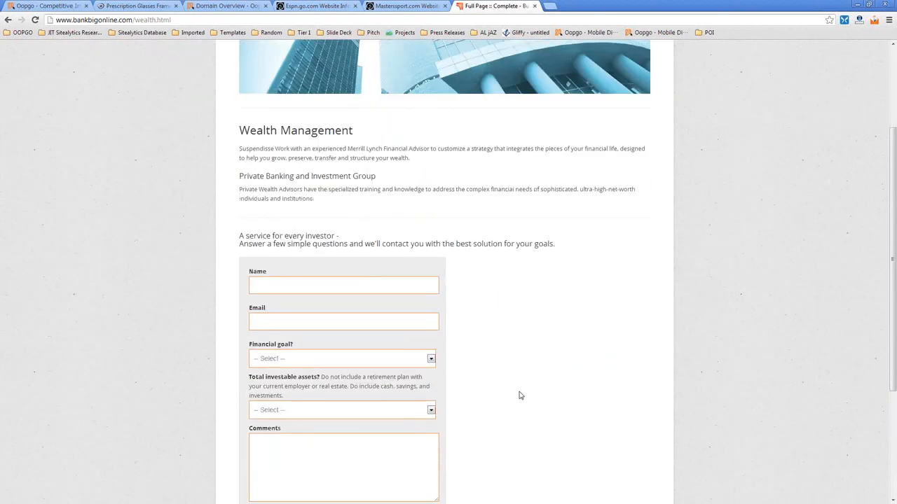
{"action": "scroll", "scroll_direction": "down", "scroll_amount": 3}
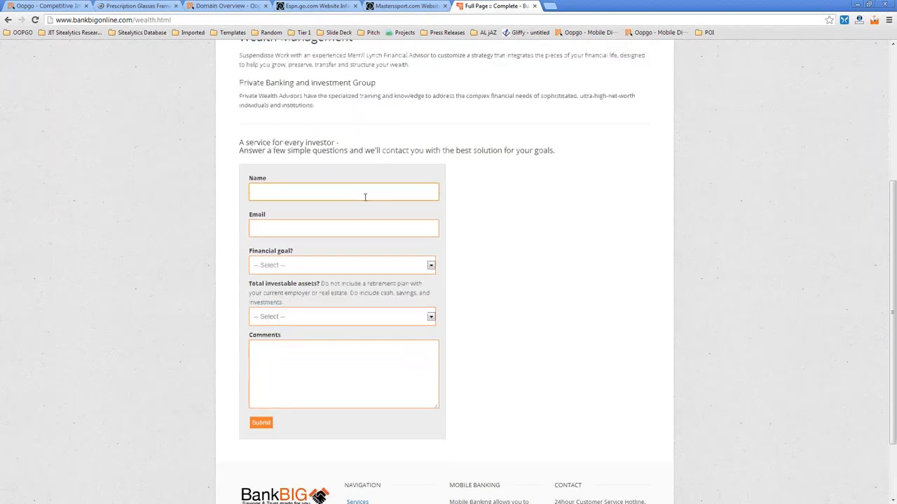
{"action": "type", "text": "asdfsd'"}
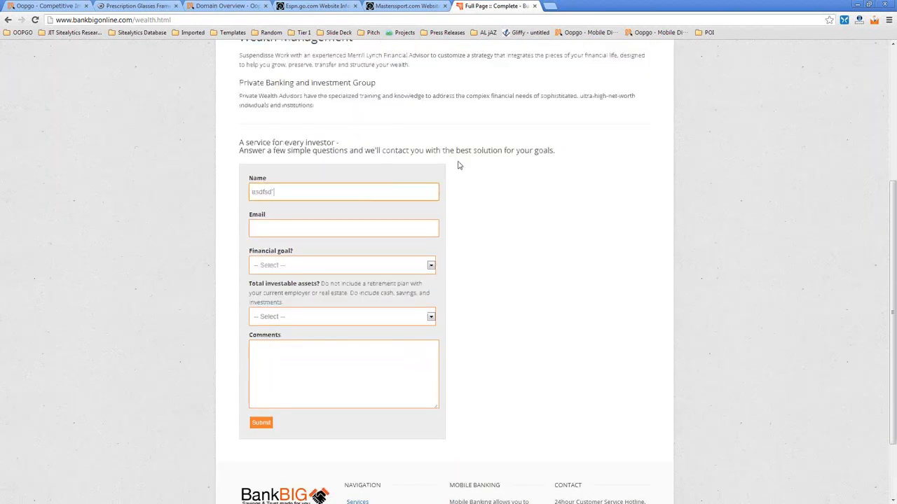
{"action": "type", "text": "sadfsdf"}
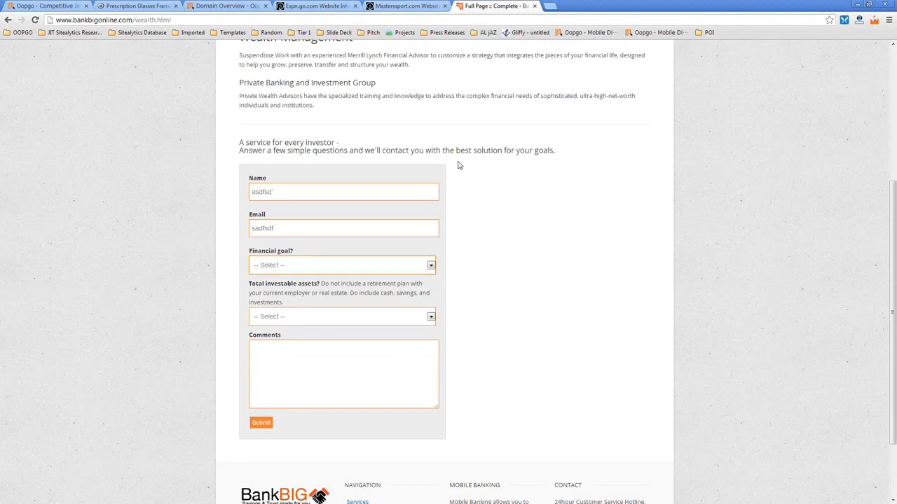
- Set the financial goal to College and the investable assets to $100,000-$250,000
{"action": "left_click", "coordinate": [342, 265]}
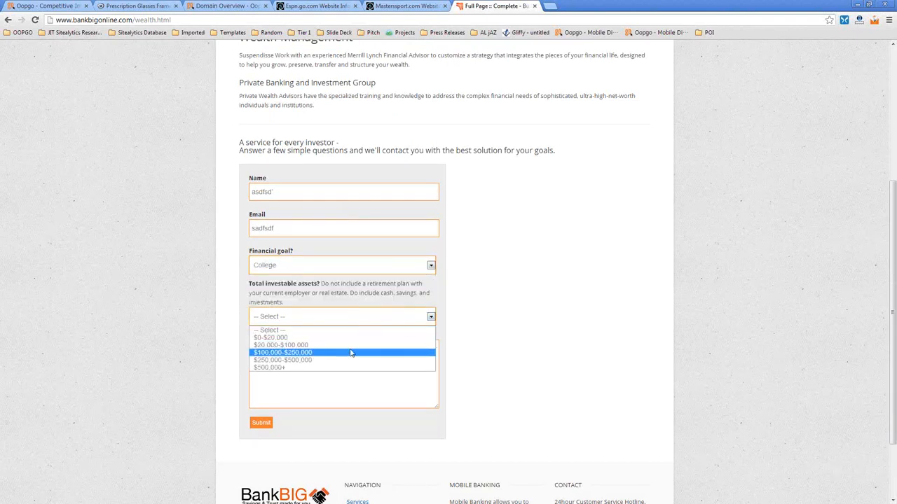
{"action": "left_click", "coordinate": [283, 360]}
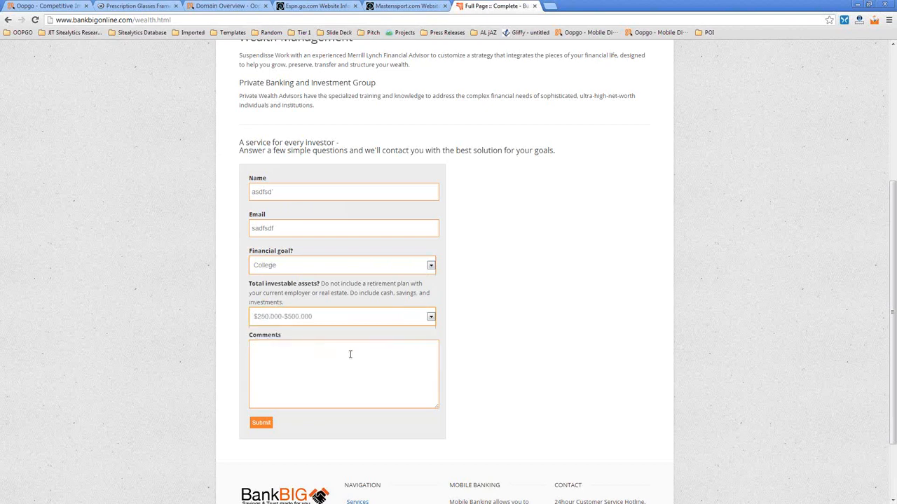
{"action": "mouse_move", "coordinate": [364, 328]}
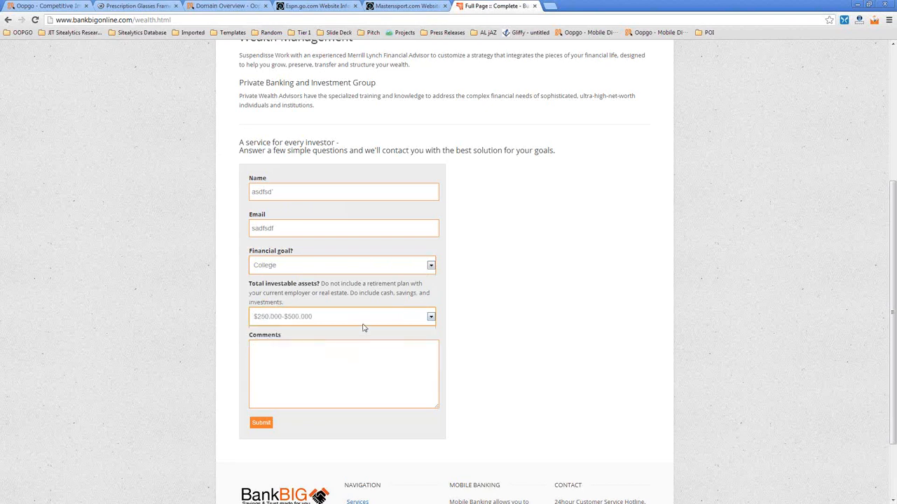
{"action": "left_click", "coordinate": [429, 317]}
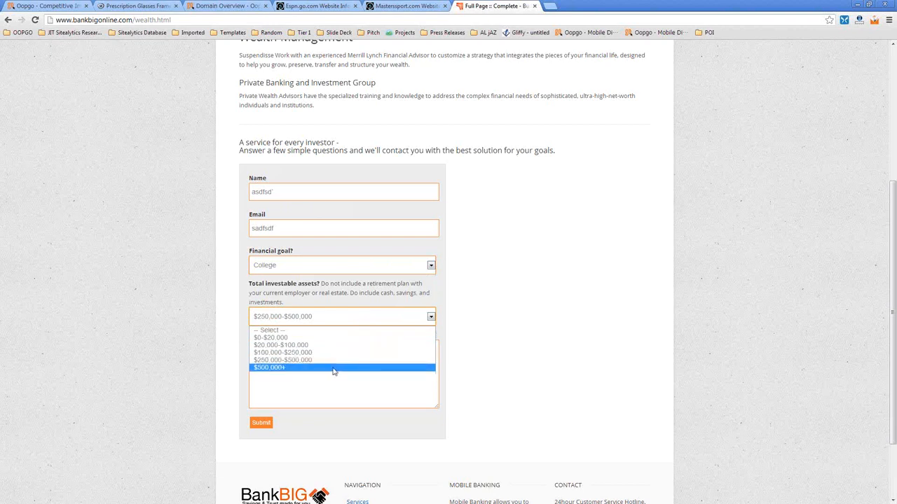
{"action": "left_click", "coordinate": [280, 353]}
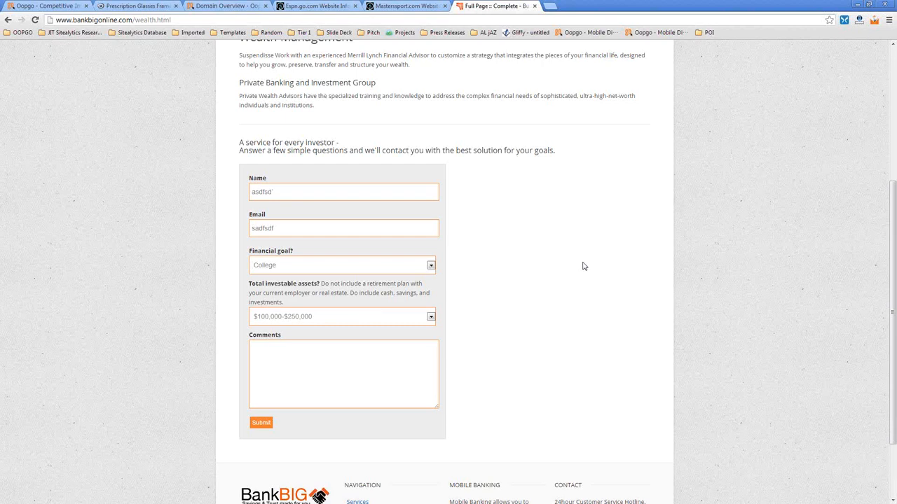
{"action": "mouse_move", "coordinate": [577, 264]}
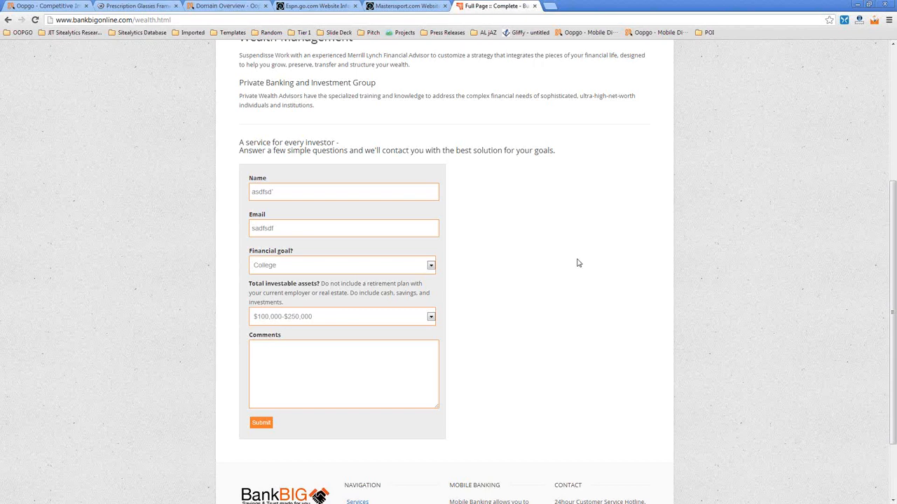
- Start the Comments field, then move to the Oopgo tab and scroll its page
{"action": "left_click", "coordinate": [343, 376]}
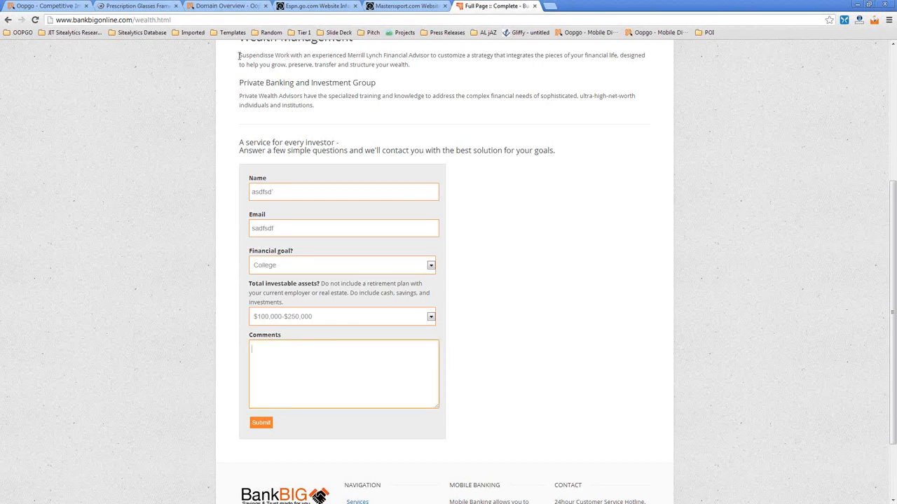
{"action": "left_click", "coordinate": [45, 12]}
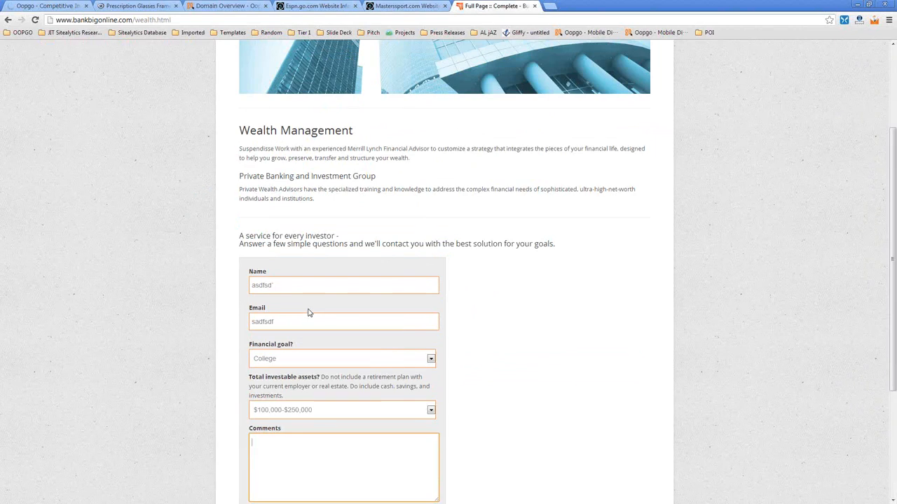
{"action": "scroll", "scroll_direction": "down", "scroll_amount": 3}
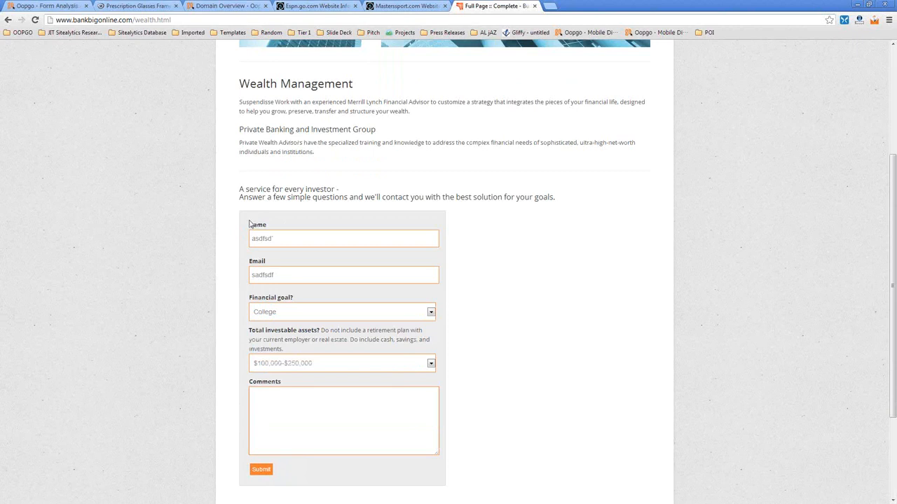
{"action": "mouse_move", "coordinate": [243, 227]}
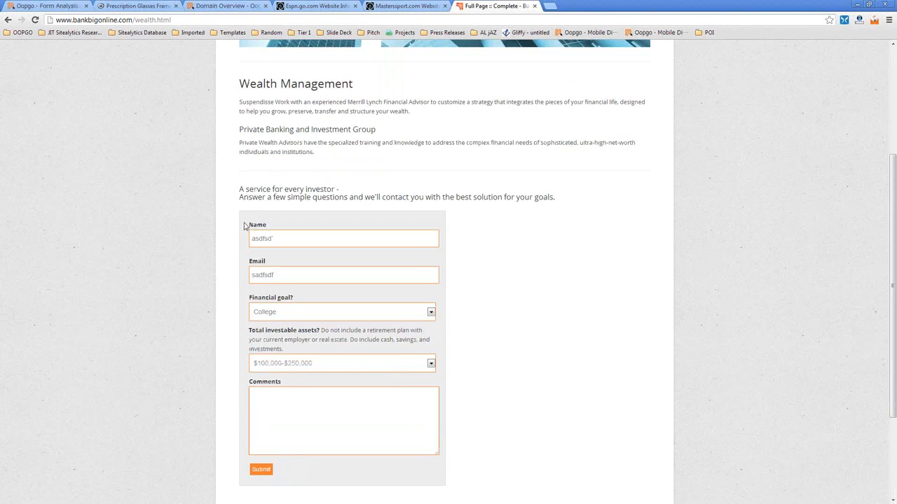
{"action": "left_click", "coordinate": [344, 238]}
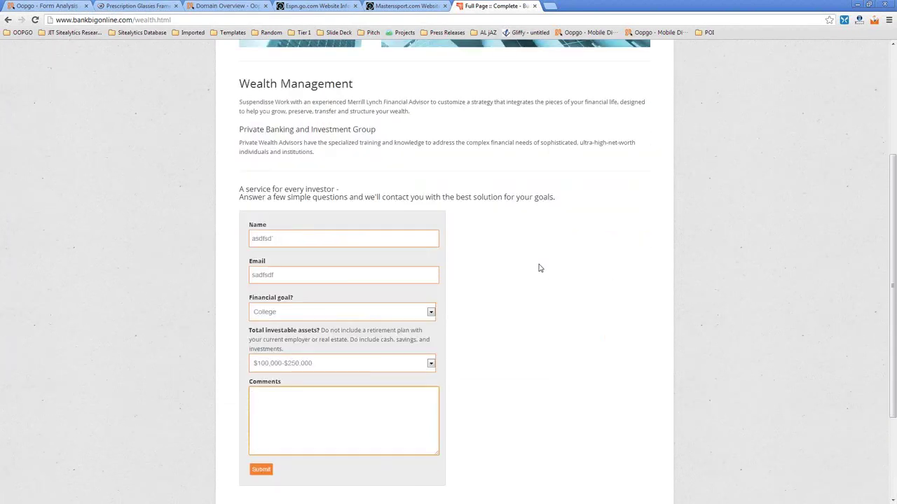
- Step through Masterssport.com, Espn.go.com and Domain Overview to reach Oopgo's Form Analysis page
{"action": "left_click", "coordinate": [407, 7]}
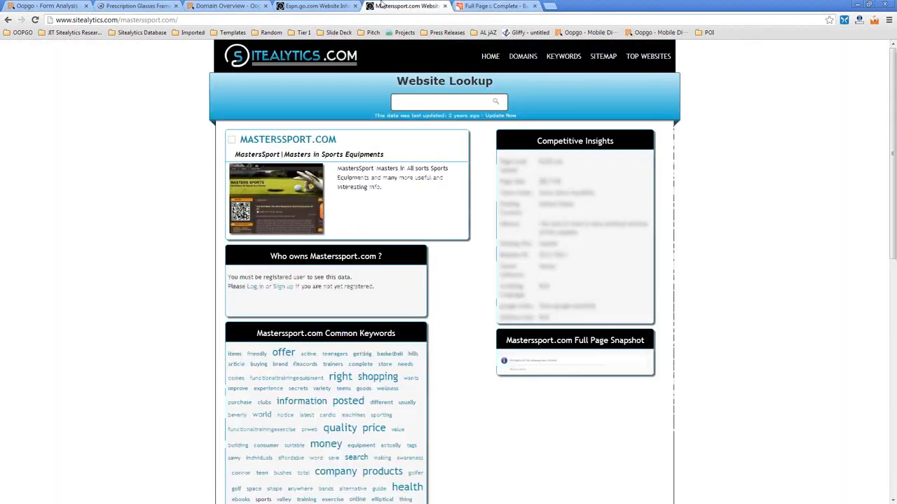
{"action": "left_click", "coordinate": [306, 6]}
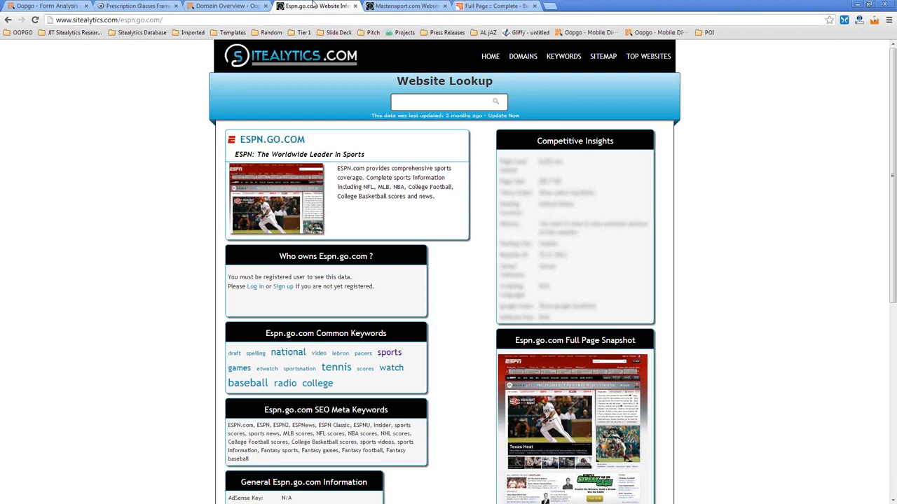
{"action": "left_click", "coordinate": [227, 6]}
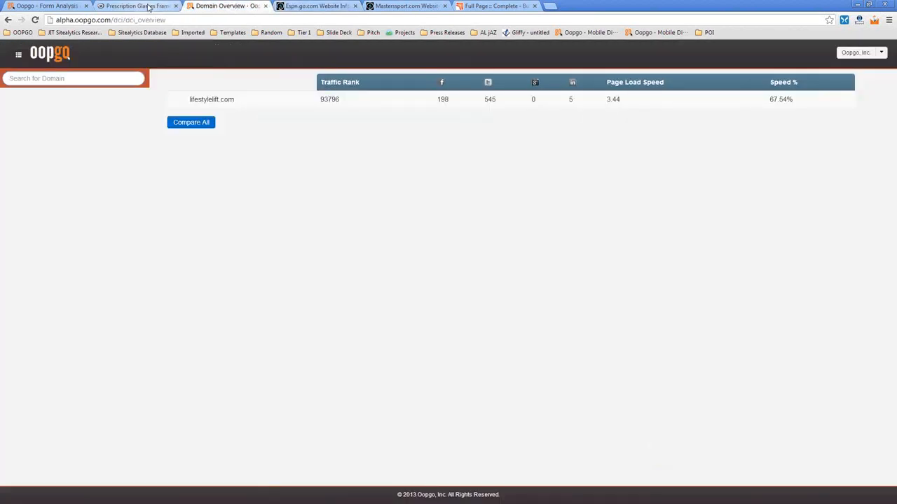
{"action": "left_click", "coordinate": [42, 6]}
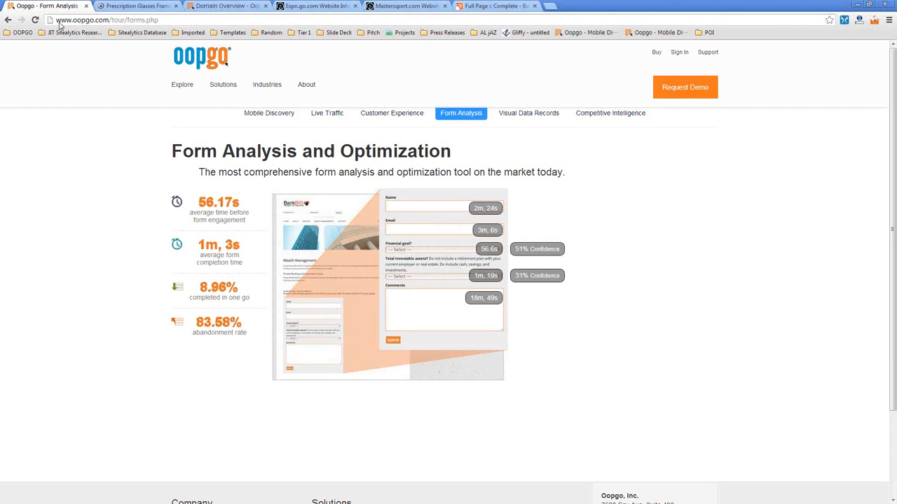
{"action": "mouse_move", "coordinate": [2, 496]}
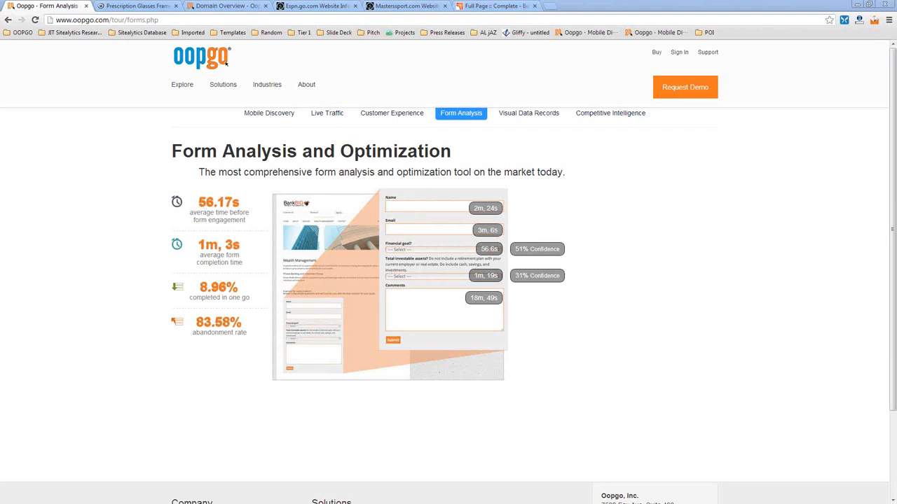
{"action": "mouse_move", "coordinate": [73, 368]}
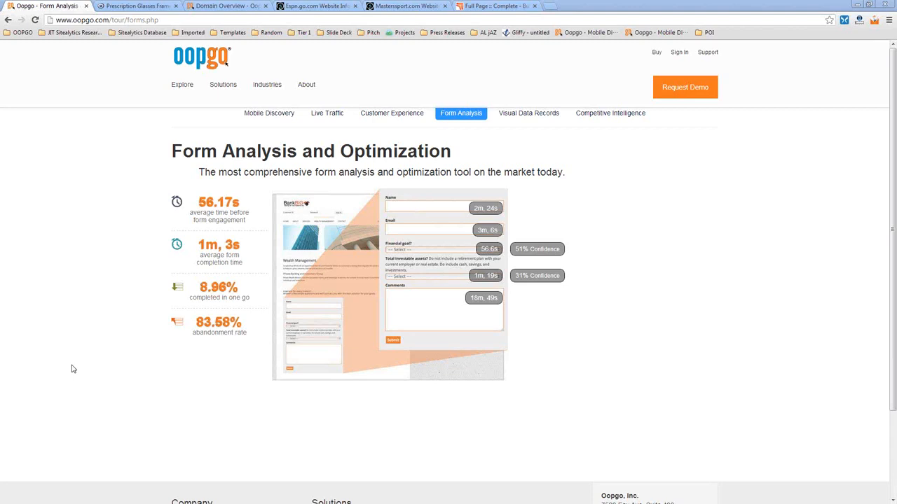
{"action": "mouse_move", "coordinate": [289, 192]}
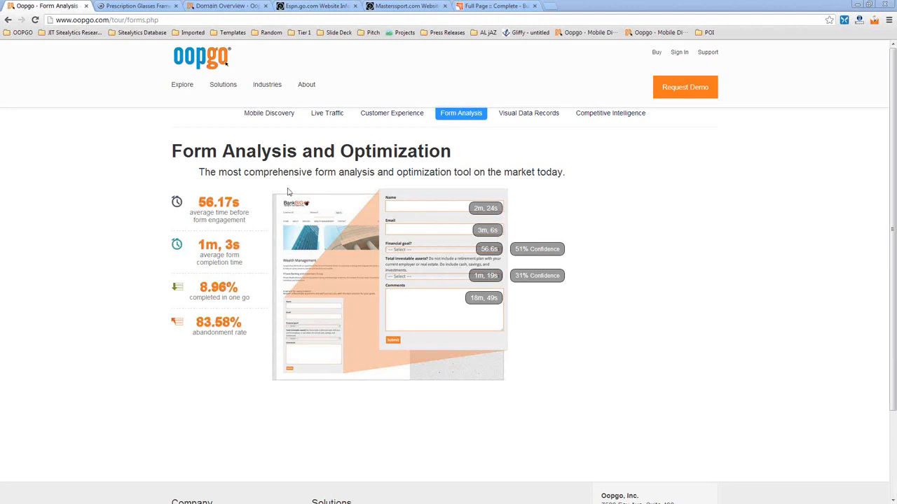
{"action": "mouse_move", "coordinate": [95, 285]}
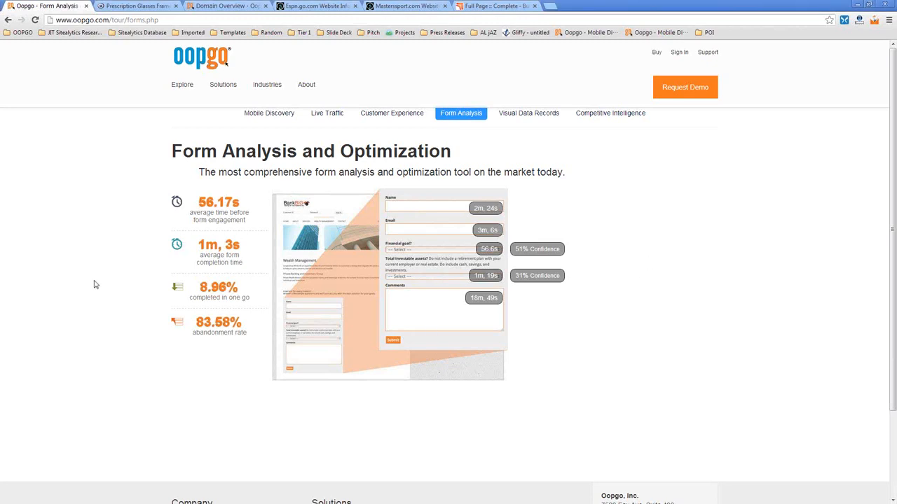